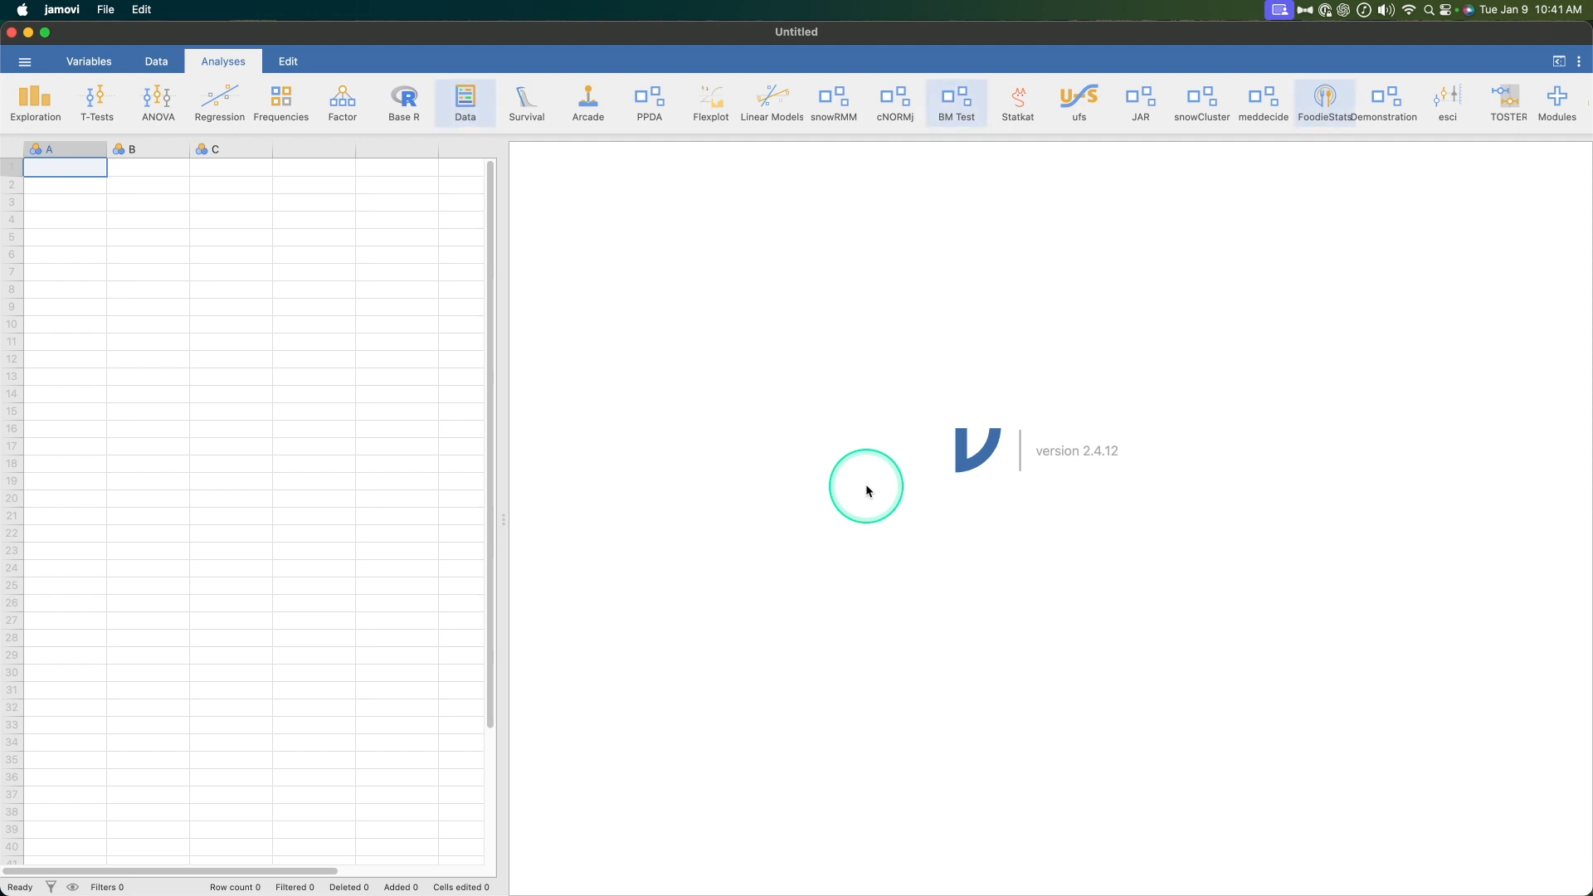
mouse_move(1176, 599)
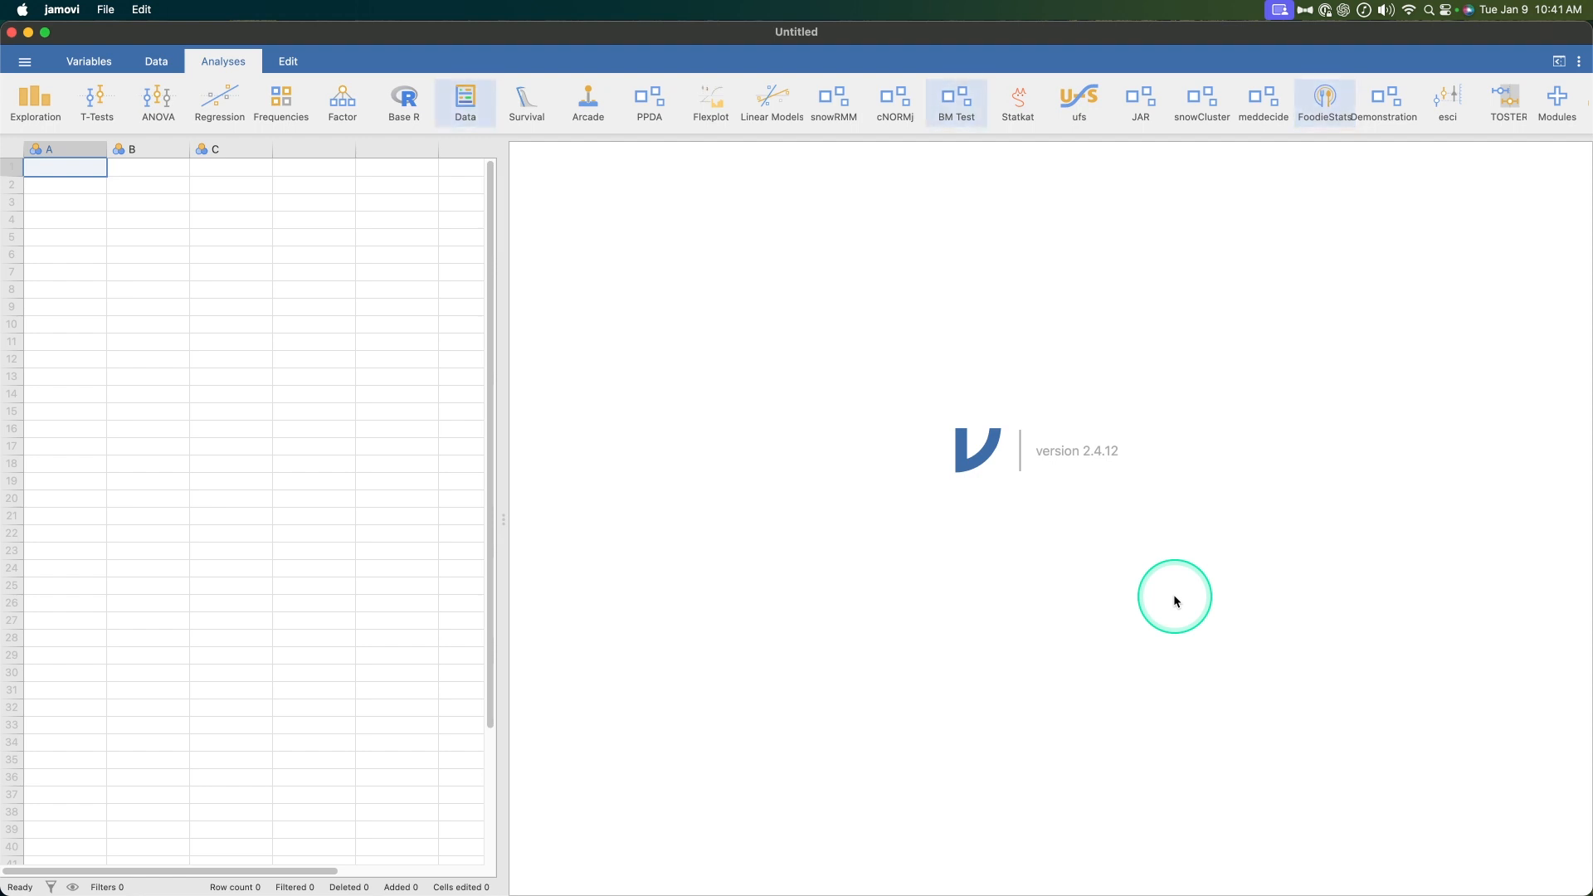
mouse_move(1167, 591)
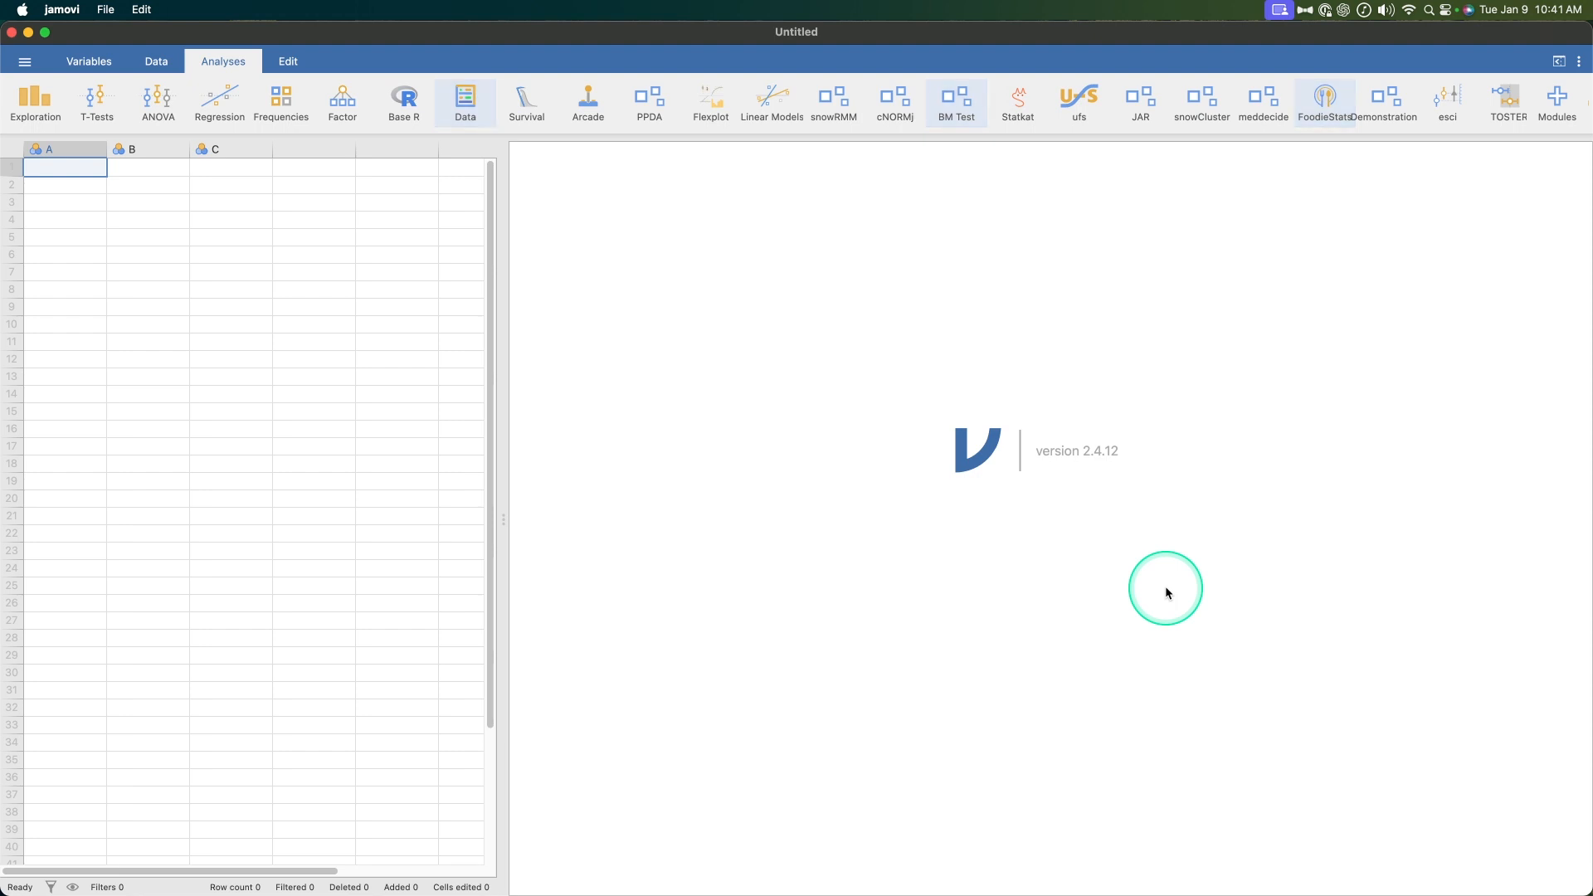
mouse_move(1028, 577)
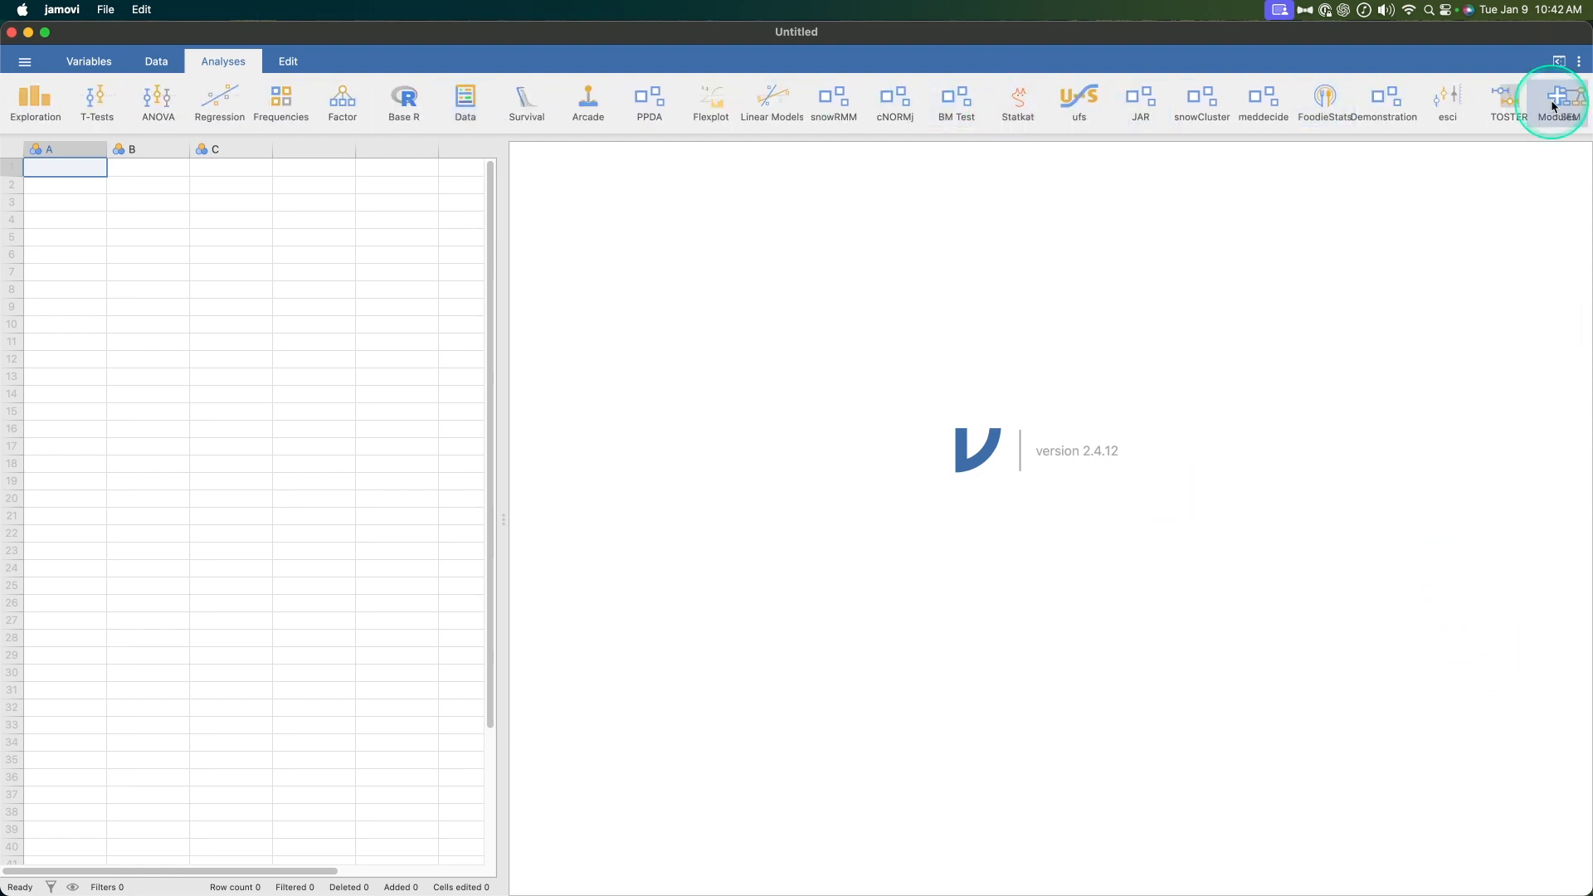
Browse the installed and available modules in the jamovi module library
click(1554, 101)
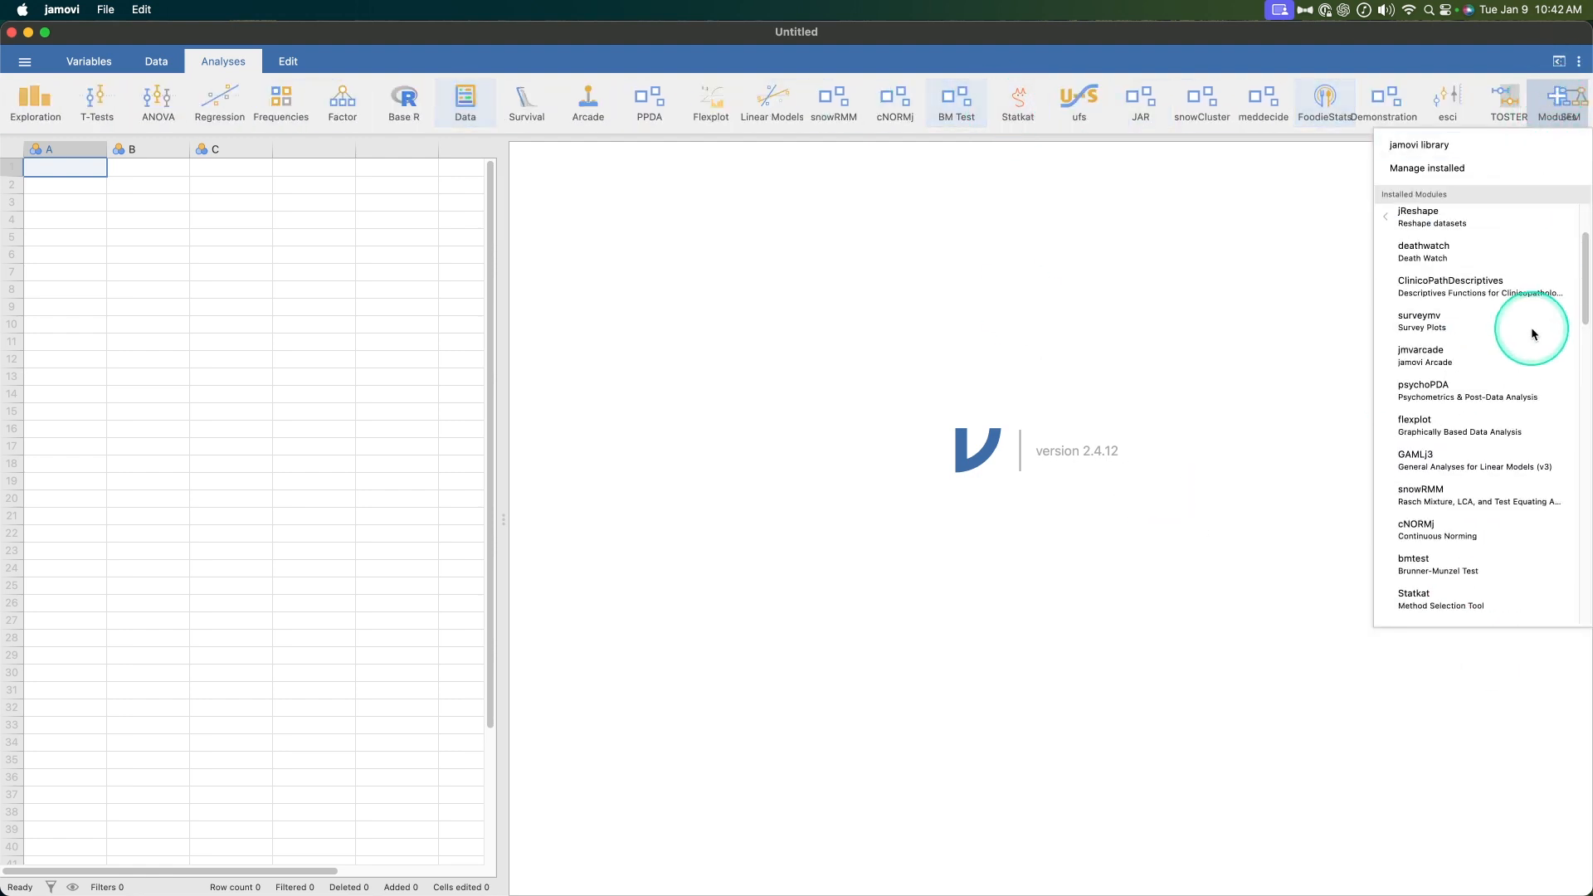
click(1385, 216)
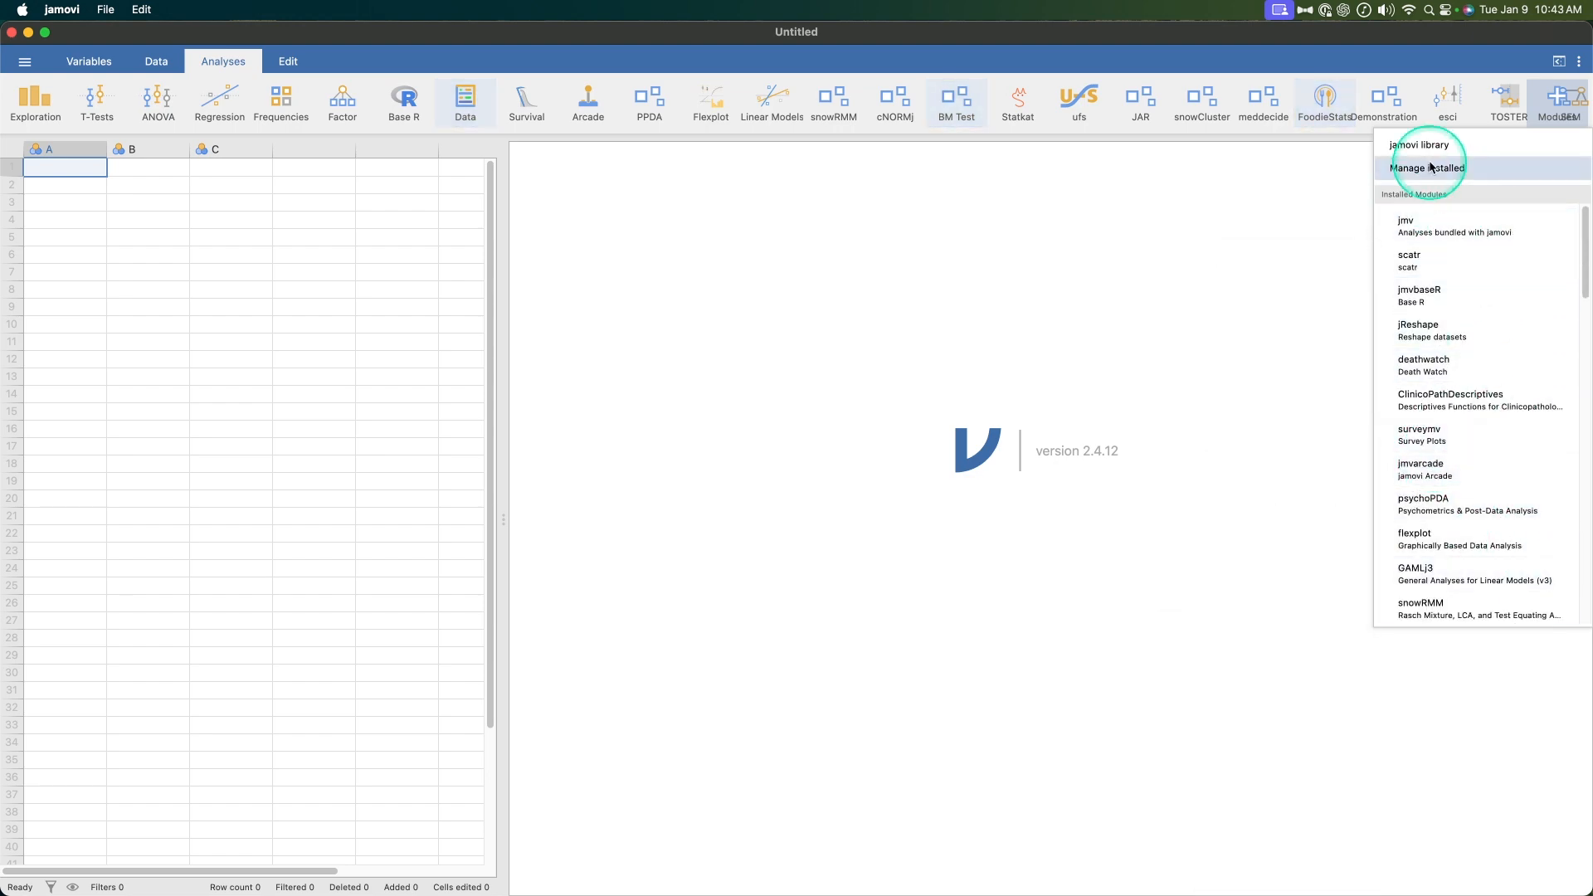
click(1428, 167)
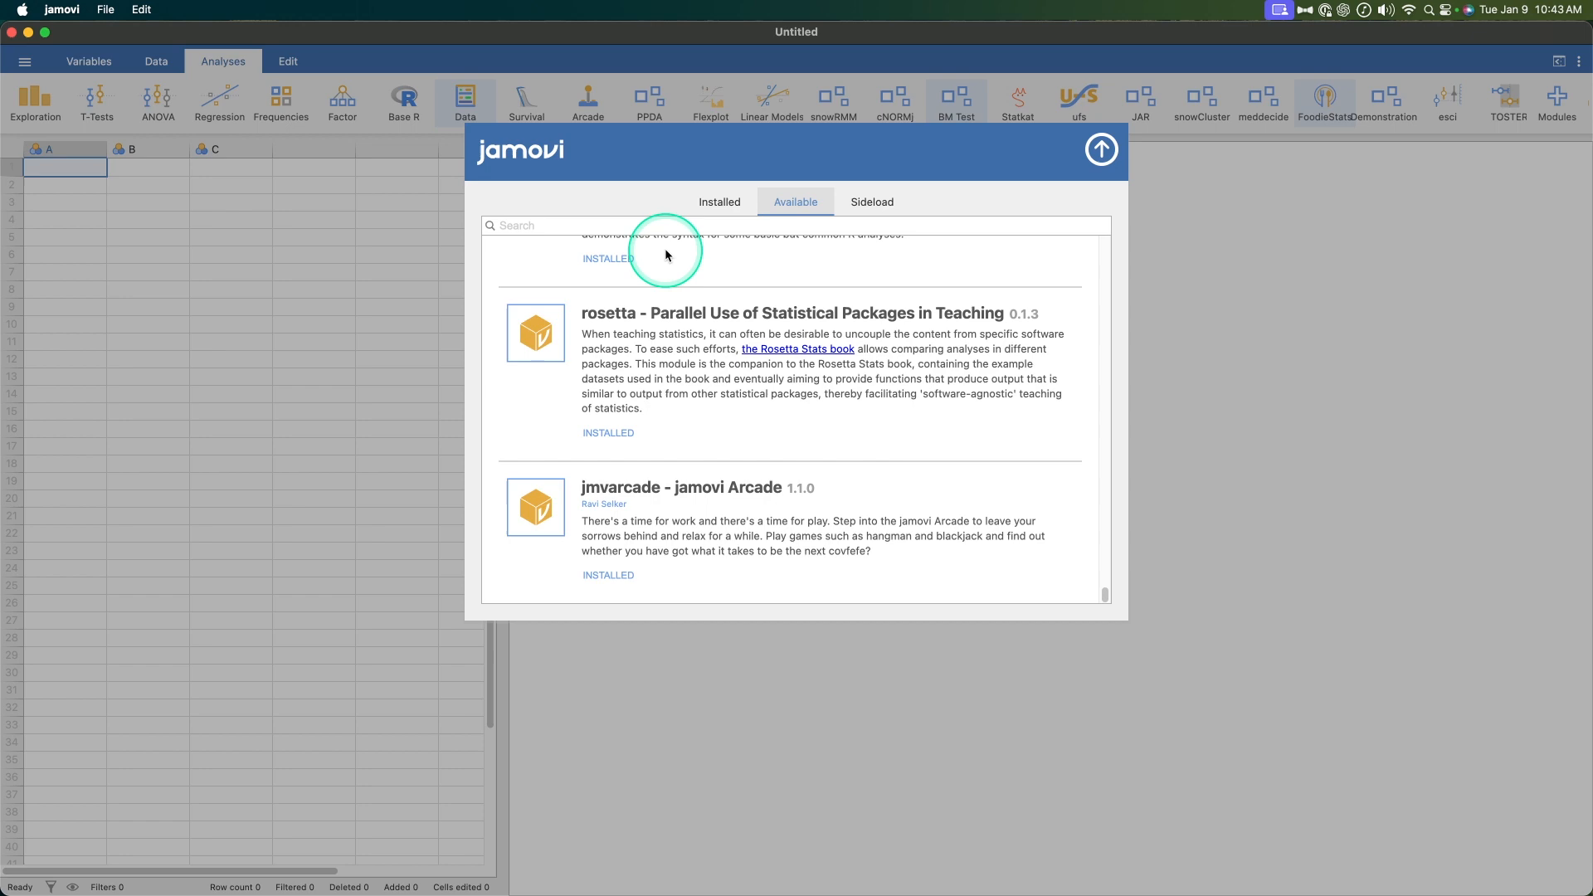
click(719, 201)
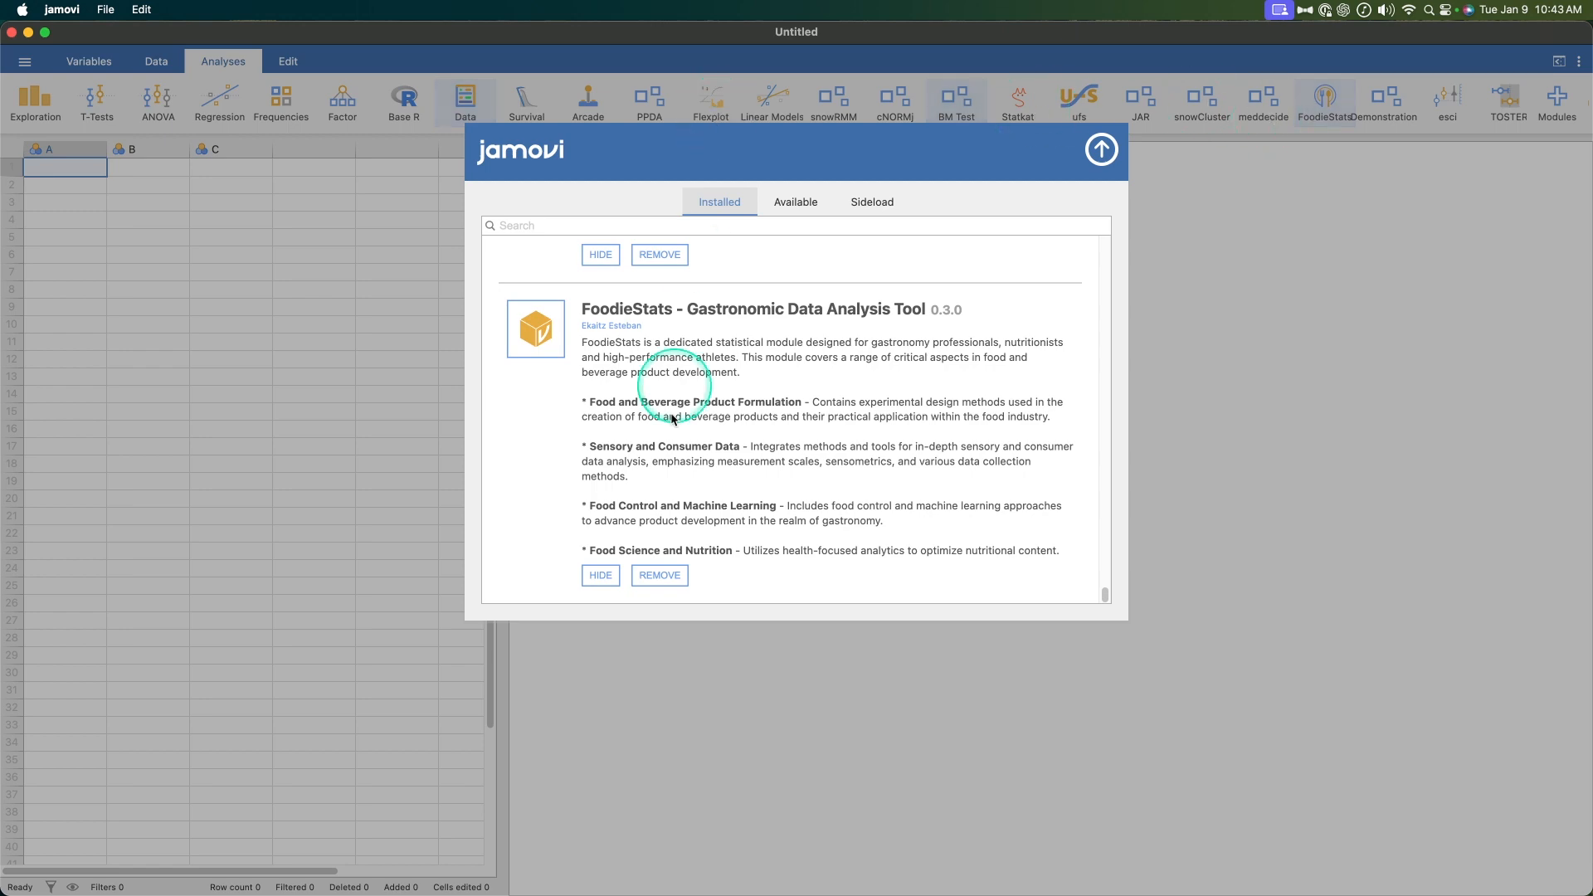
scroll(down, 3)
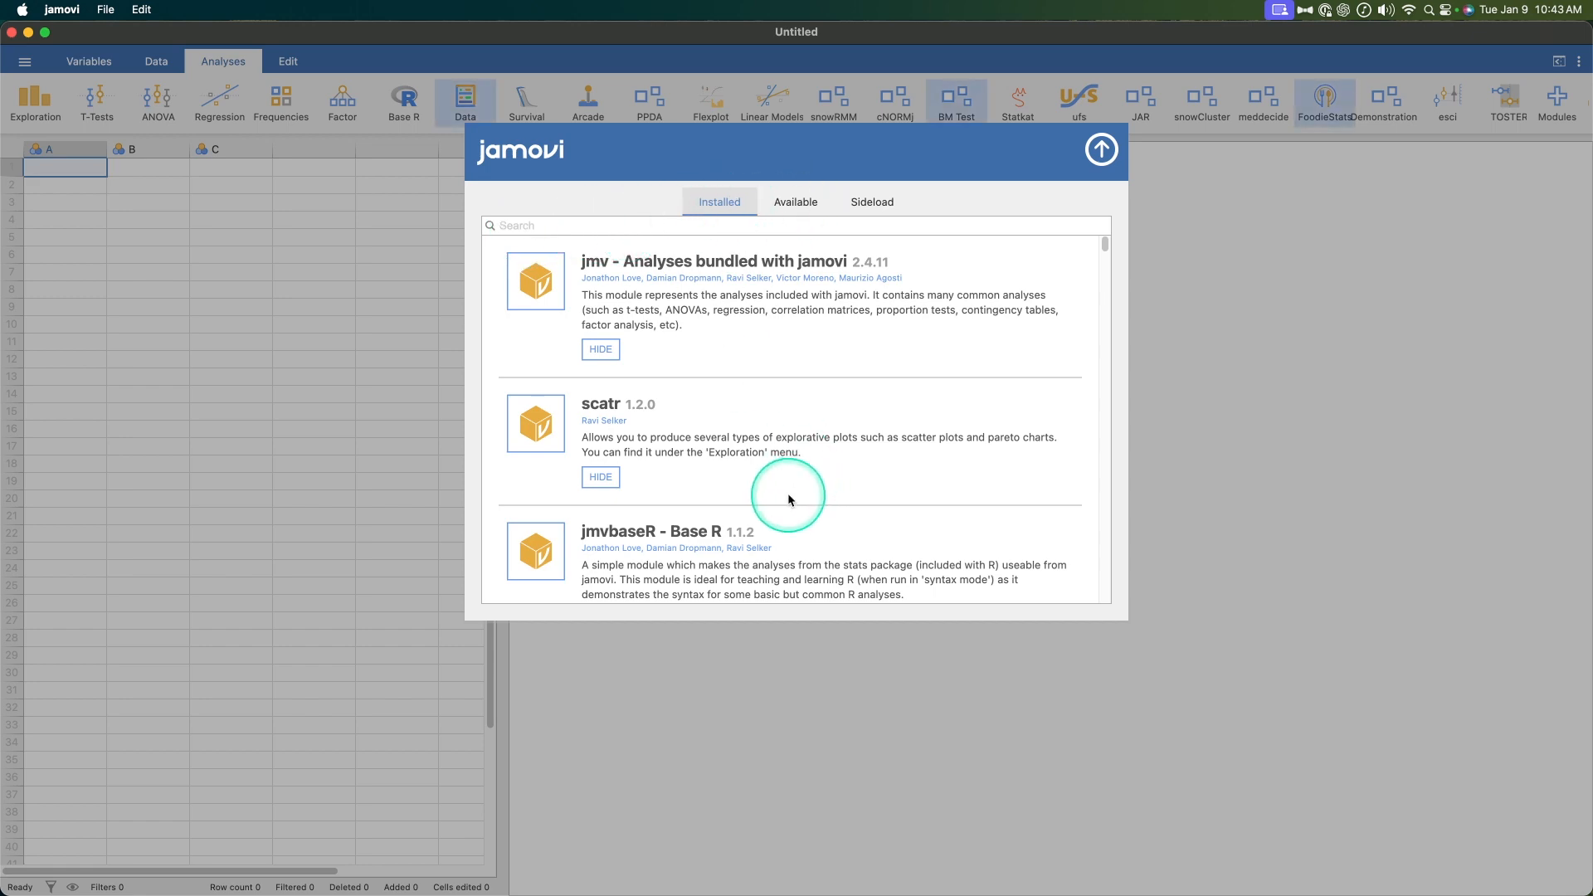
click(795, 200)
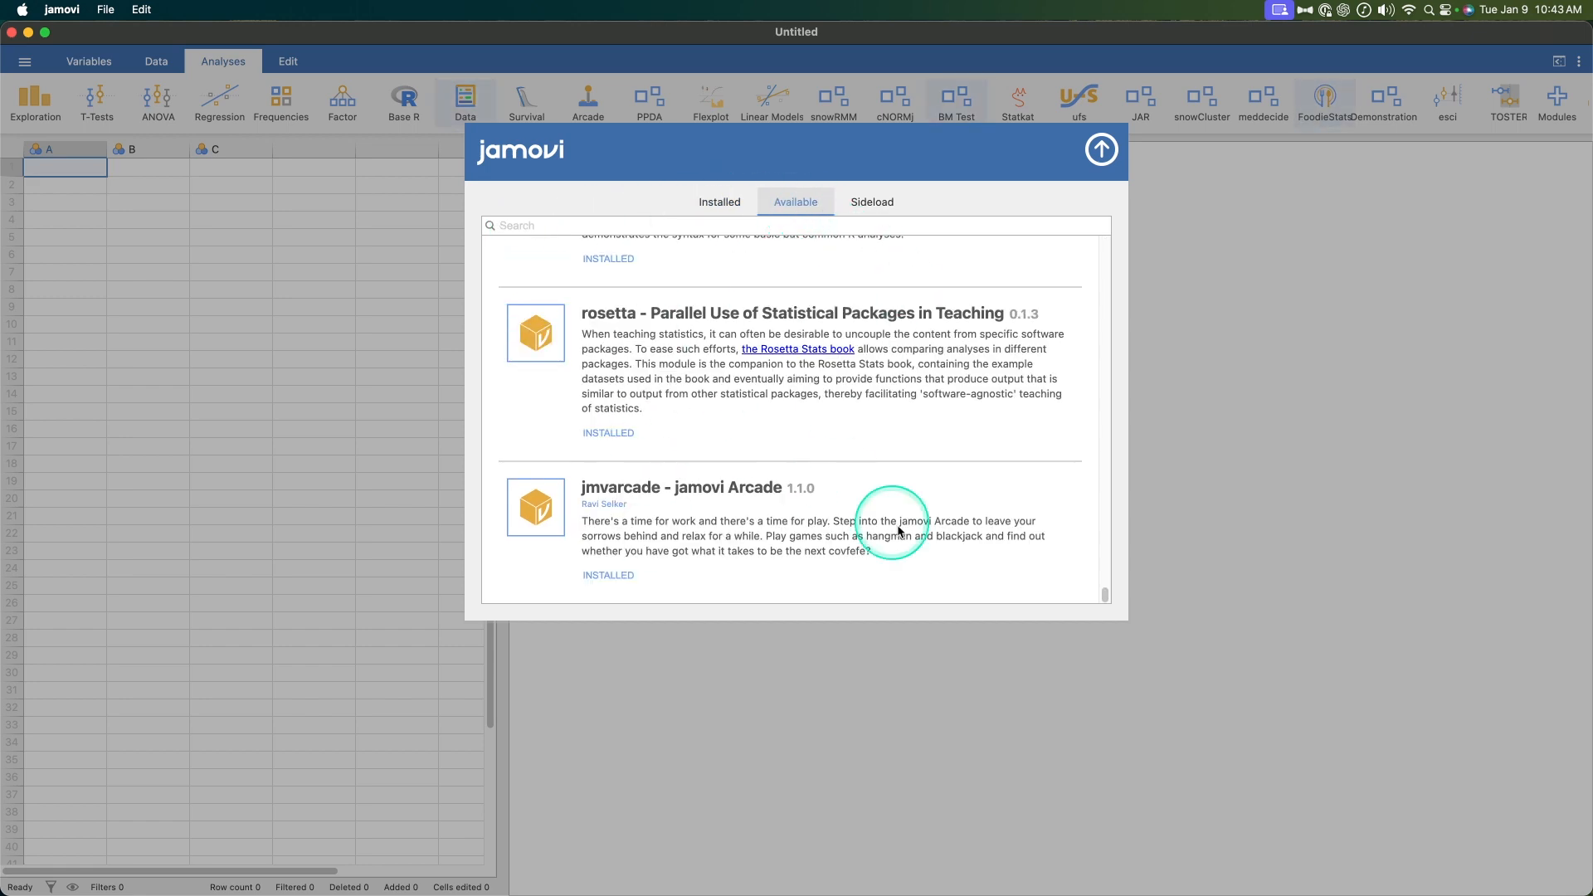
scroll(down, 3)
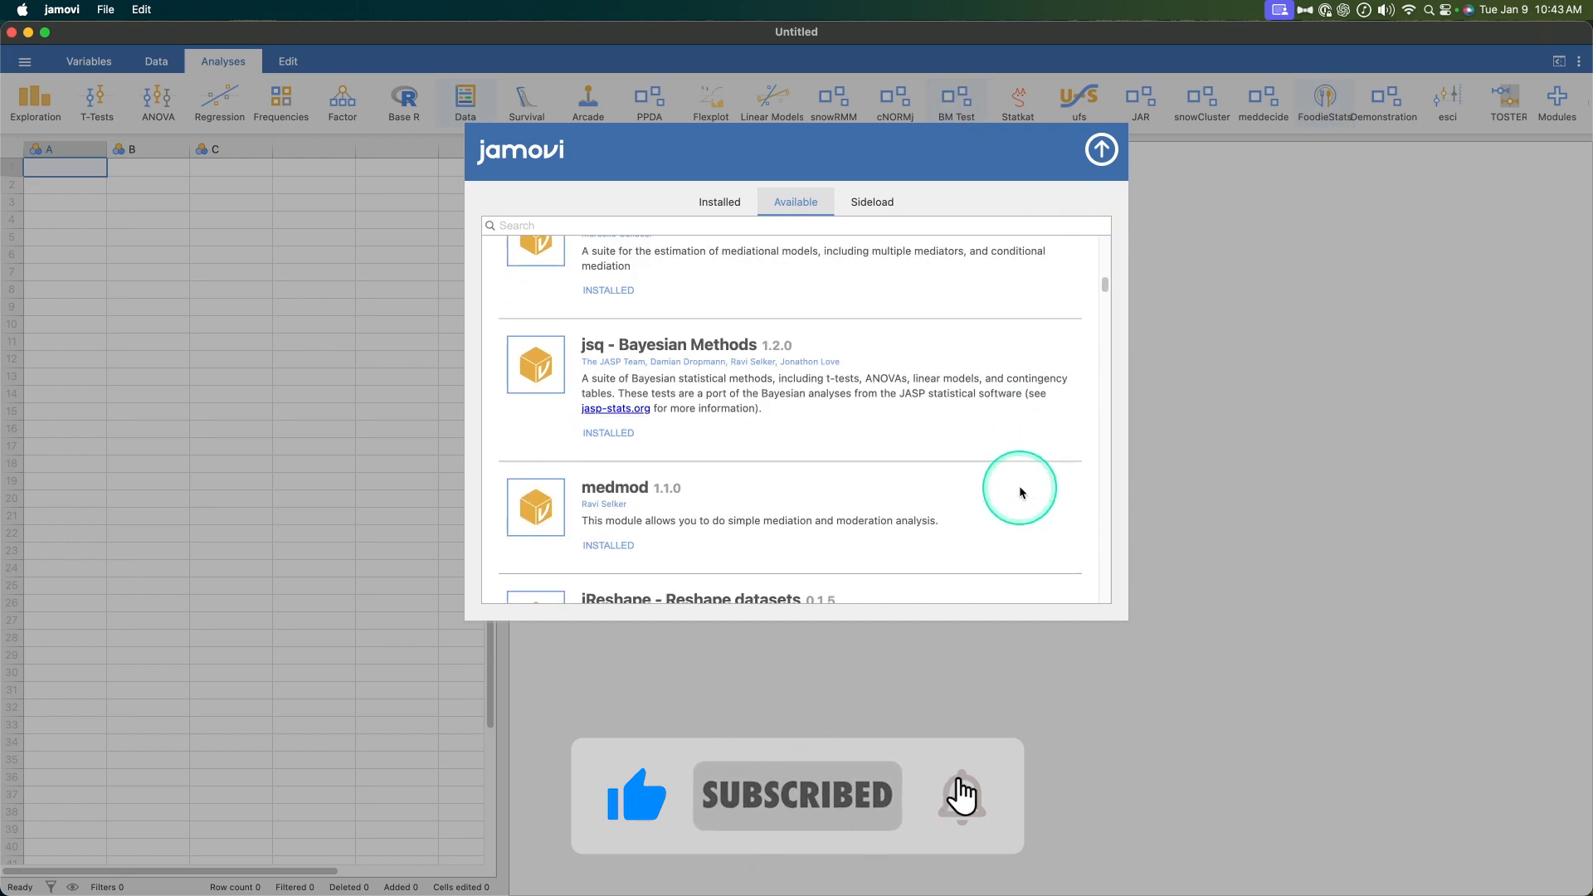
scroll(down, 3)
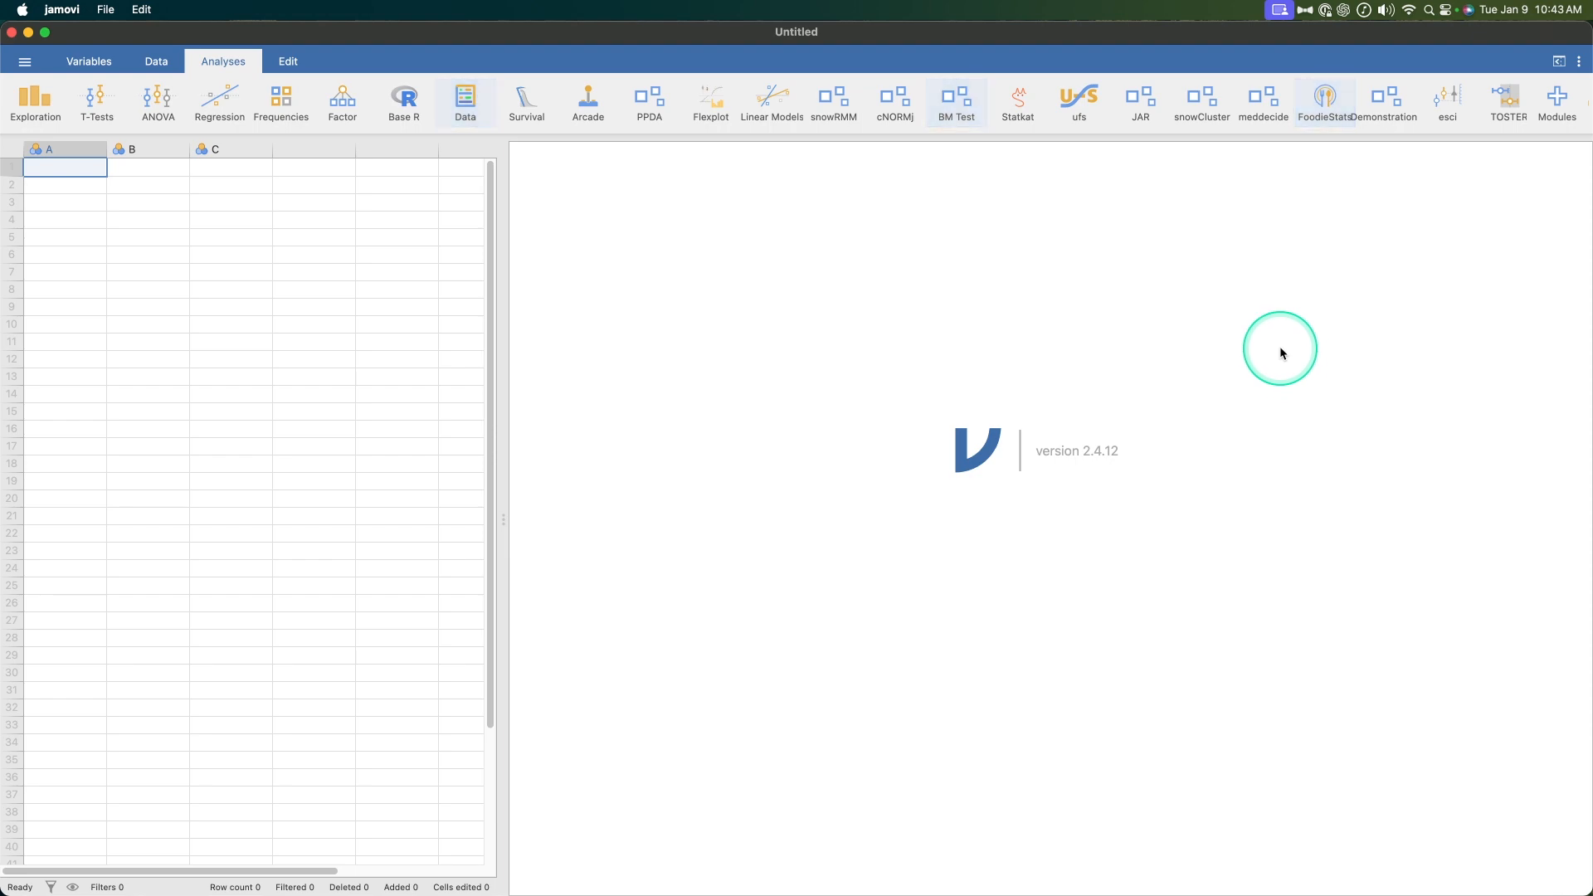
Search the library for 'jeresh', view the Data reshaping tools, then bring up file options
click(1558, 101)
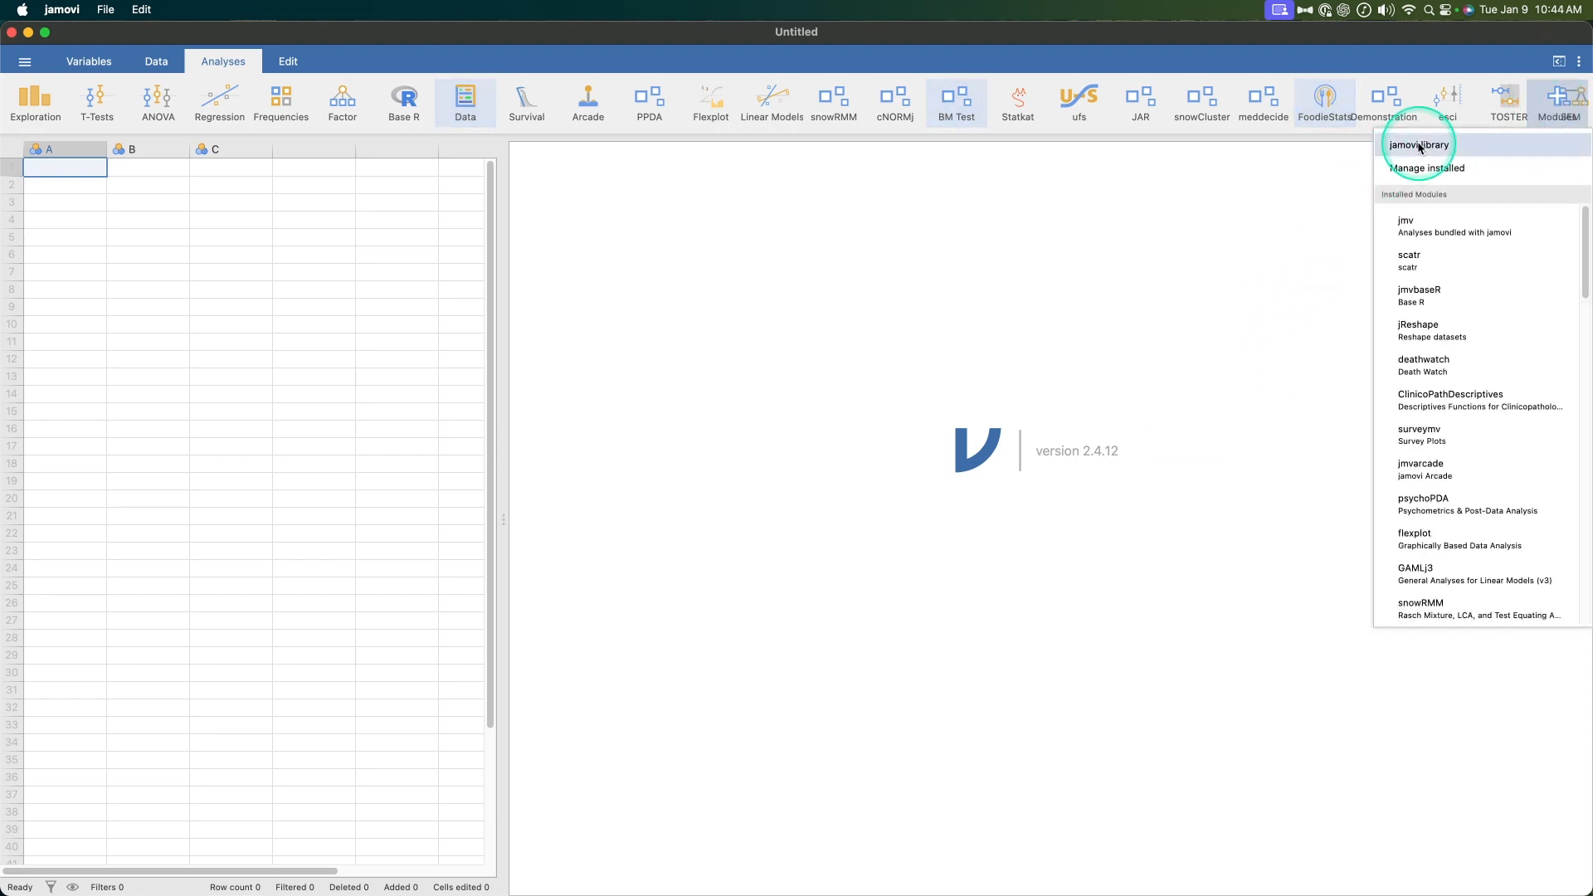
click(1420, 144)
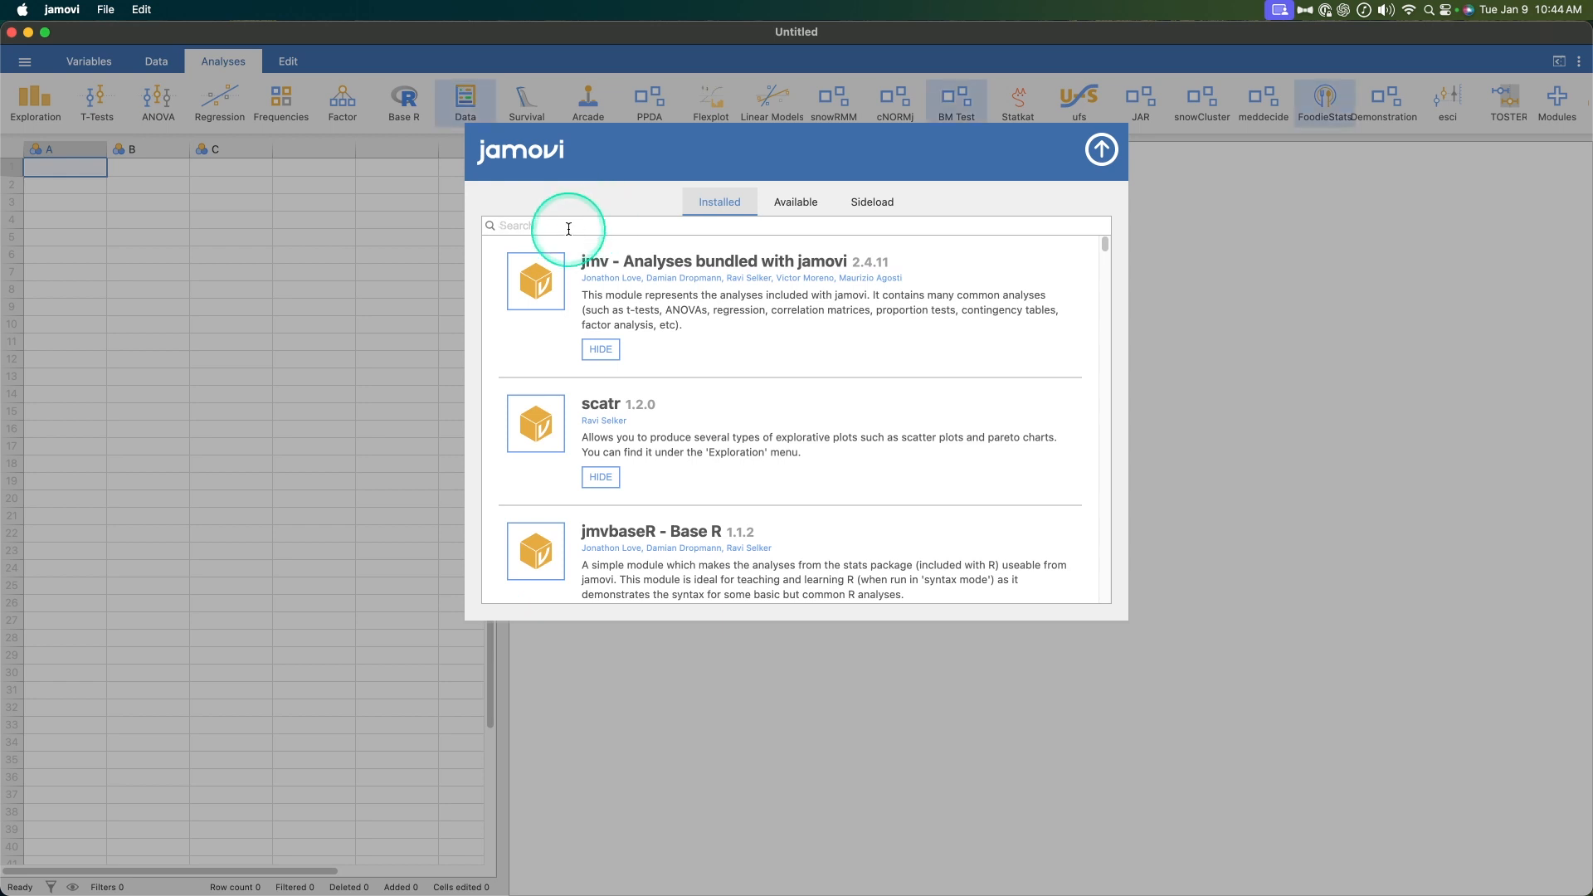
text(jeresh)
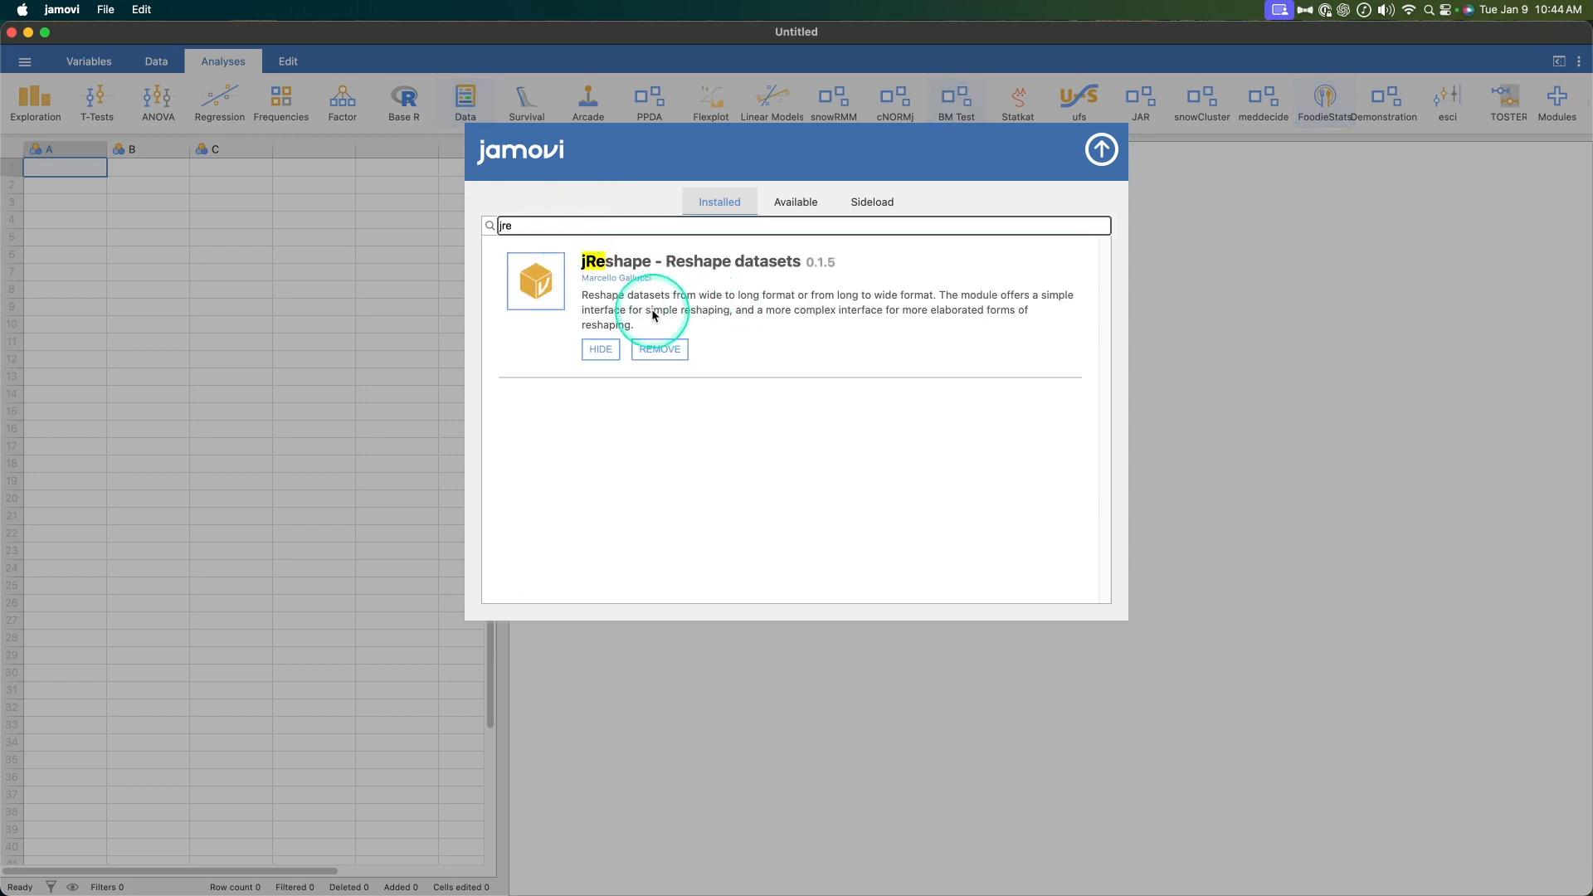
mouse_move(968, 397)
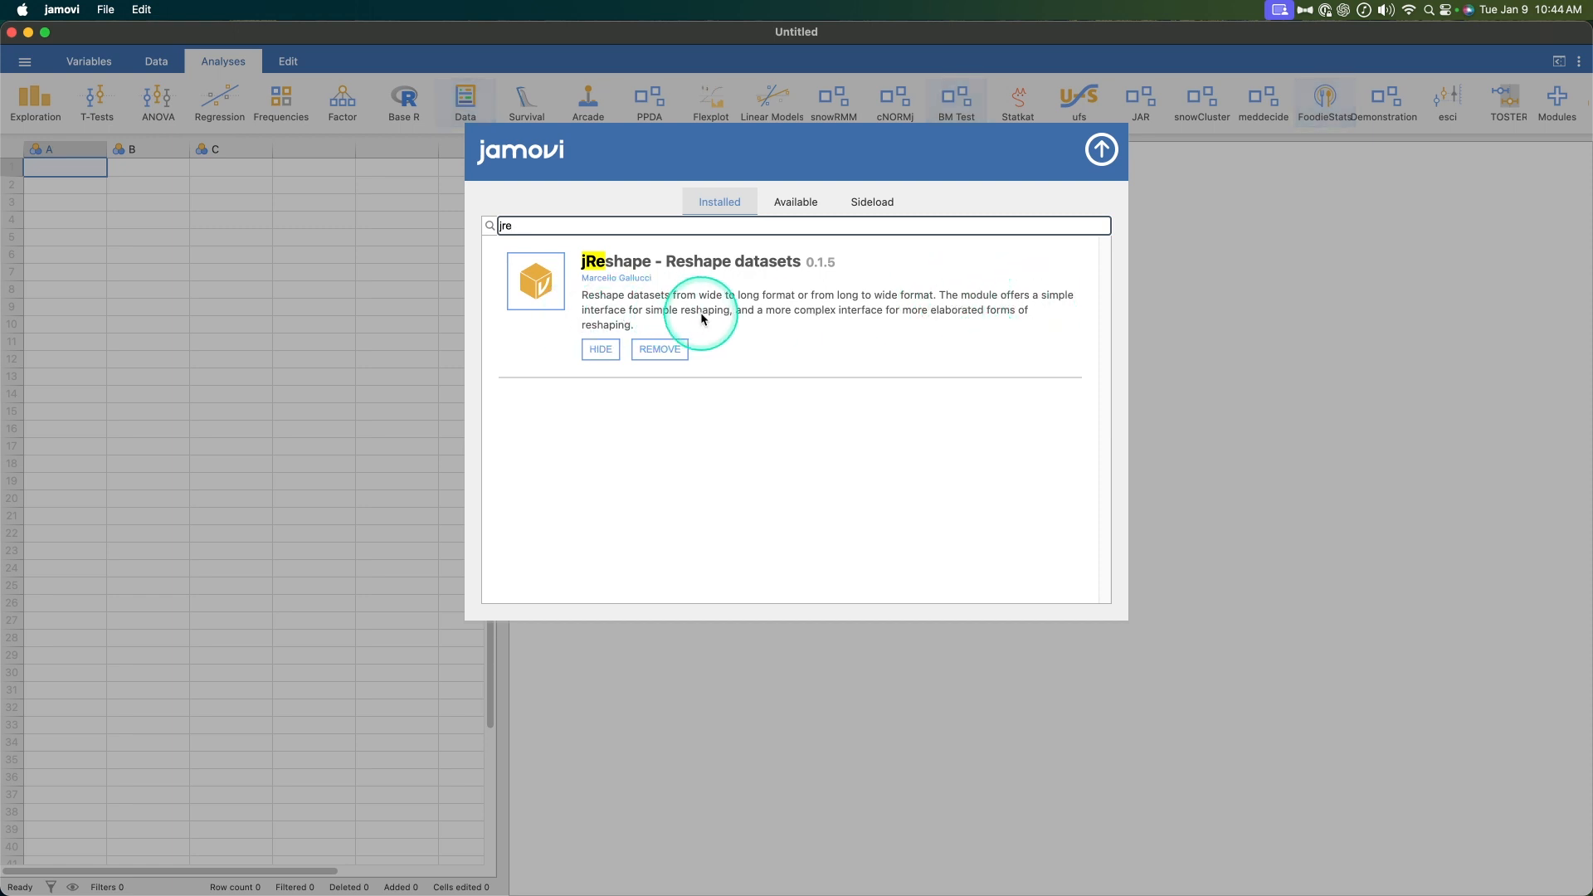
mouse_move(996, 324)
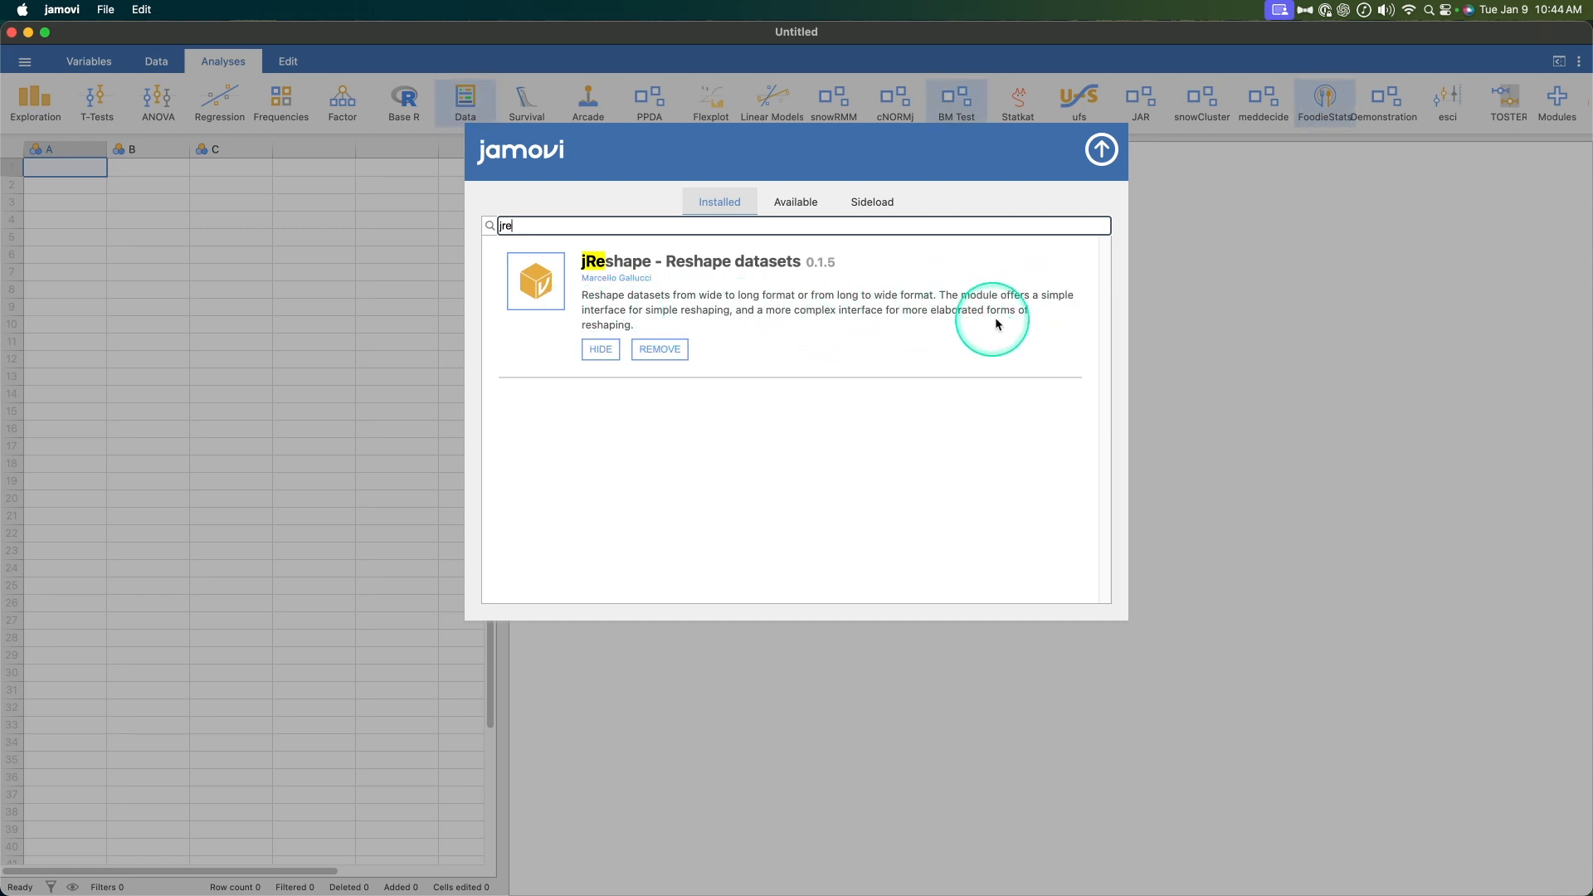
mouse_move(1146, 207)
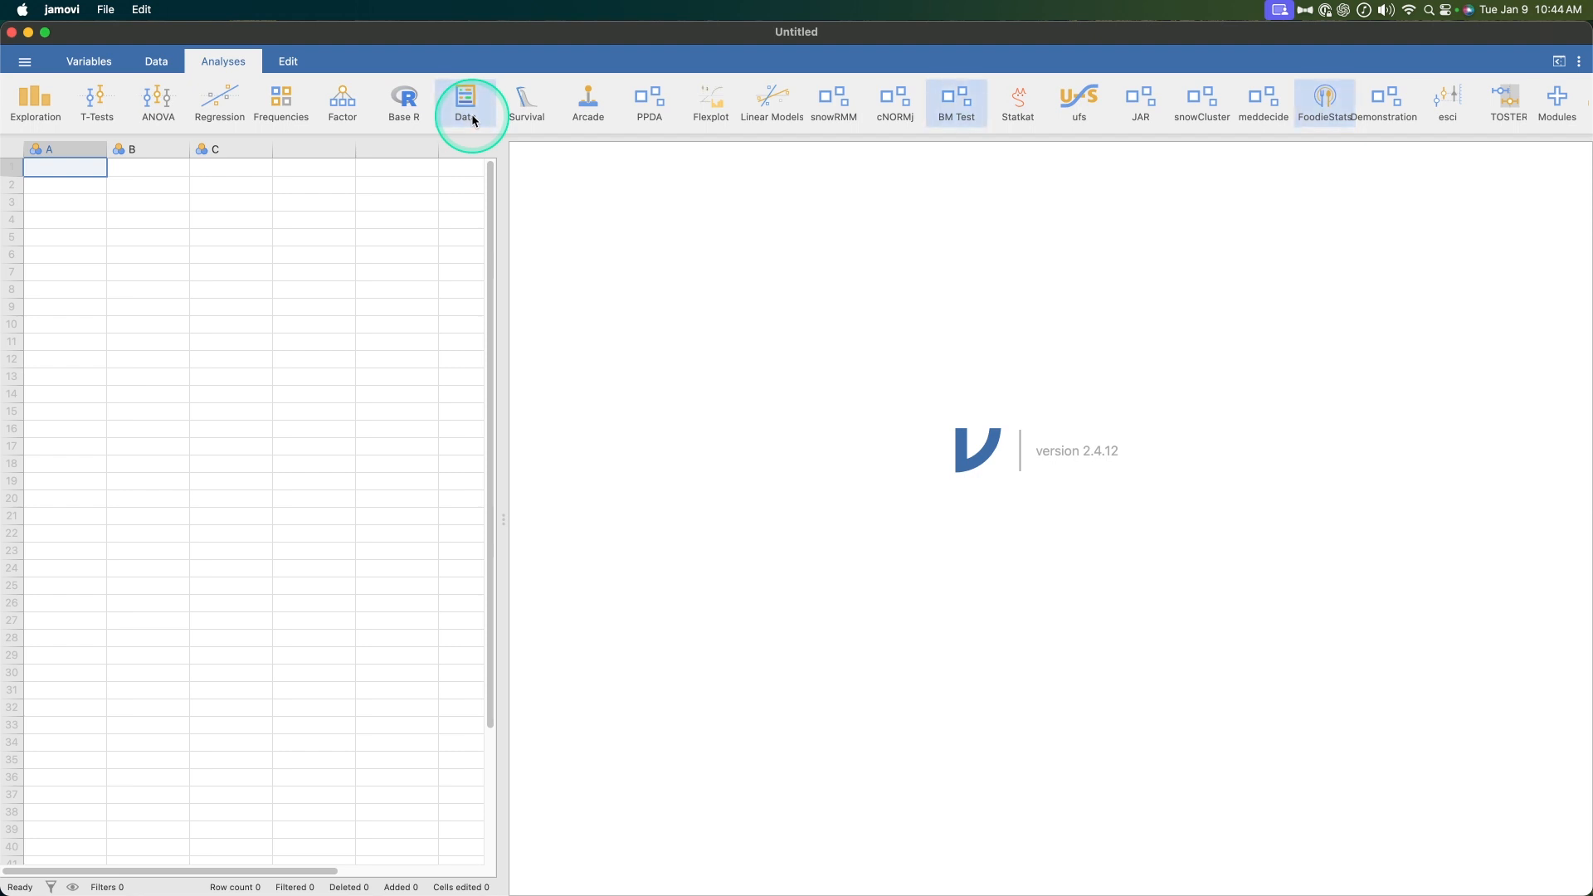
mouse_move(476, 129)
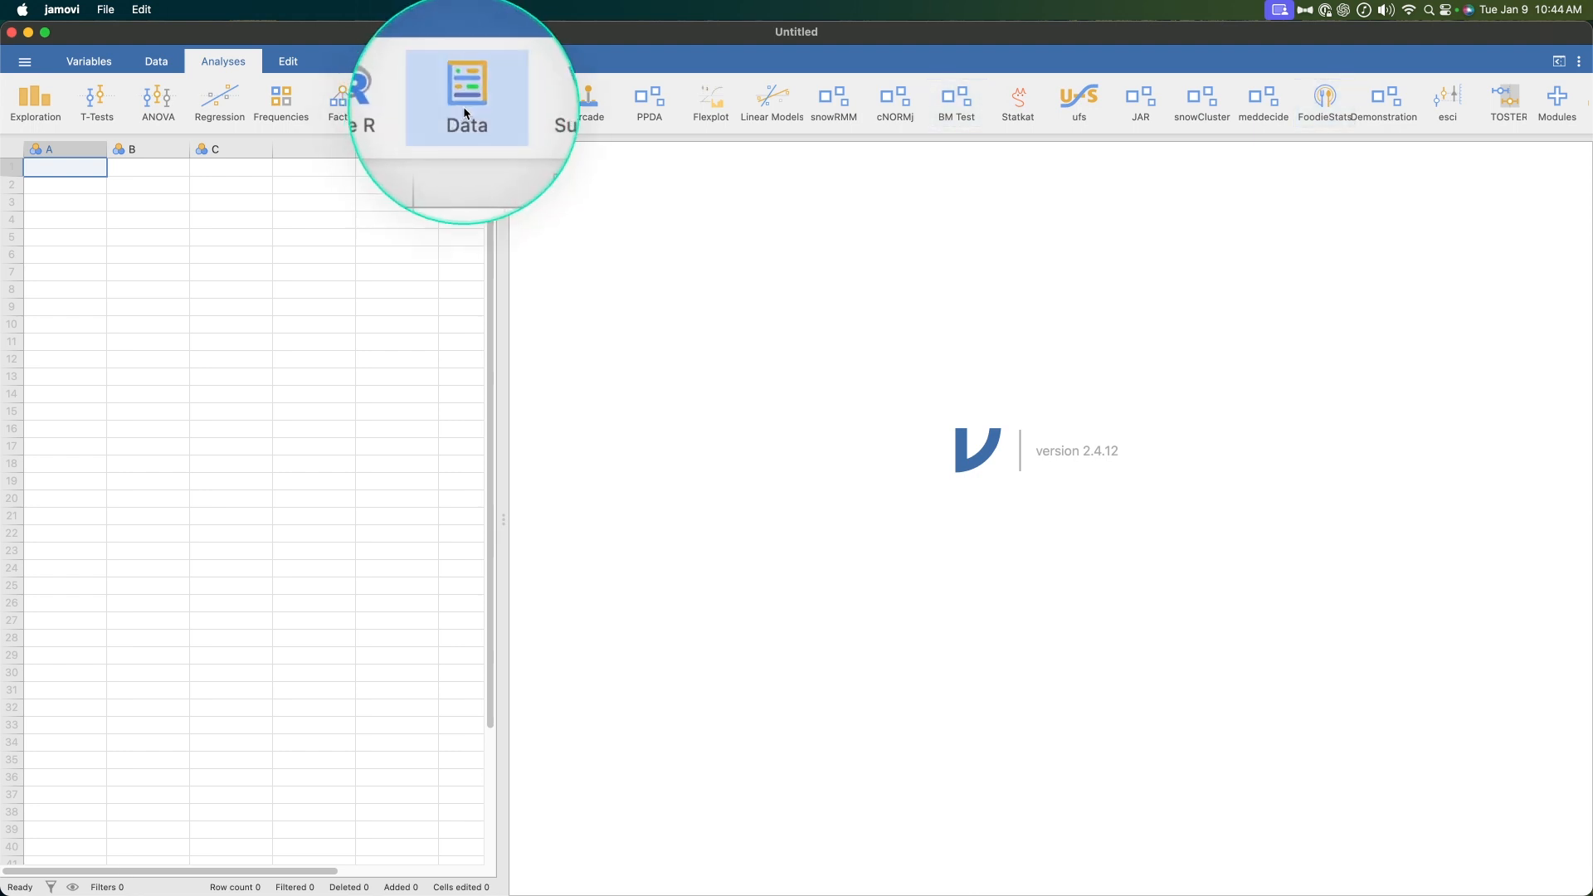
click(465, 101)
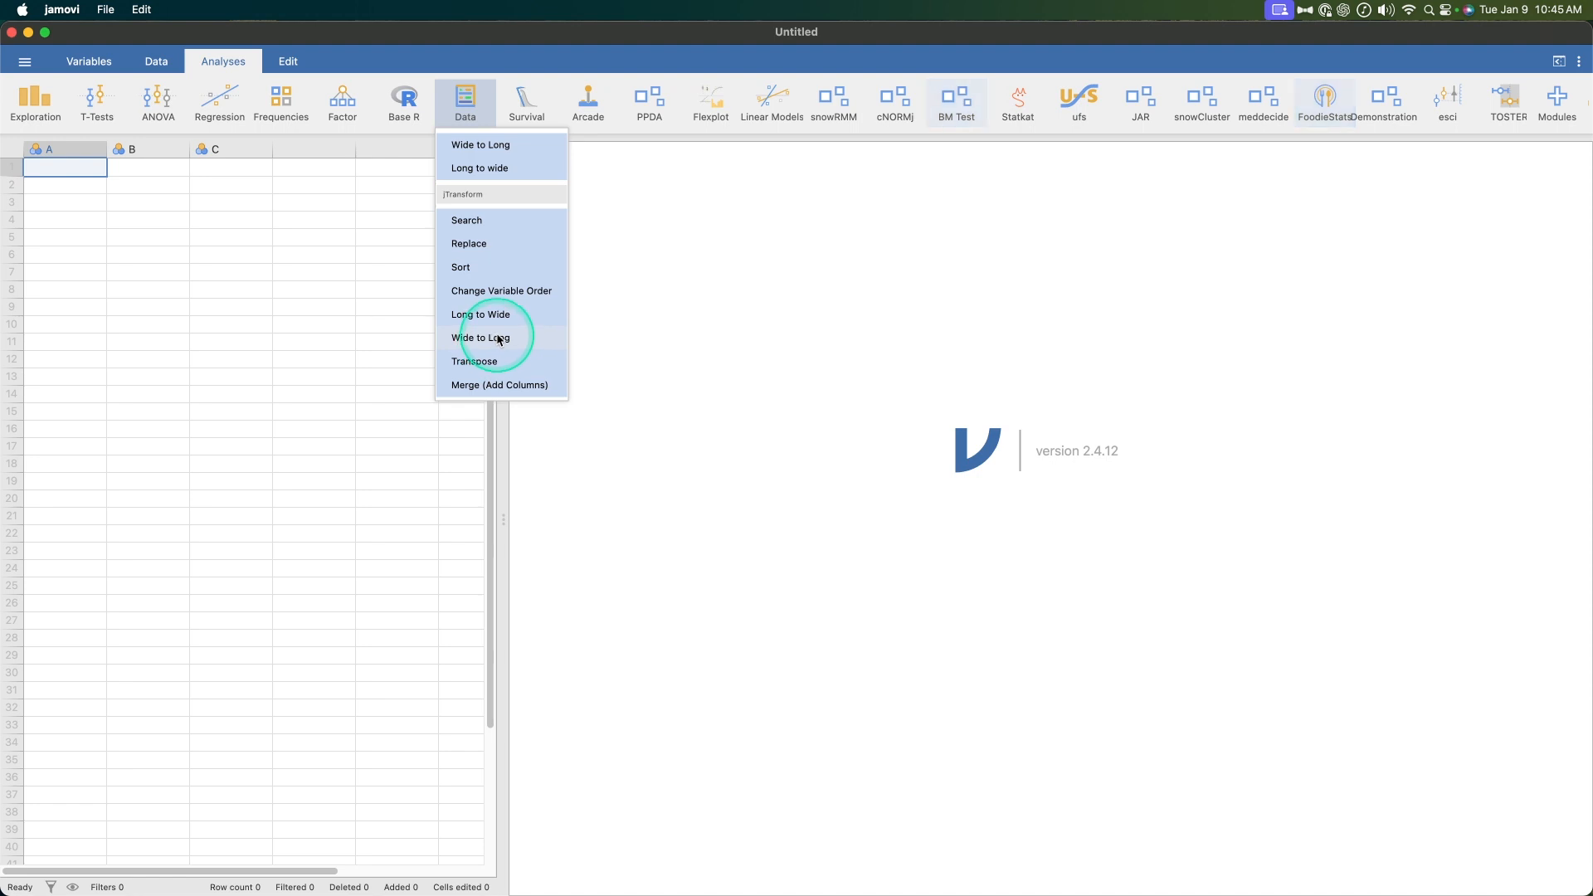
mouse_move(497, 167)
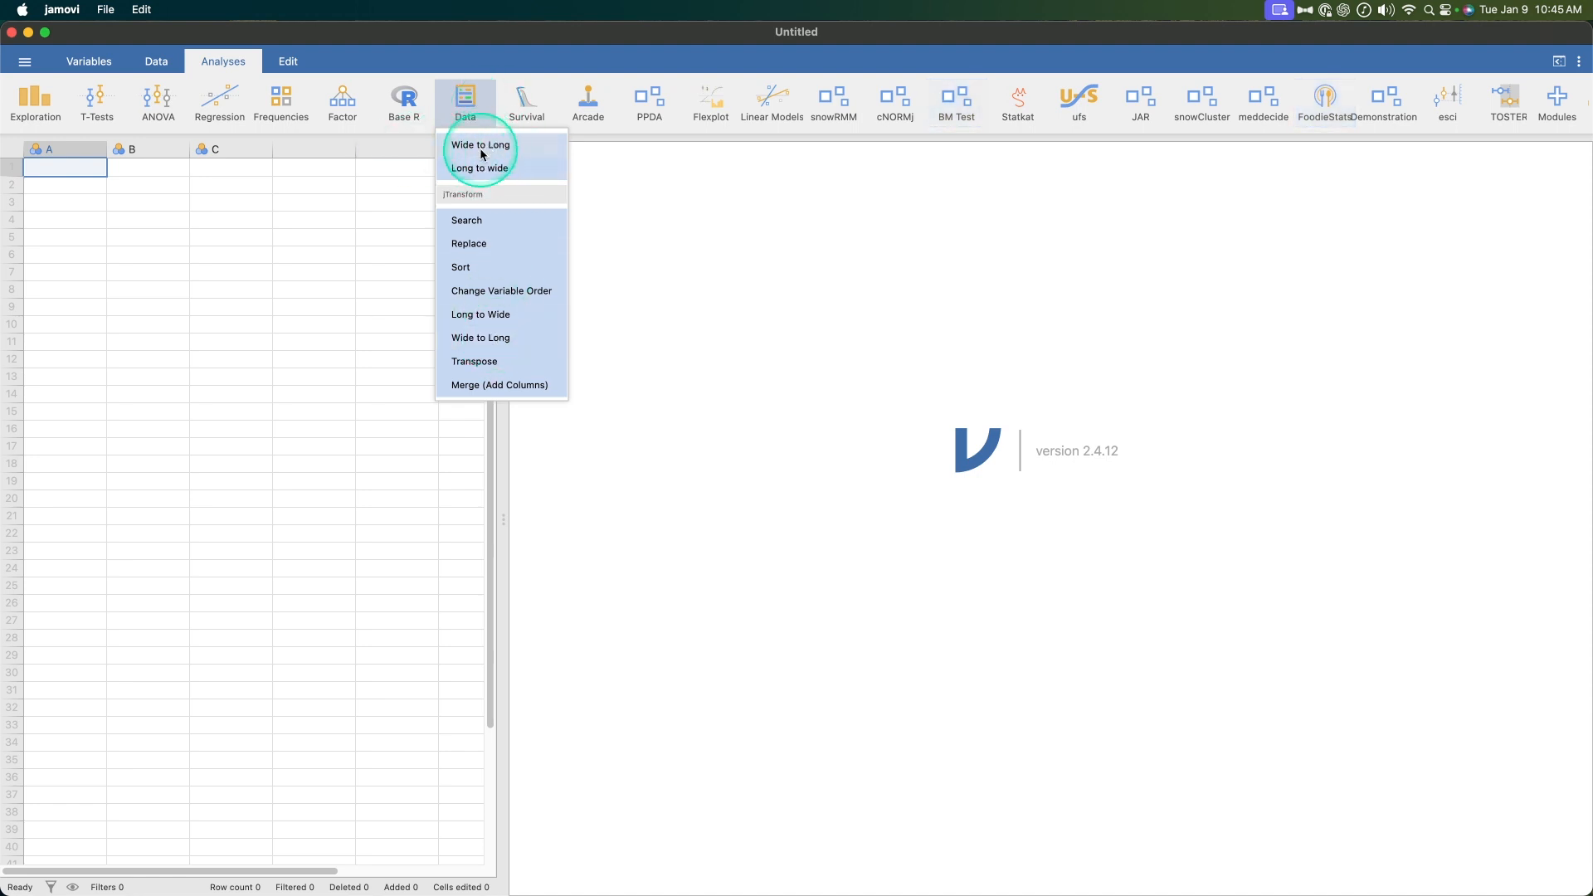
click(24, 60)
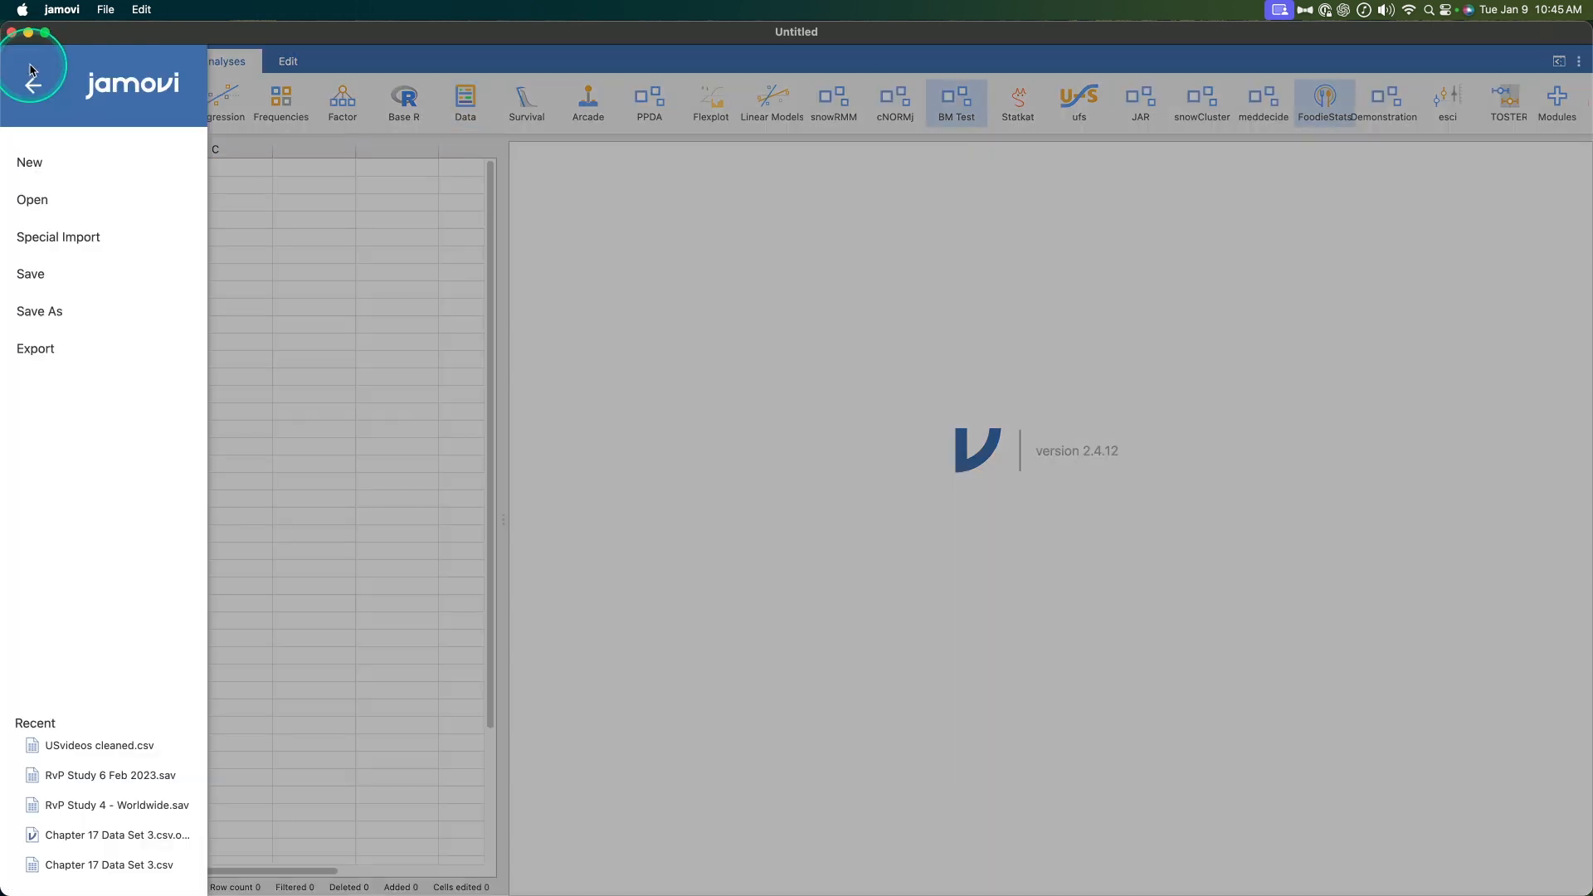
Open the built-in data library and scroll to the Big 5 dataset
click(31, 199)
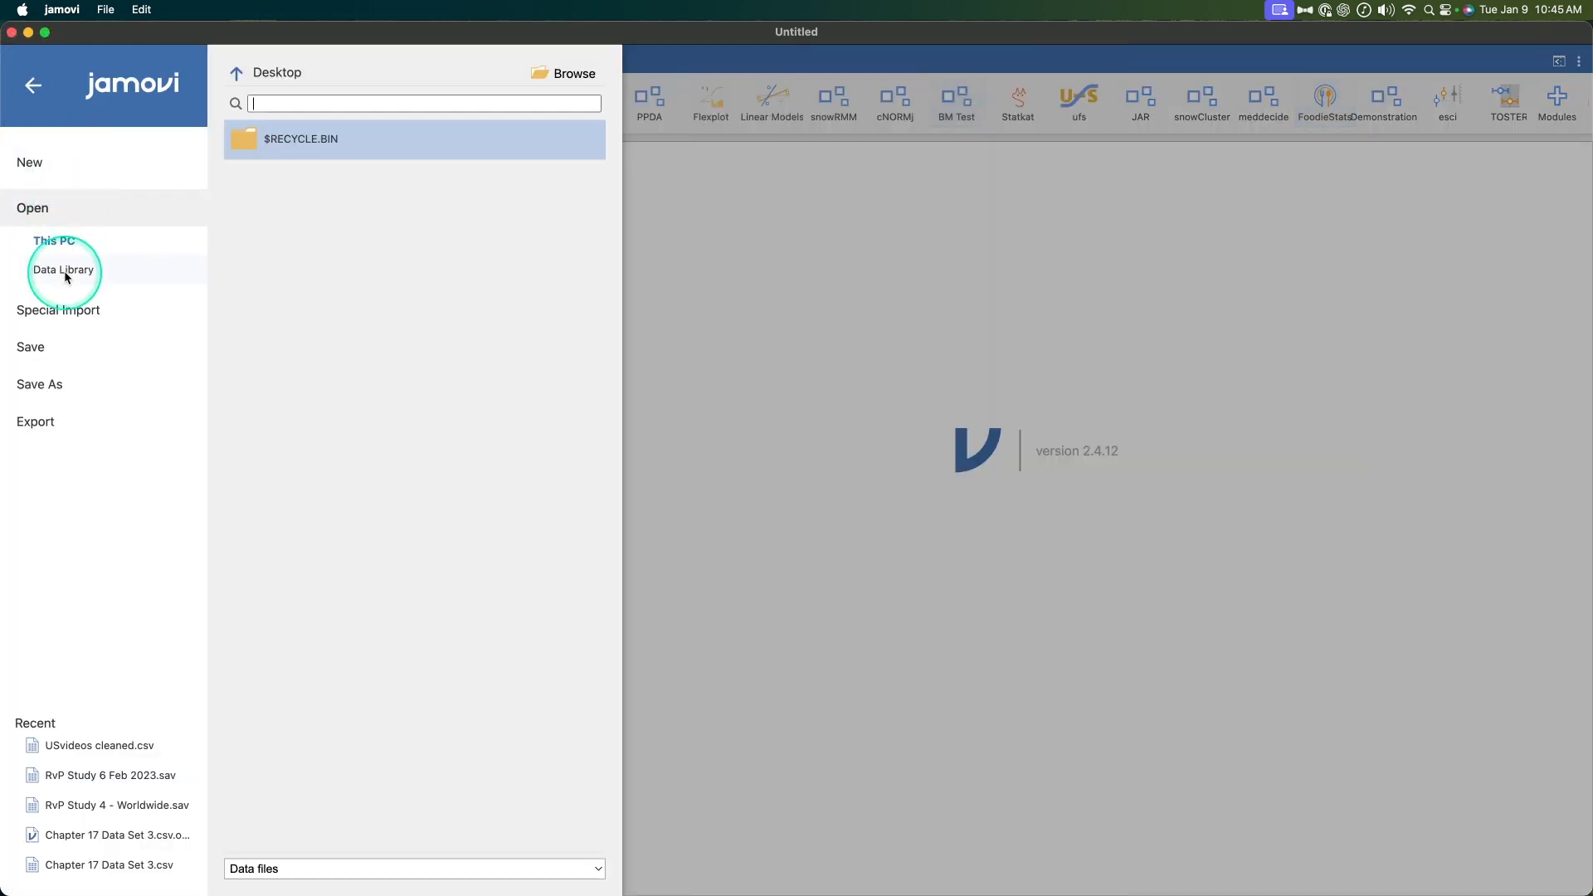
click(63, 269)
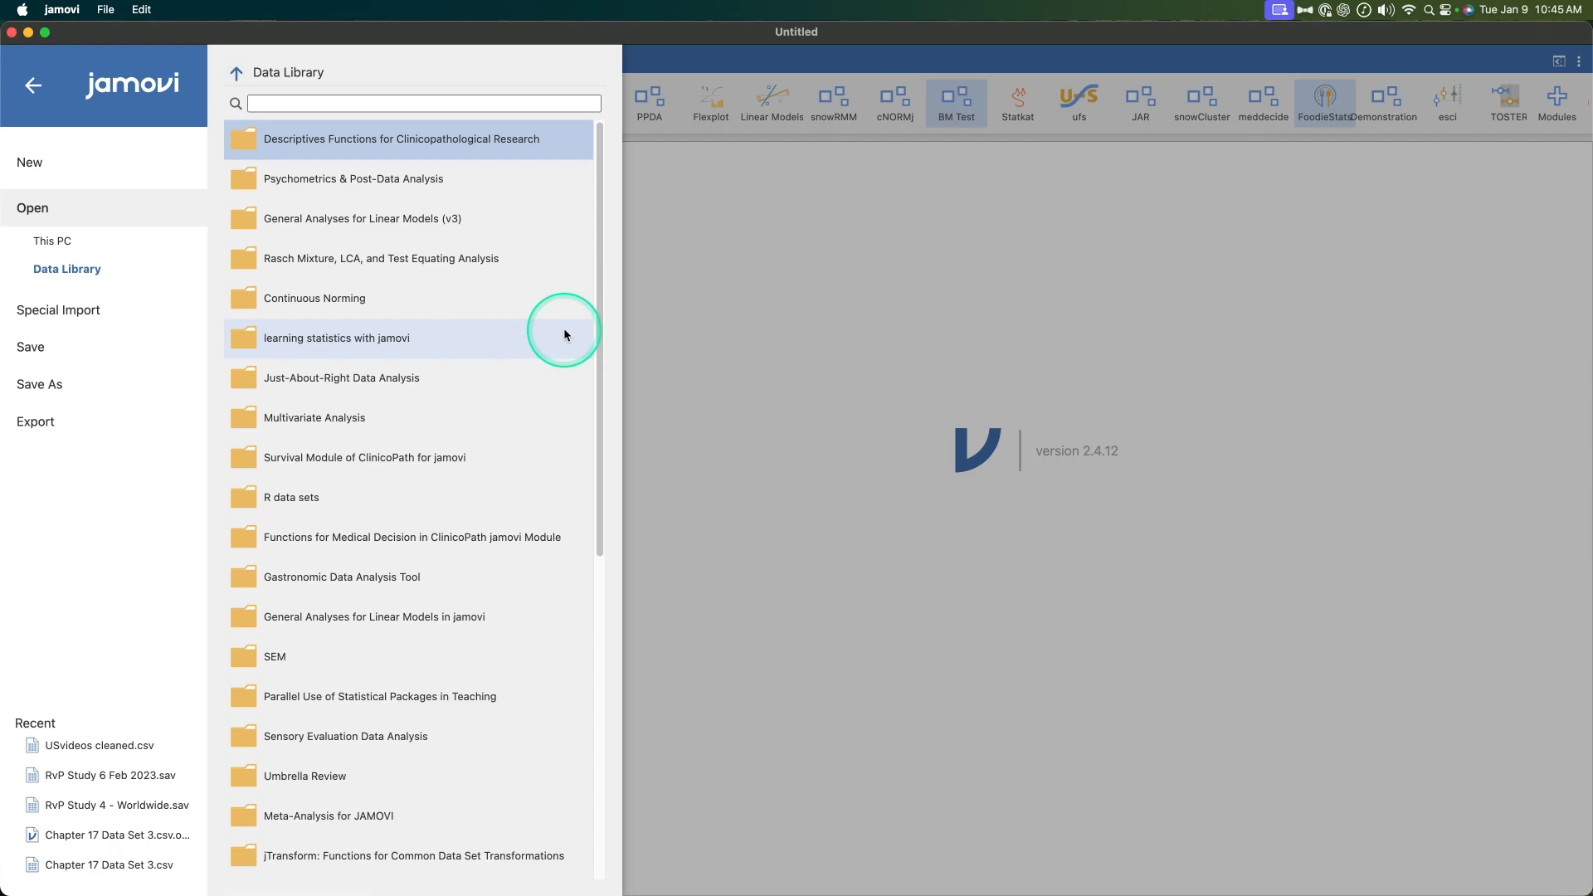
scroll(down, 3)
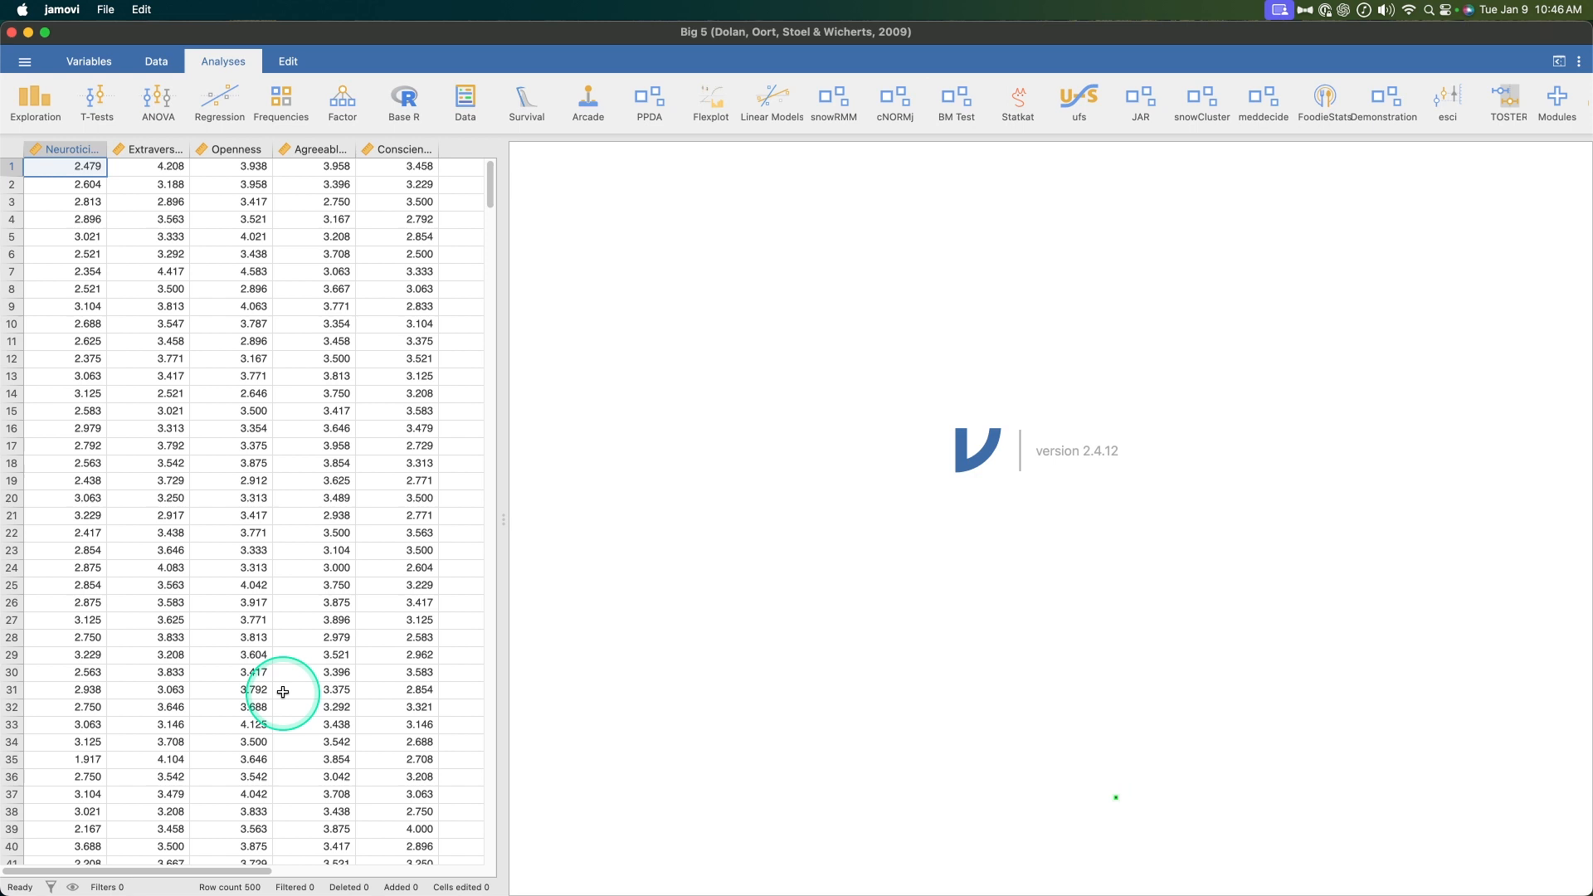
Start the jReshape Wide to Long analysis from the Data reshaping tools
click(464, 101)
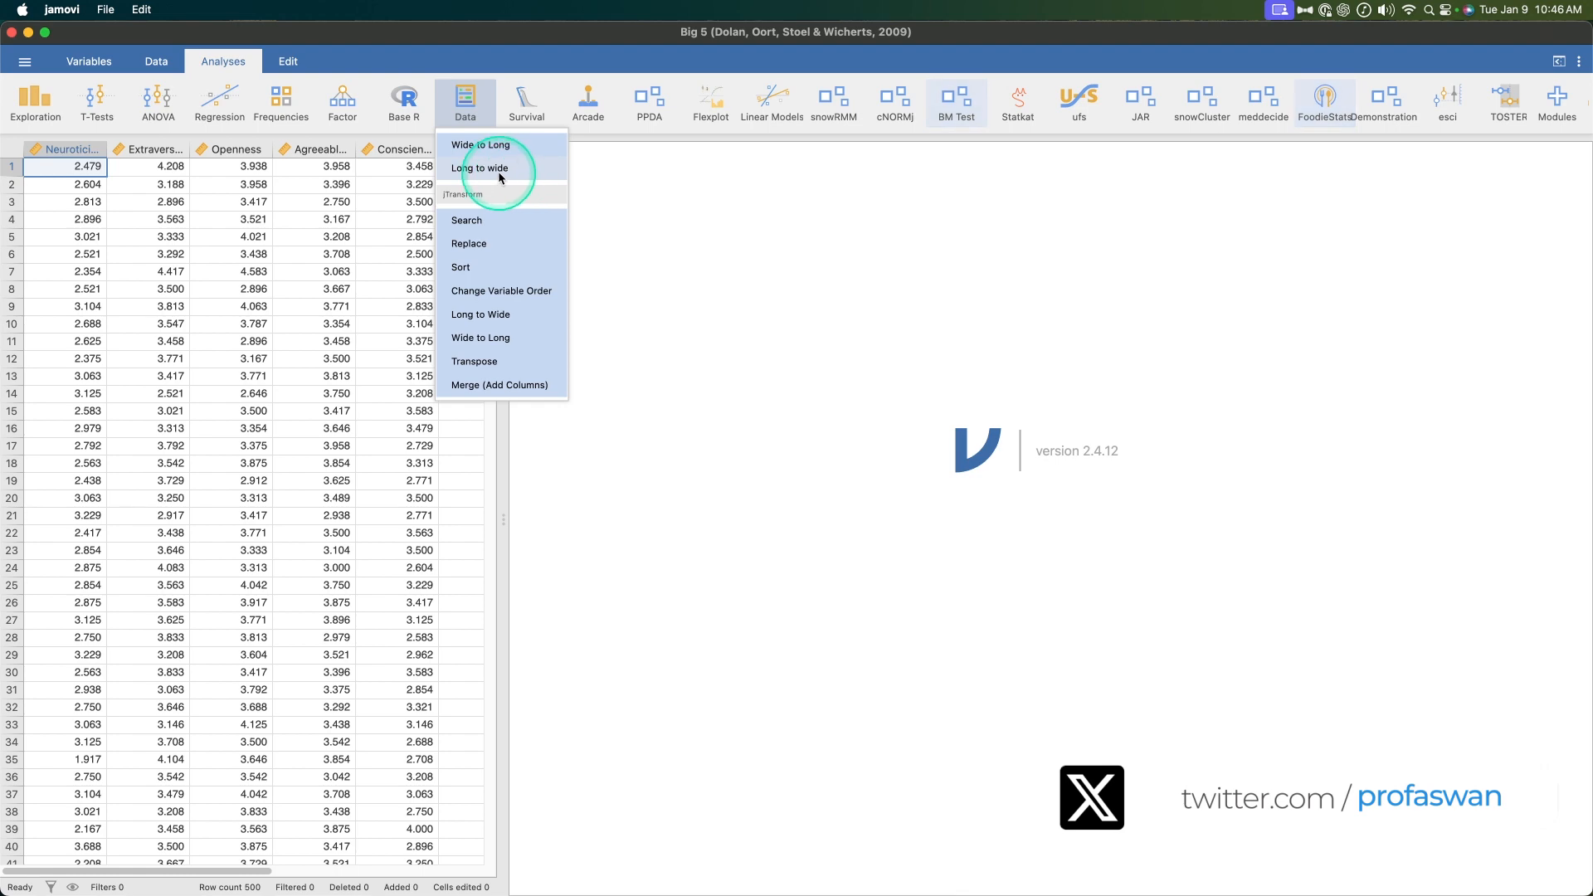
scroll(down, 3)
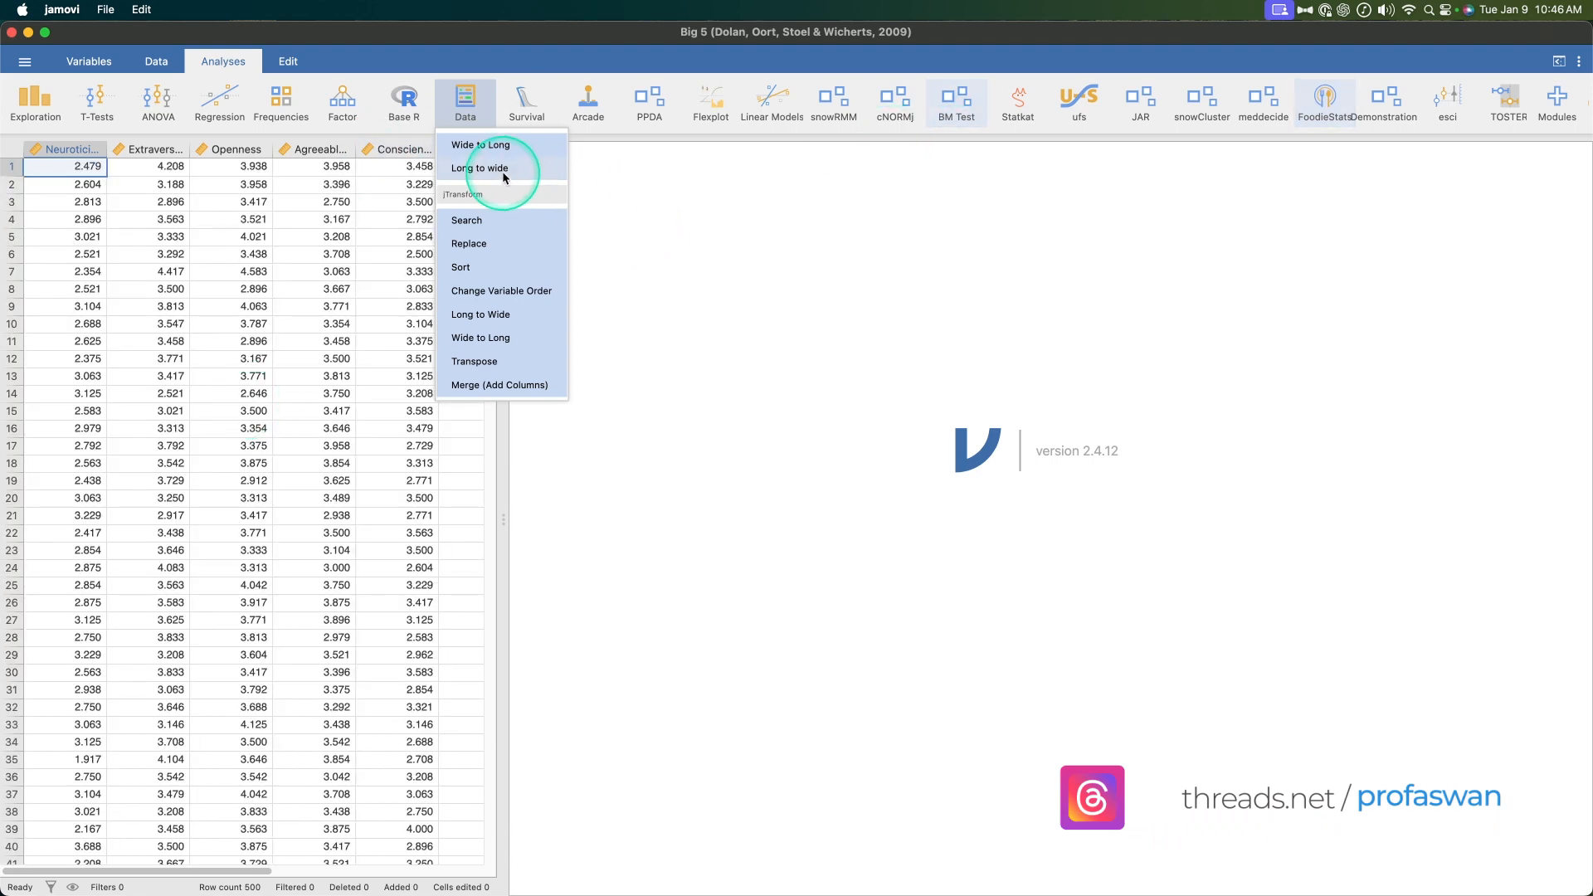
click(479, 168)
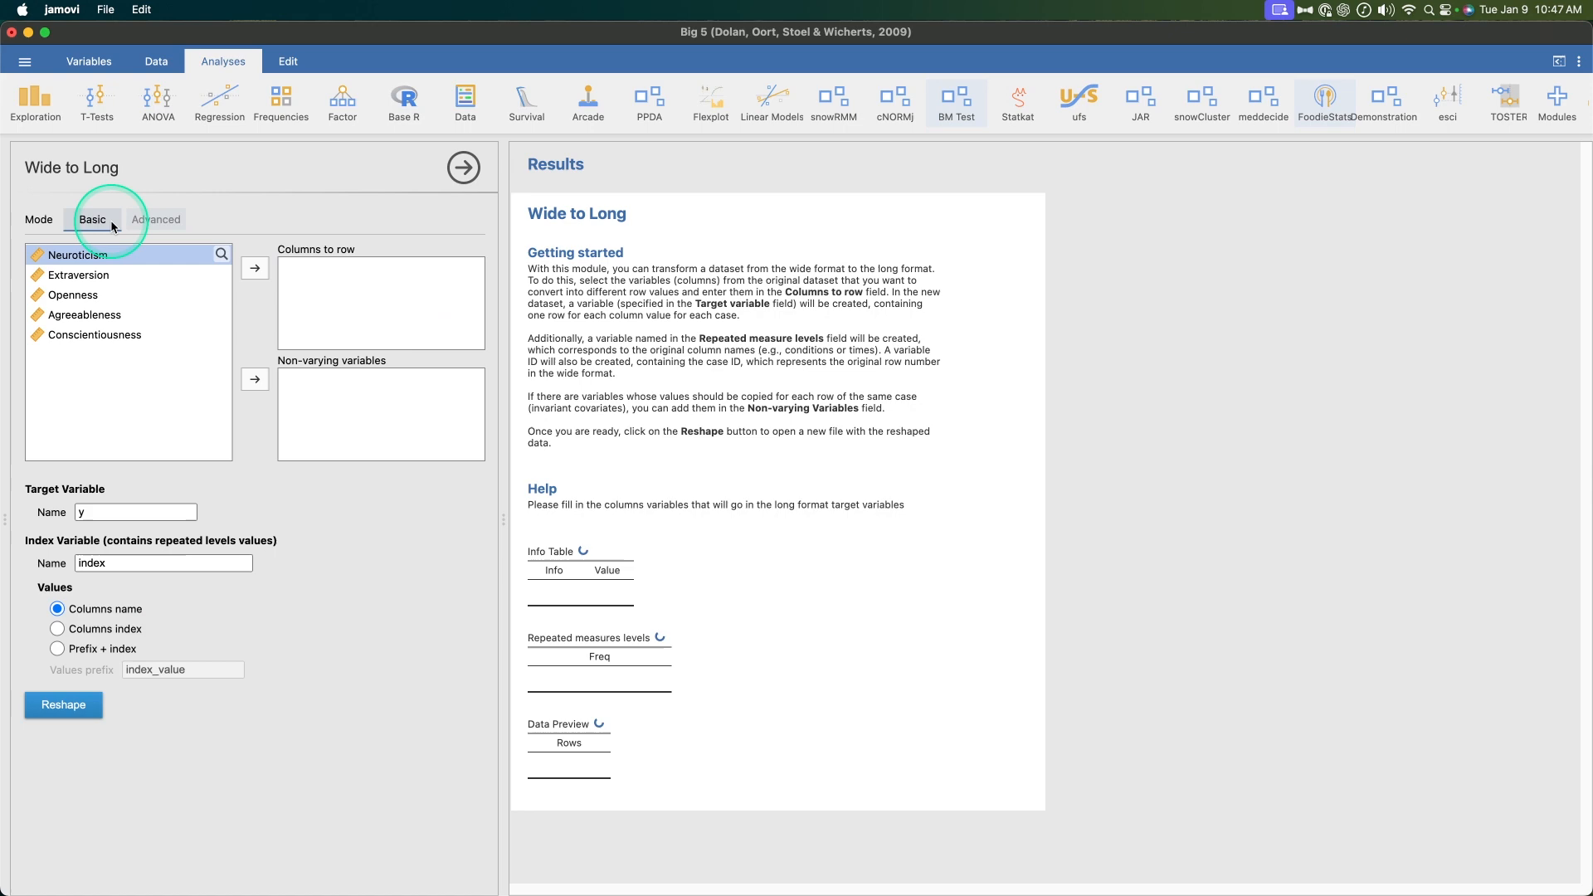
Toggle the Wide to Long options to Advanced mode and back to Basic
click(155, 219)
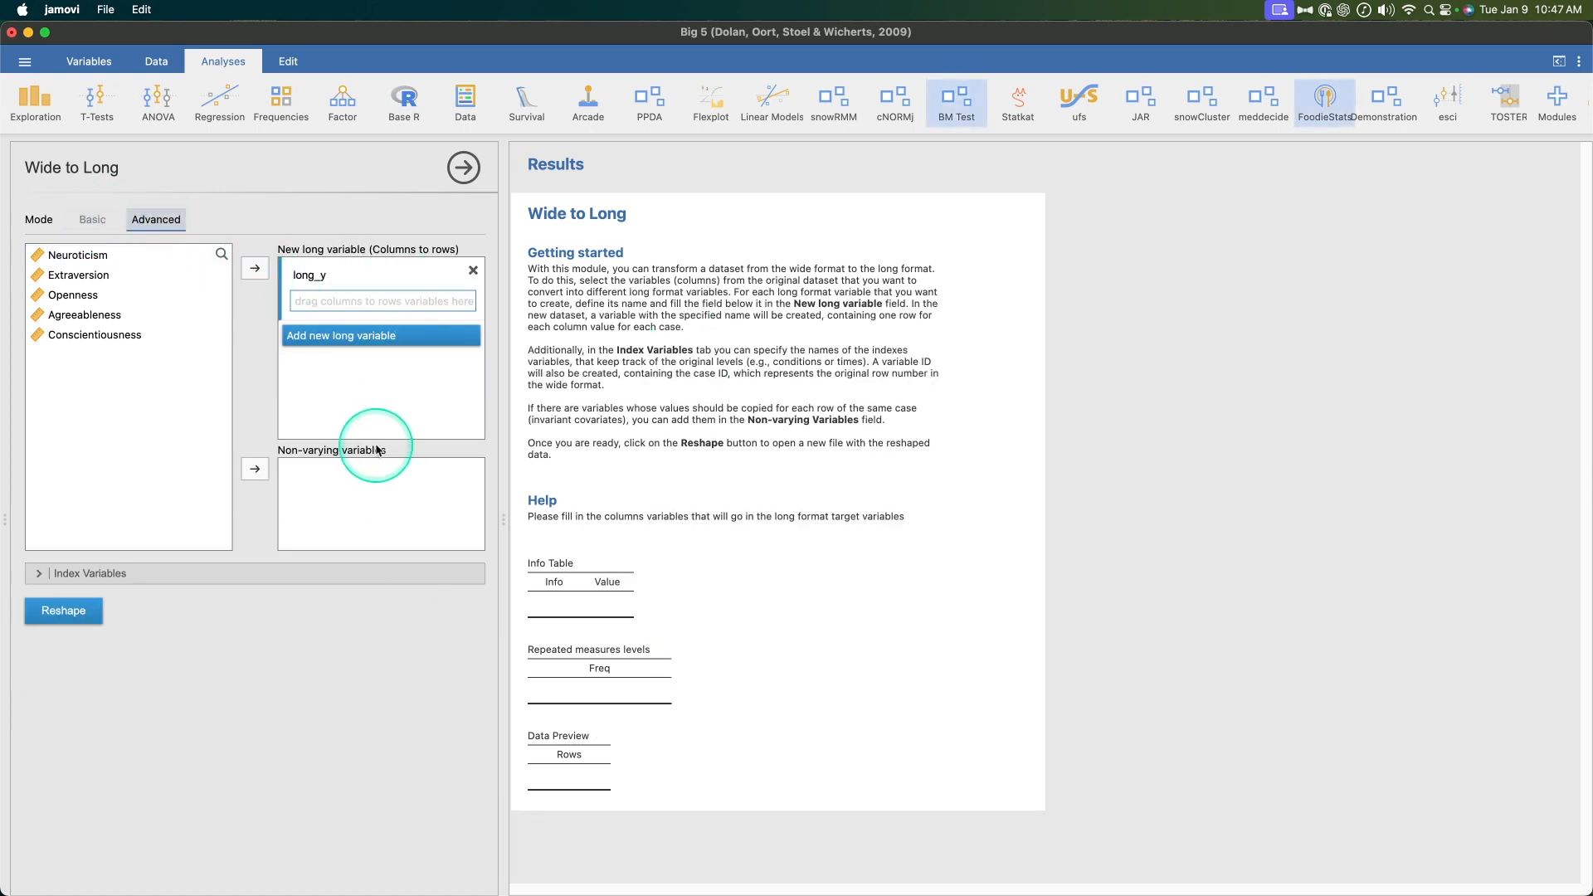
click(91, 219)
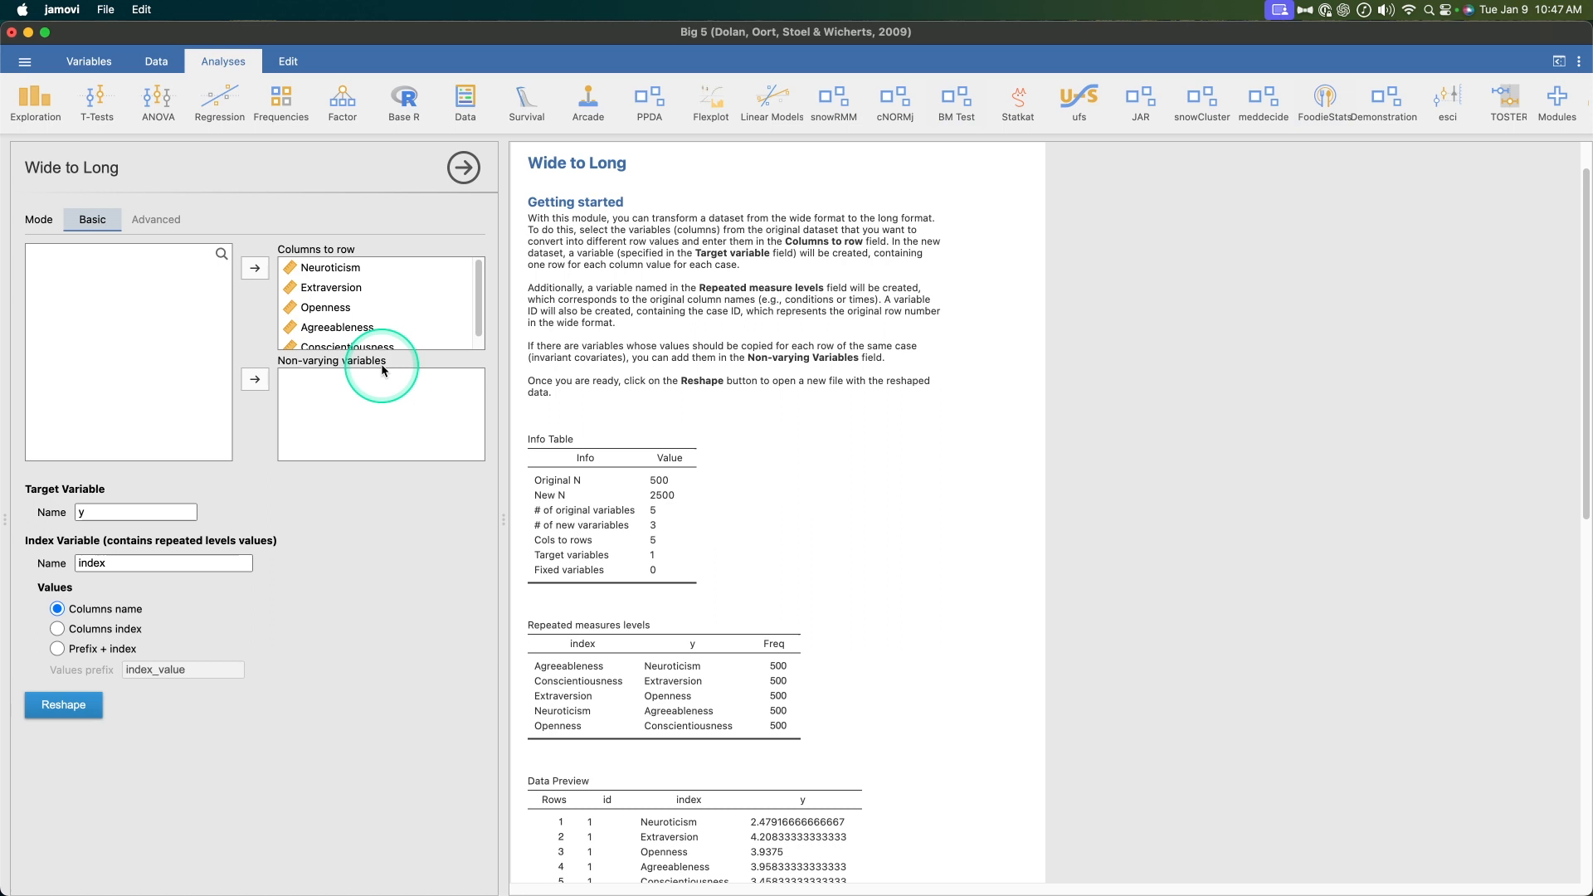
click(136, 511)
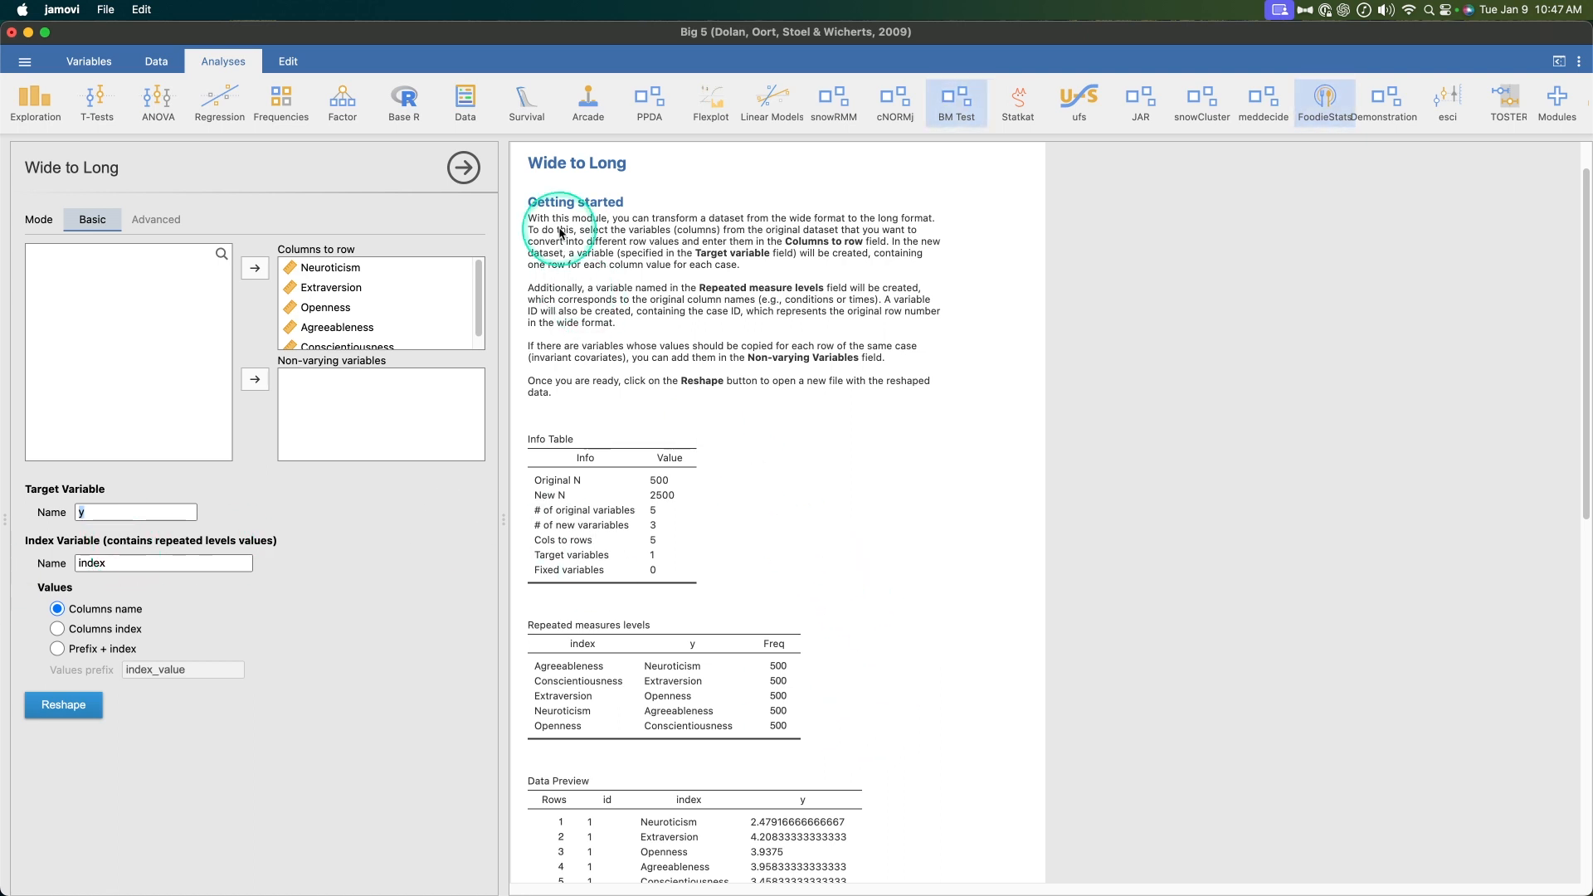
mouse_move(927, 232)
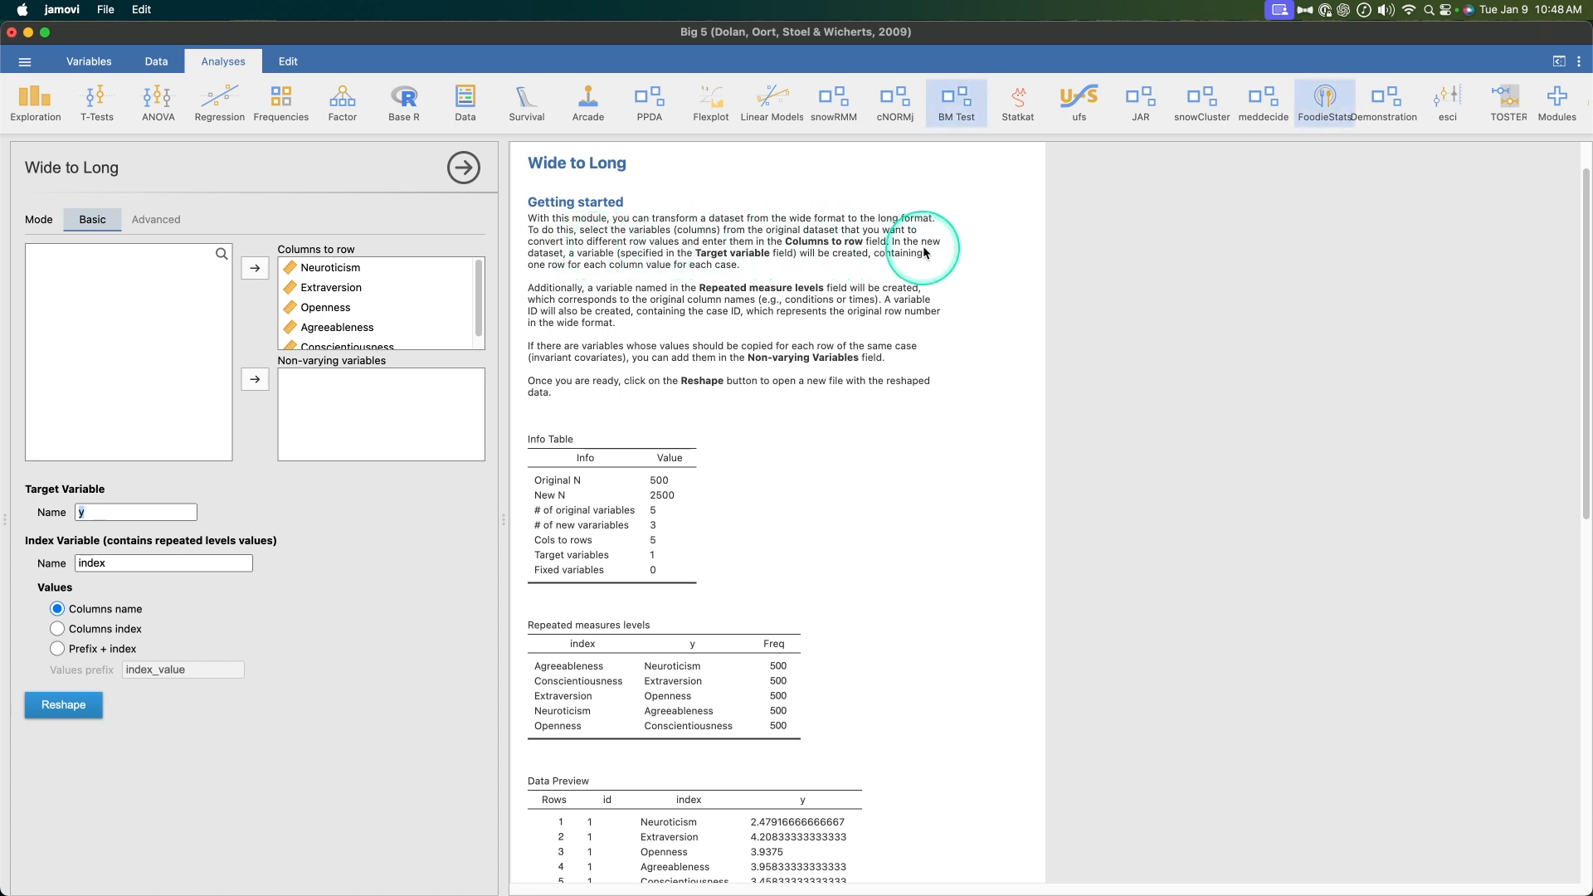
mouse_move(688, 258)
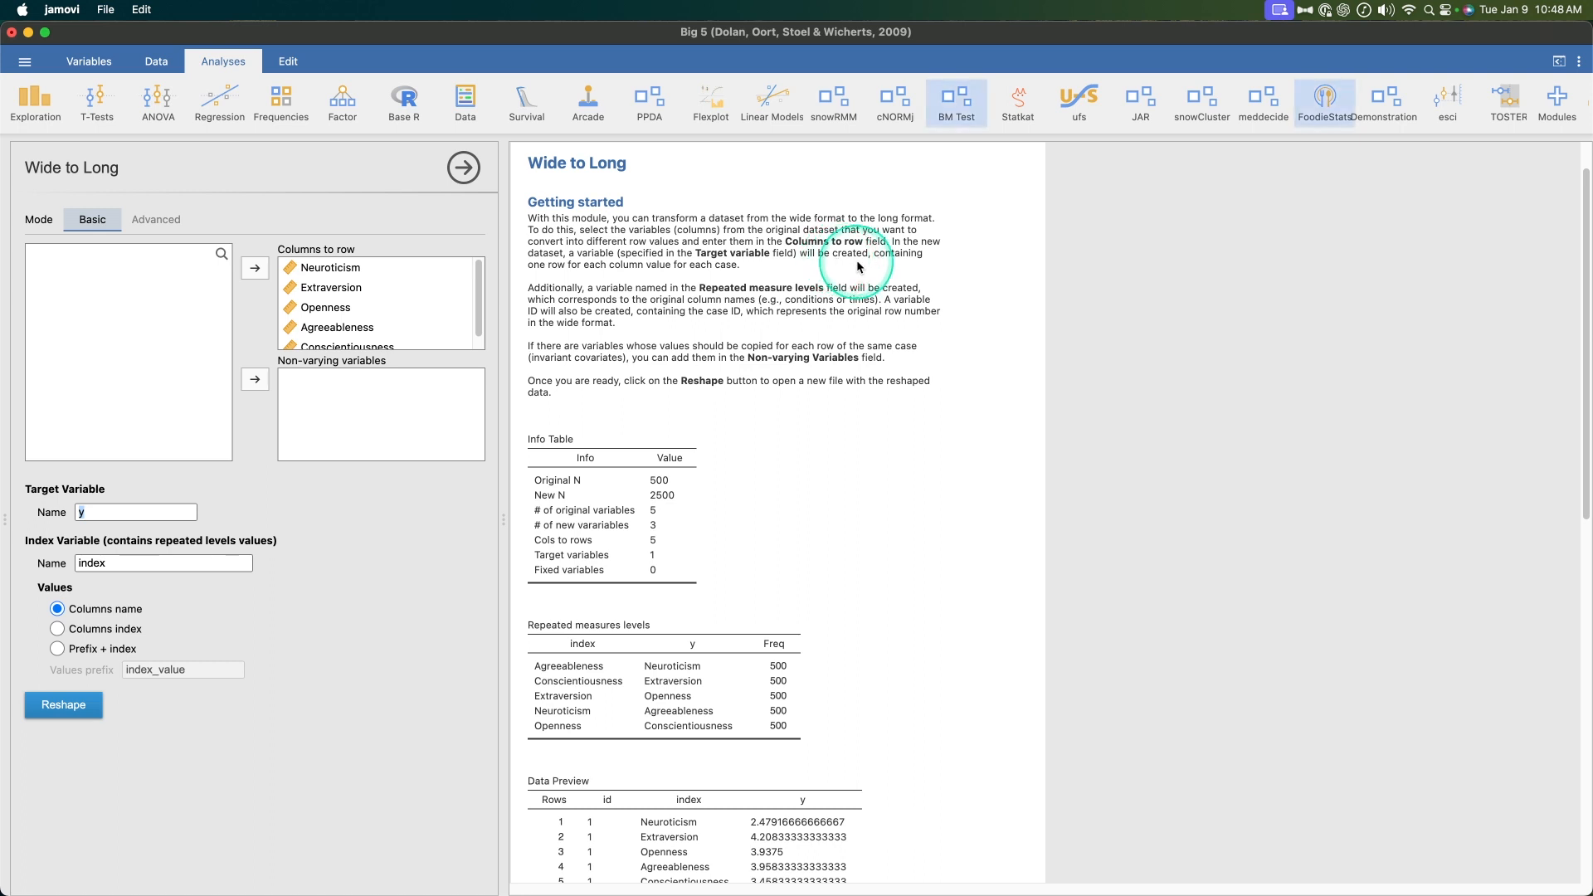
mouse_move(639, 275)
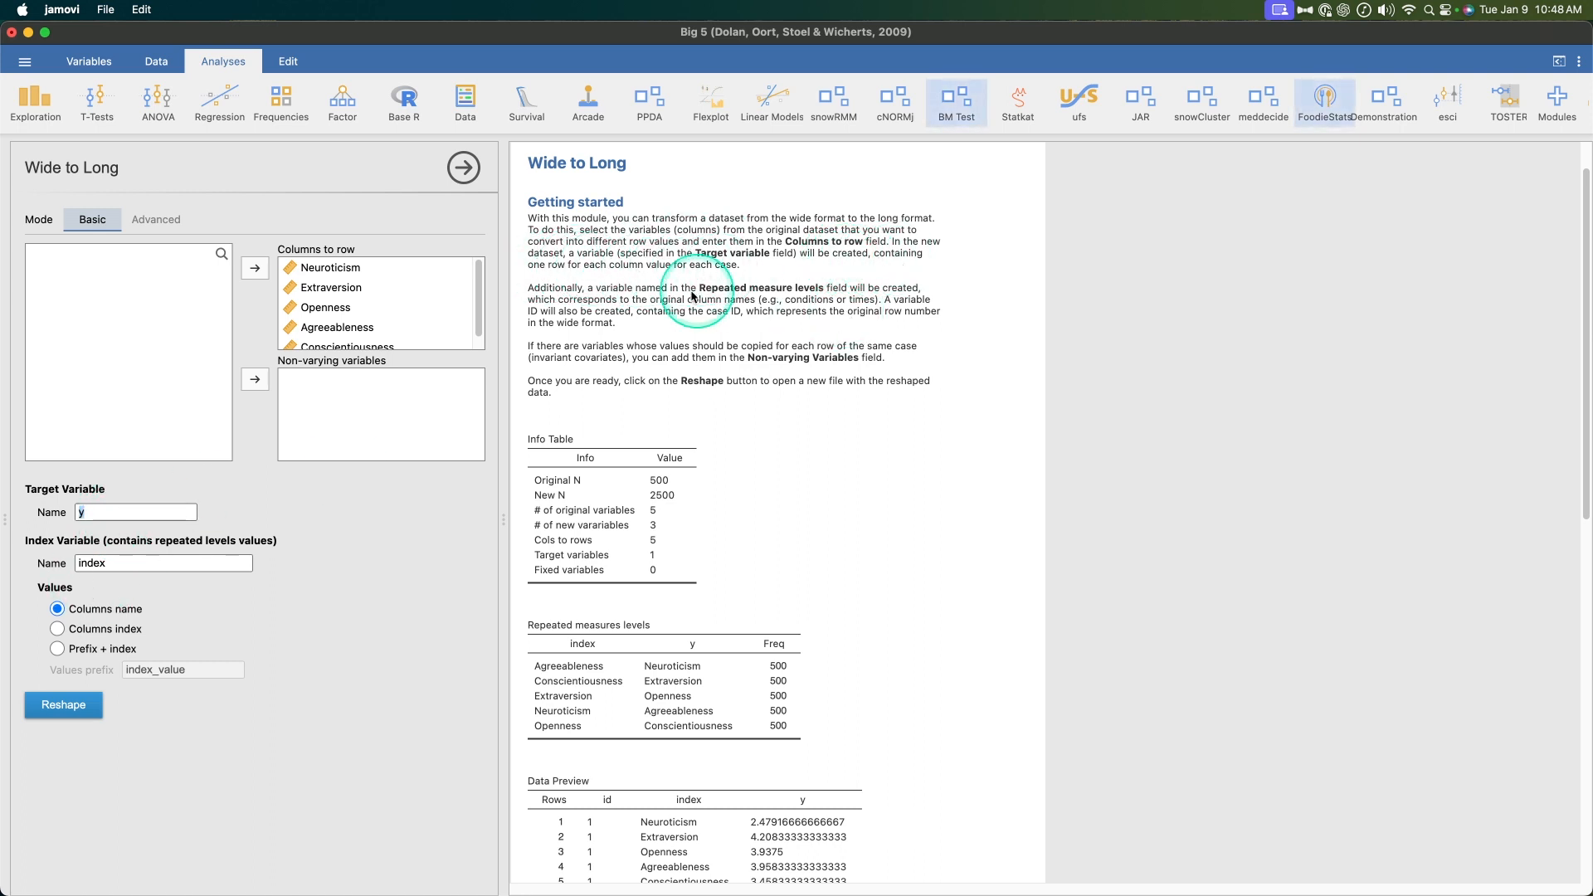
mouse_move(750, 299)
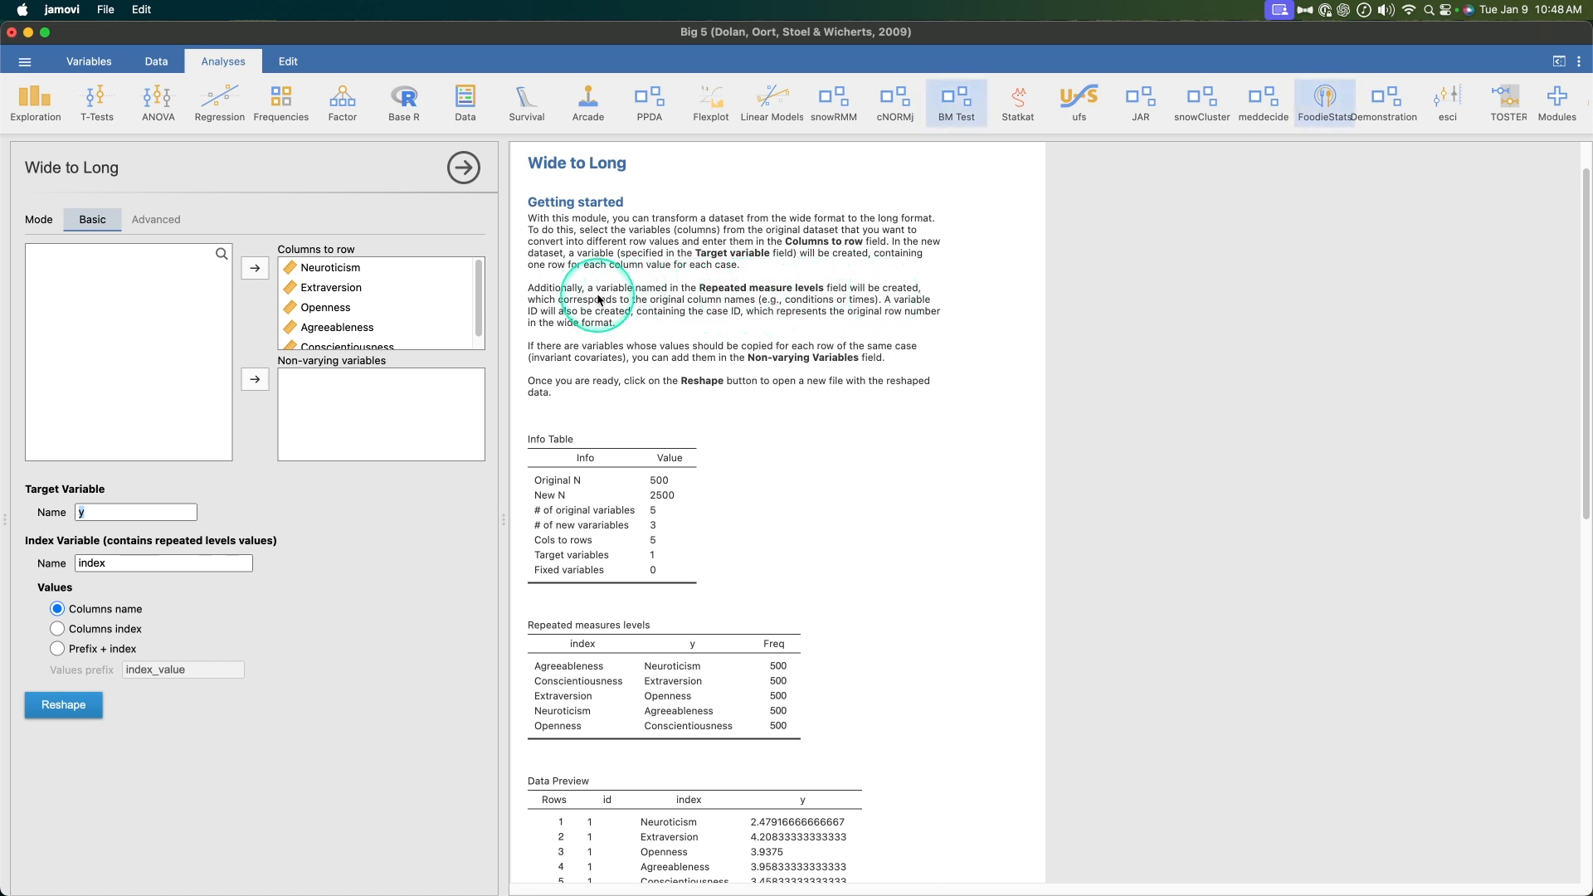
mouse_move(801, 307)
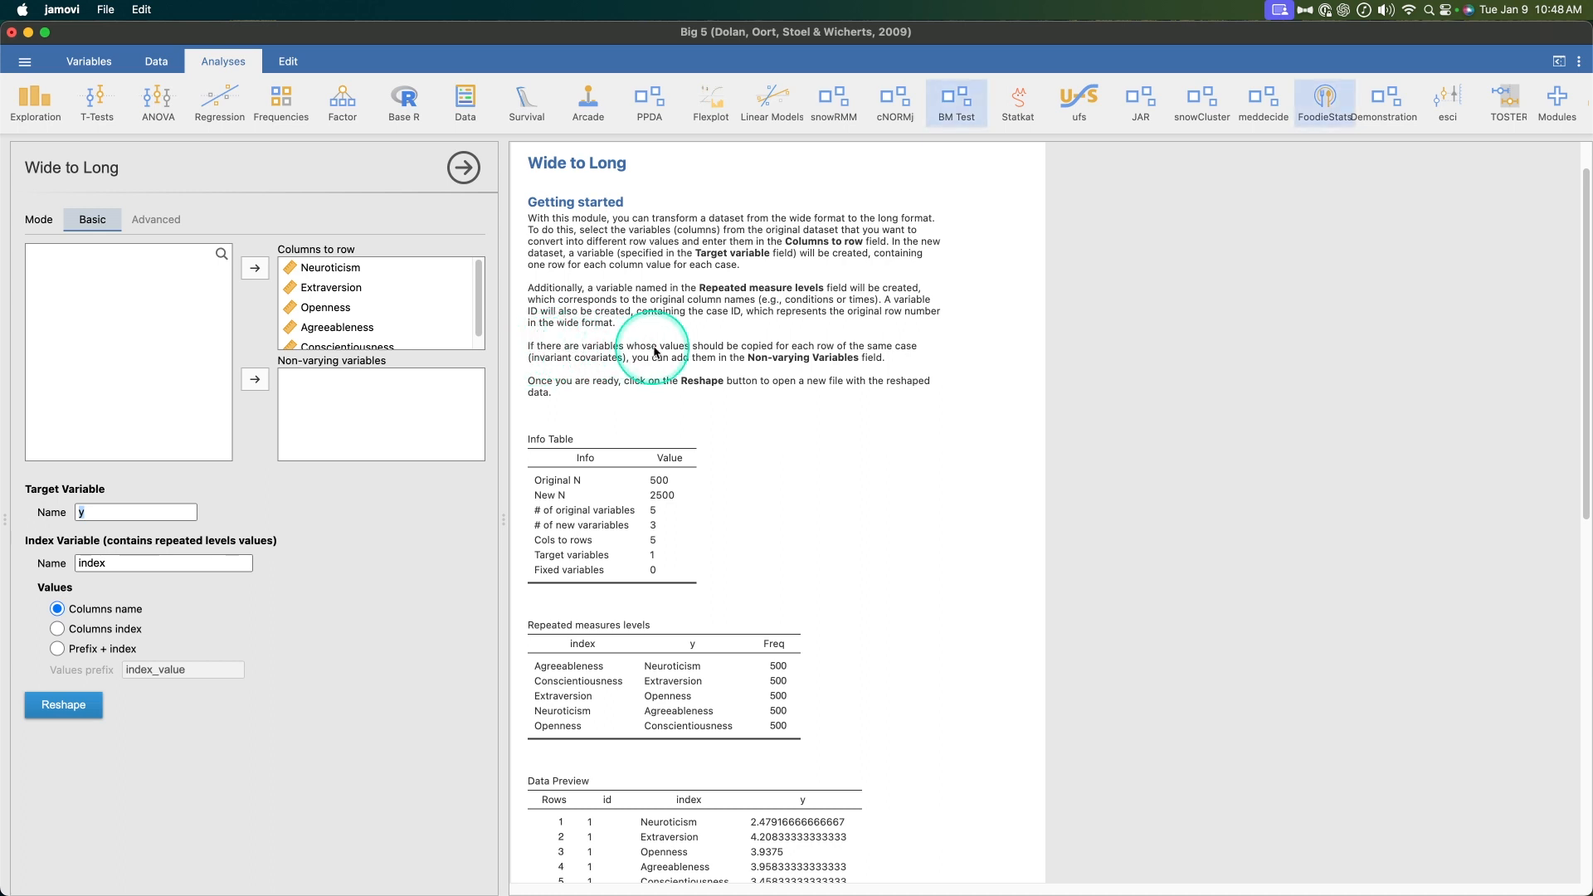
mouse_move(928, 358)
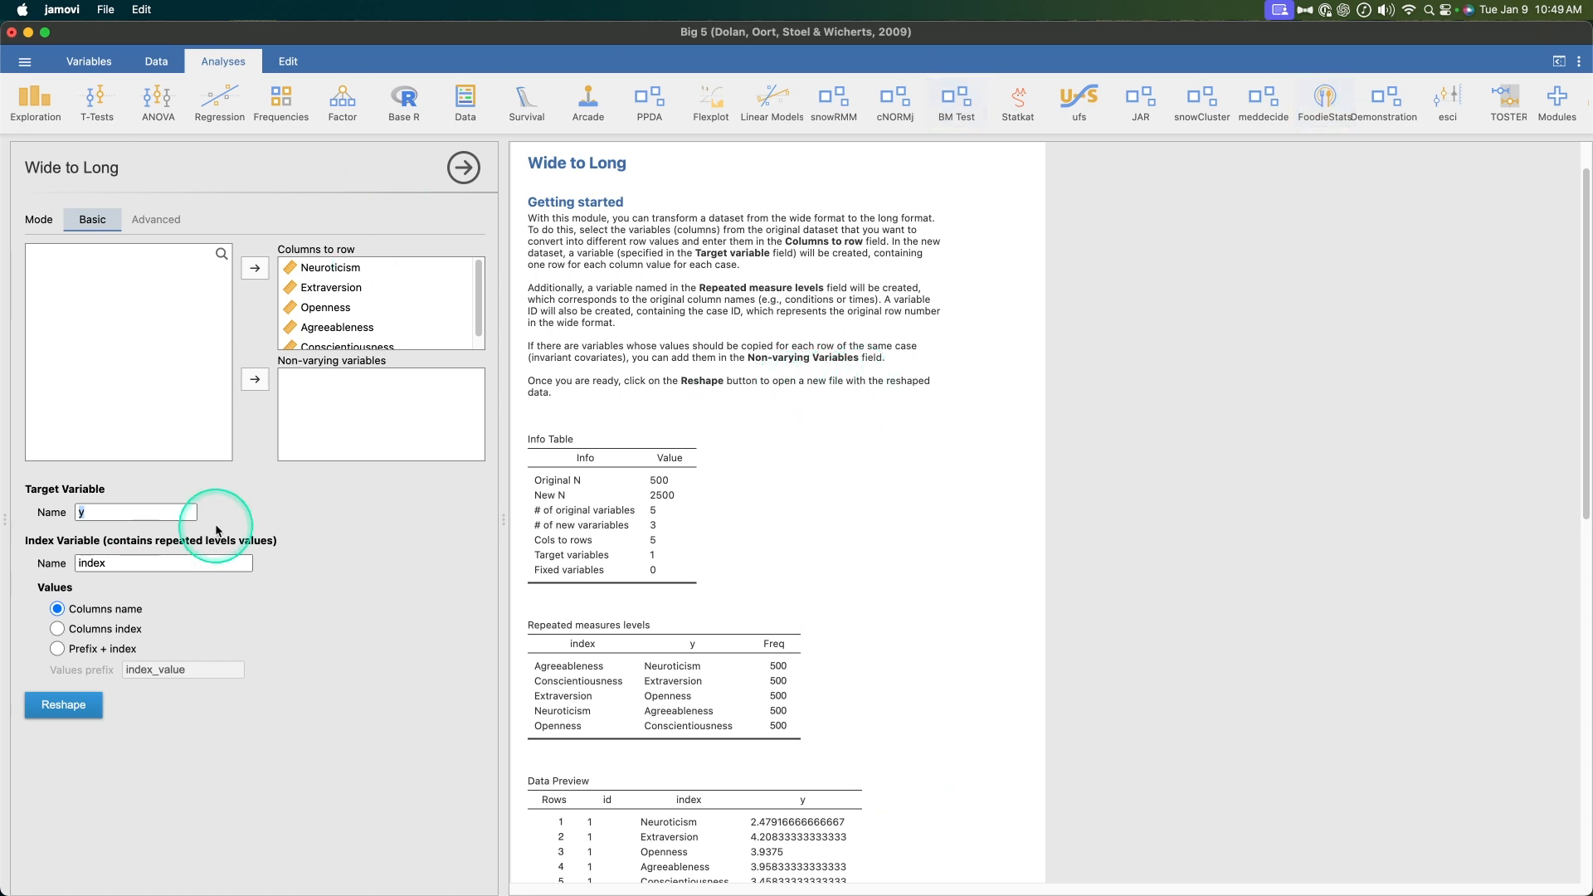
scroll(down, 3)
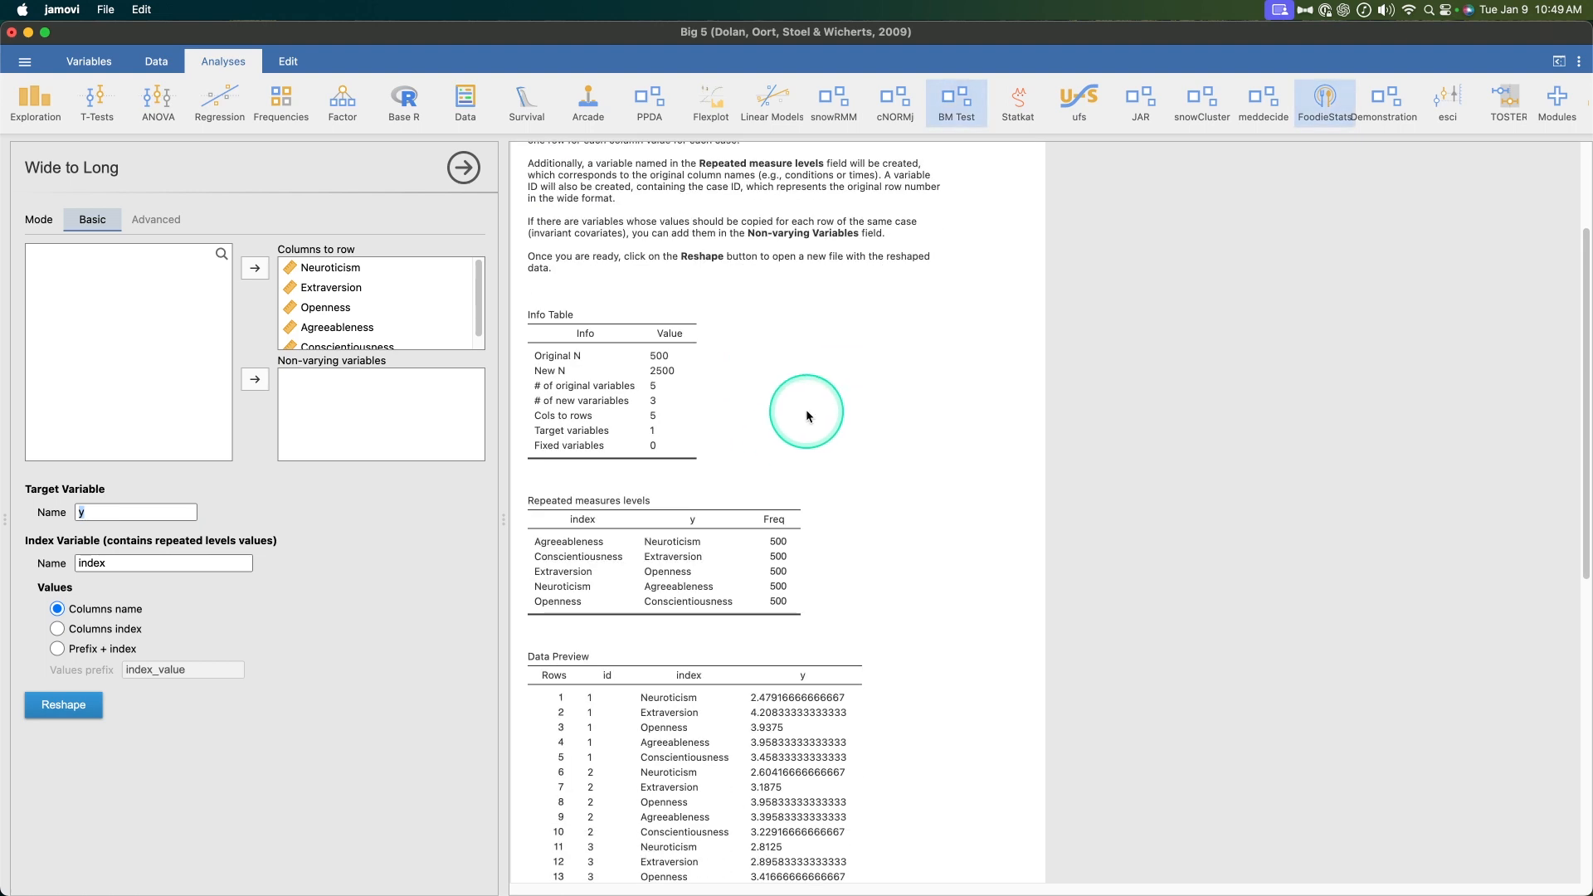
scroll(down, 3)
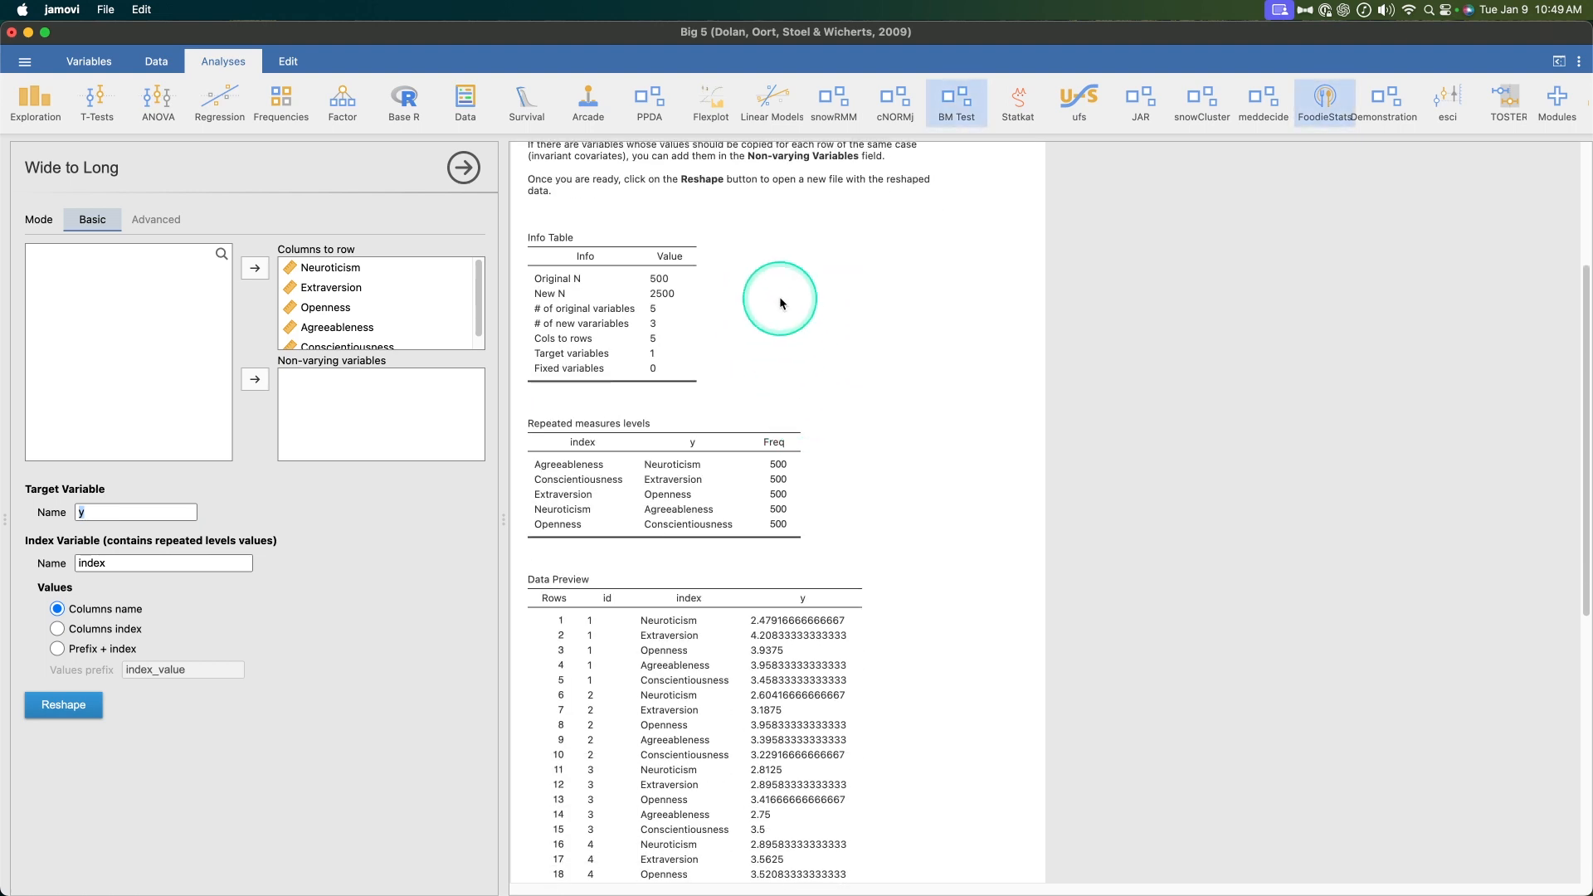
scroll(down, 3)
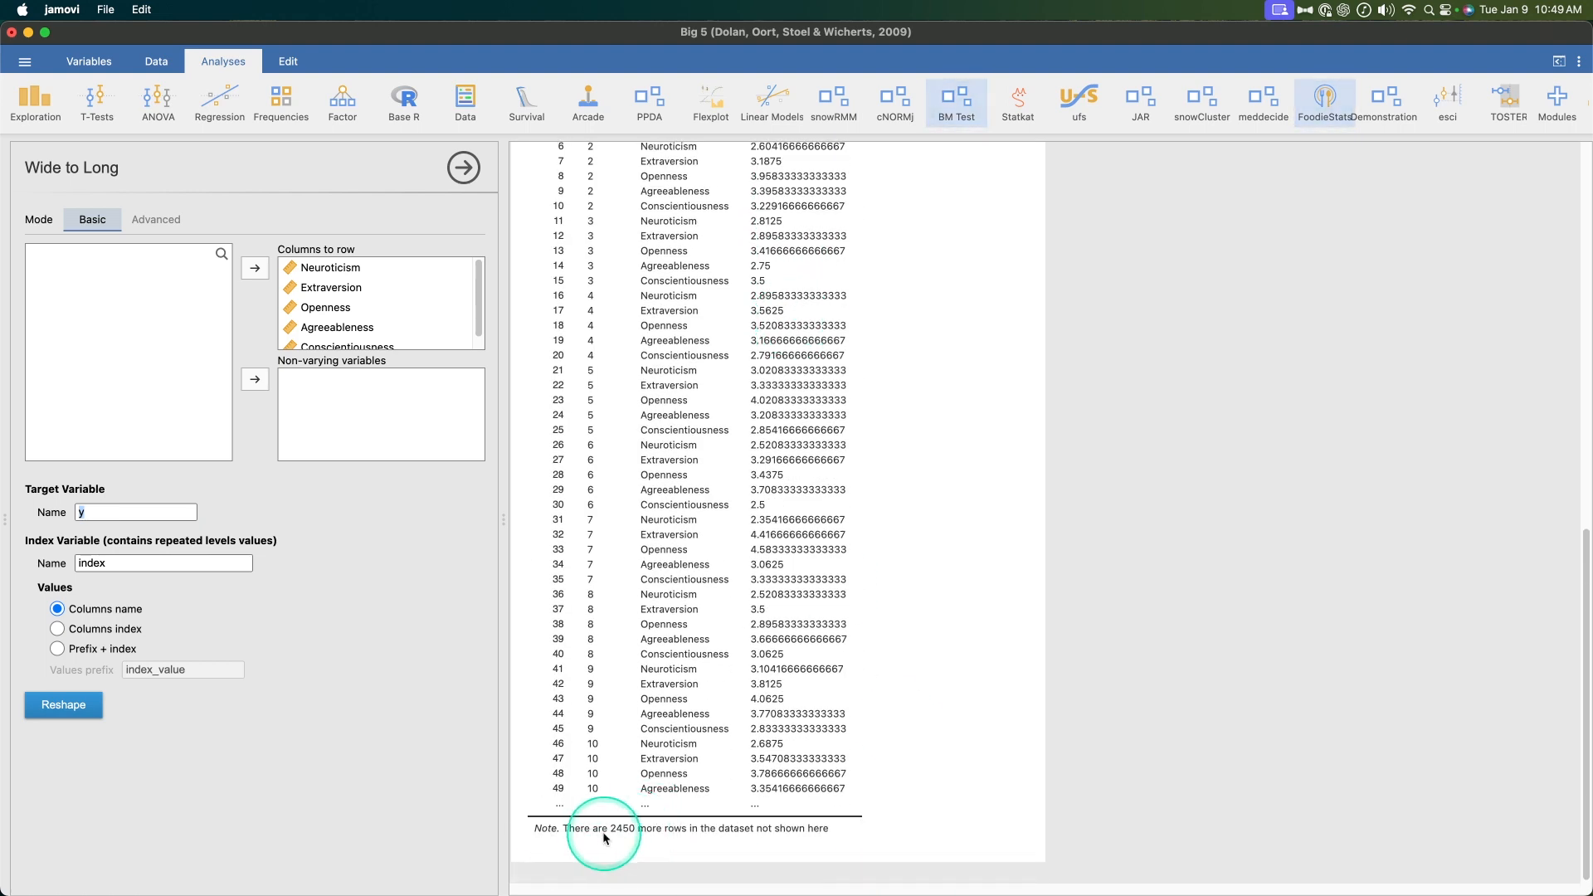
mouse_move(616, 833)
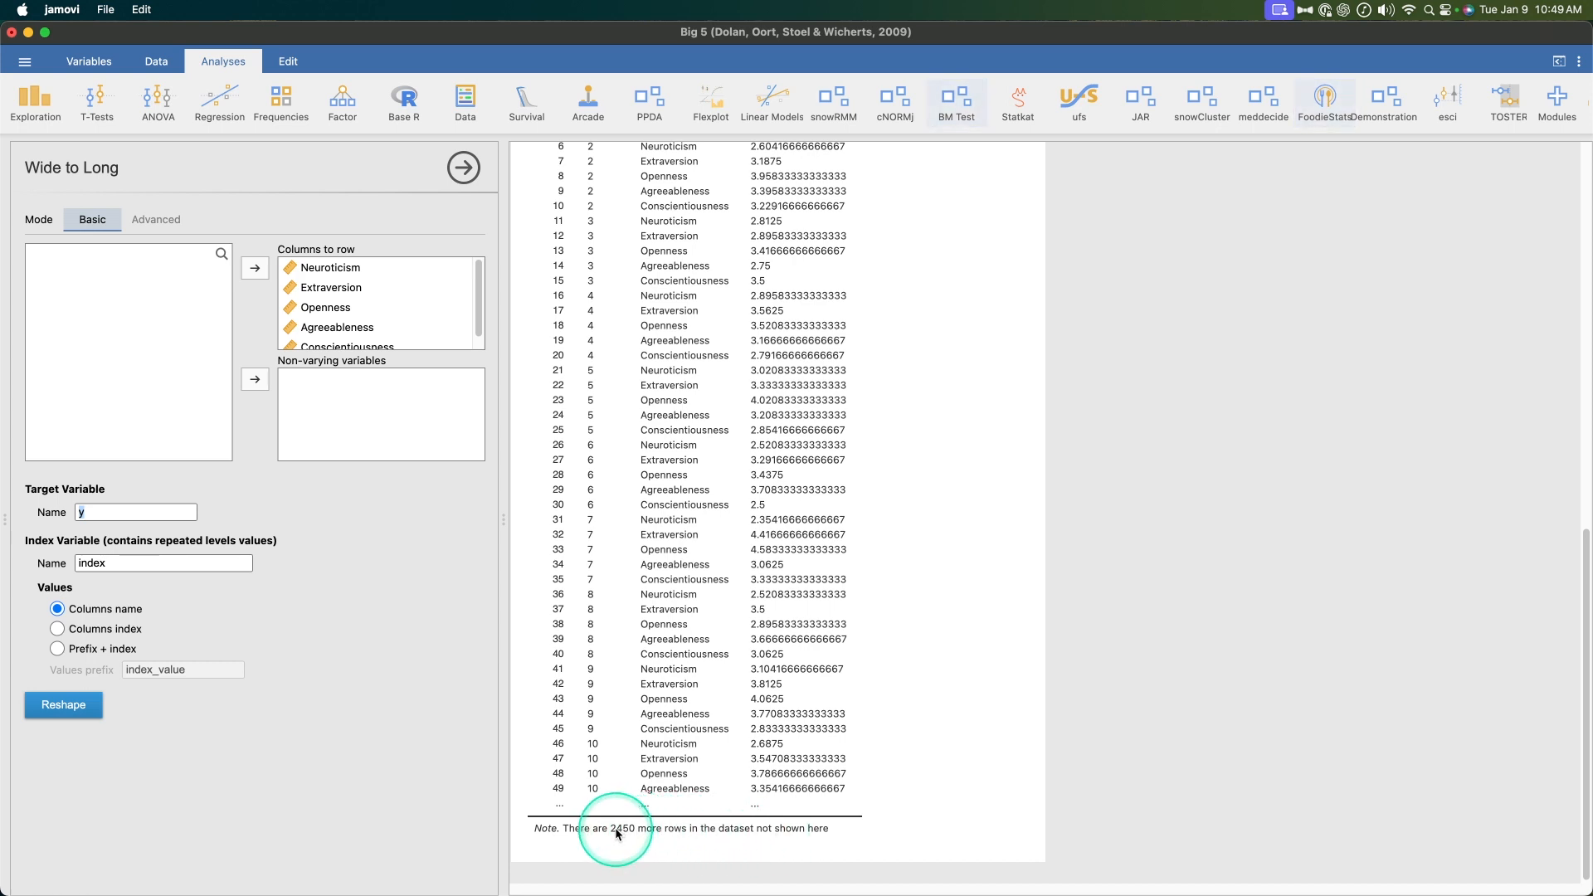
mouse_move(643, 839)
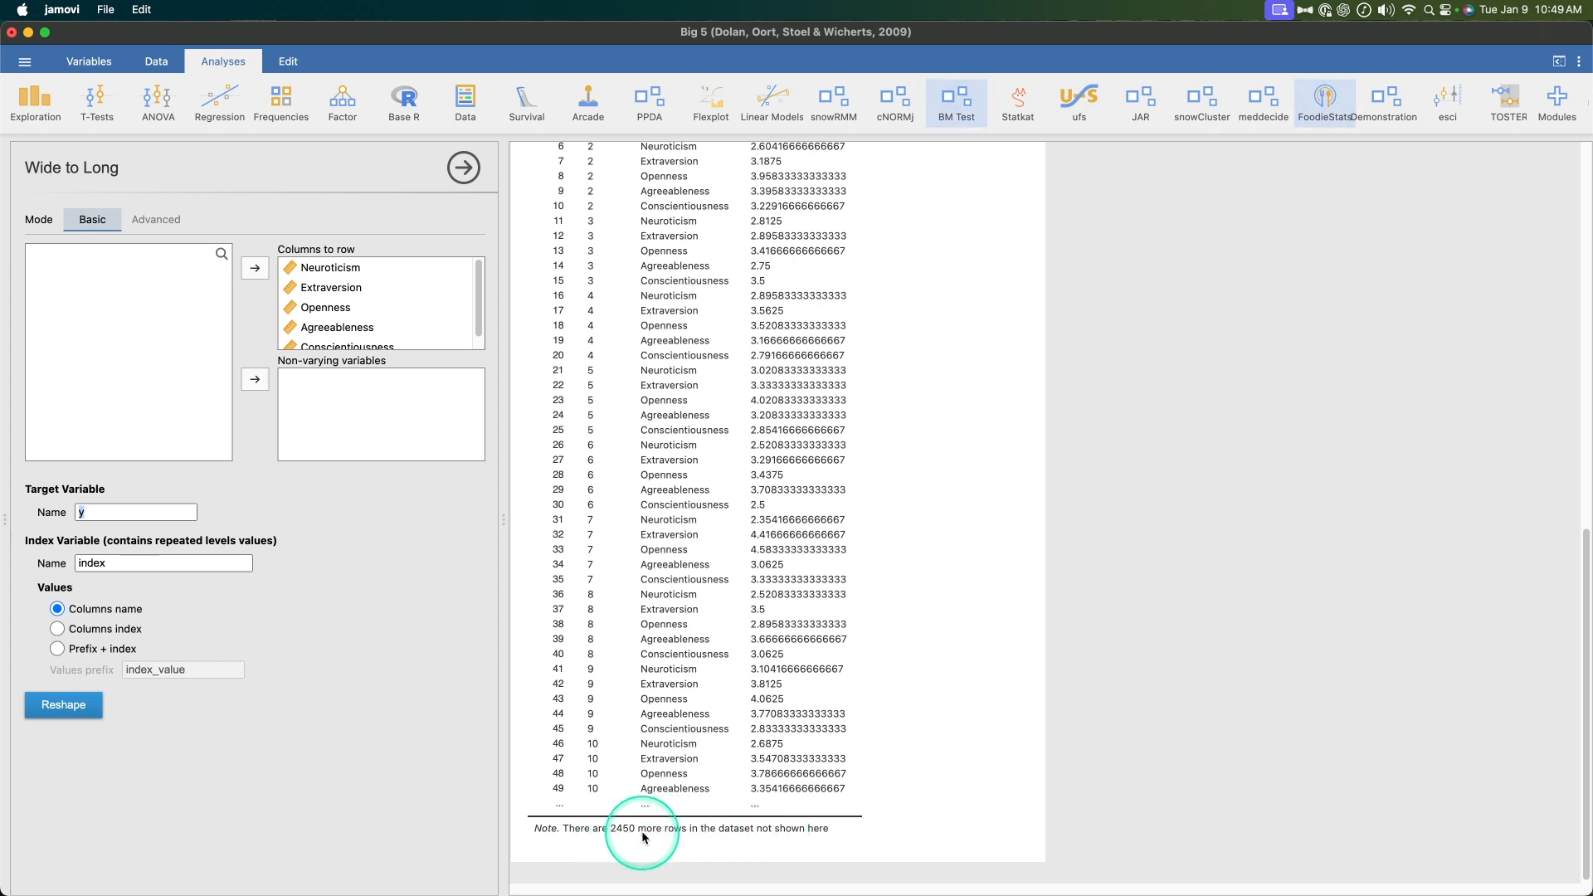
mouse_move(631, 846)
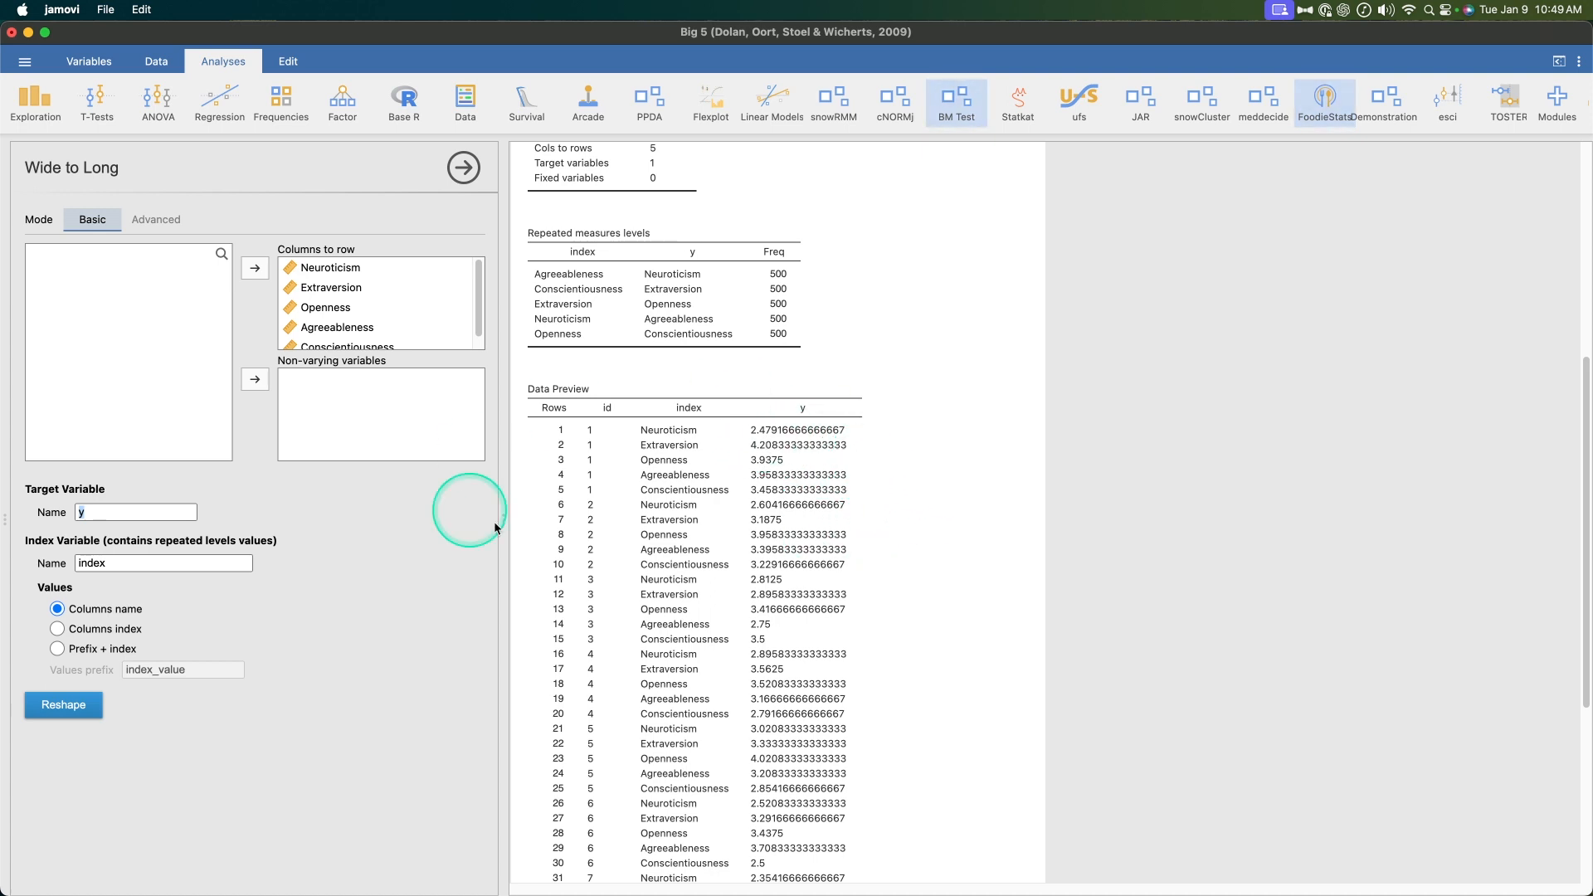
mouse_move(1210, 720)
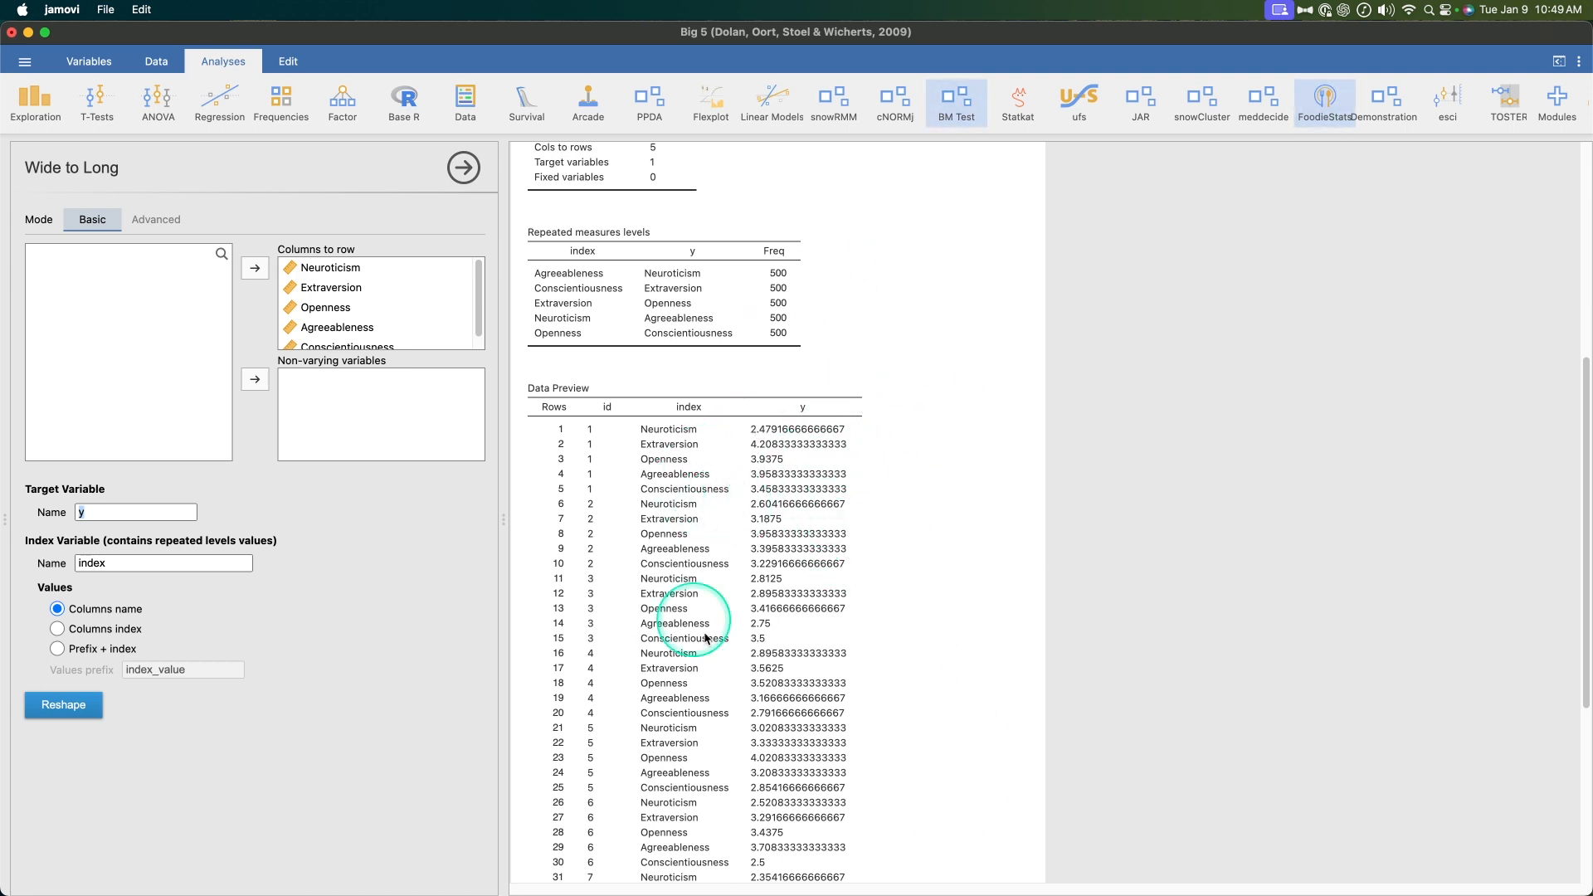
mouse_move(832, 697)
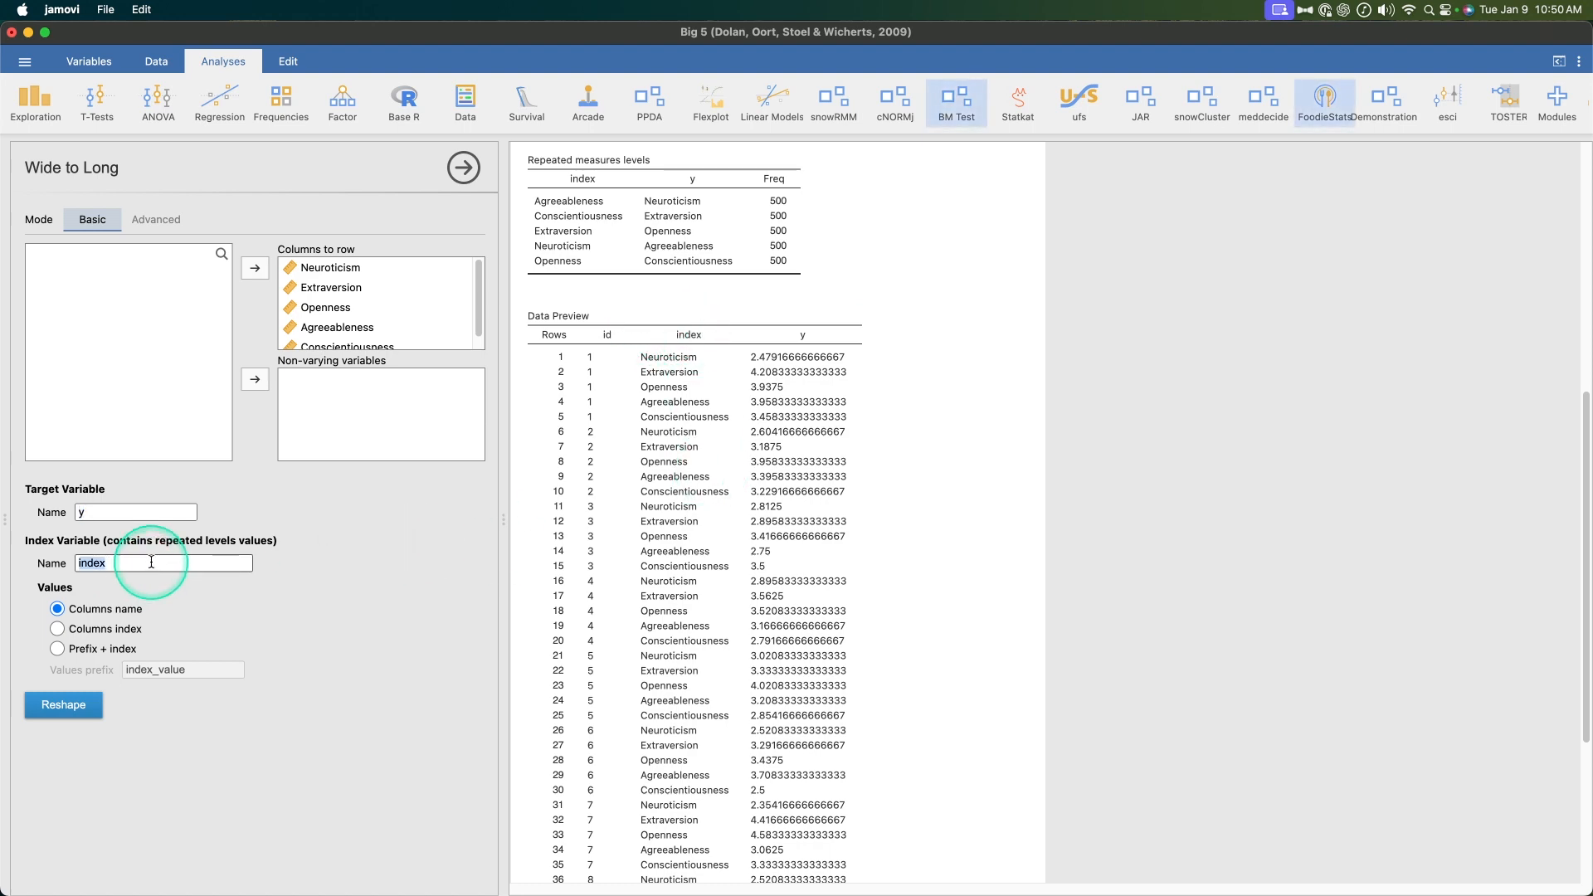
Name the index variable 'B5 Trait', review the preview, and create the long file
text(B5 Trait)
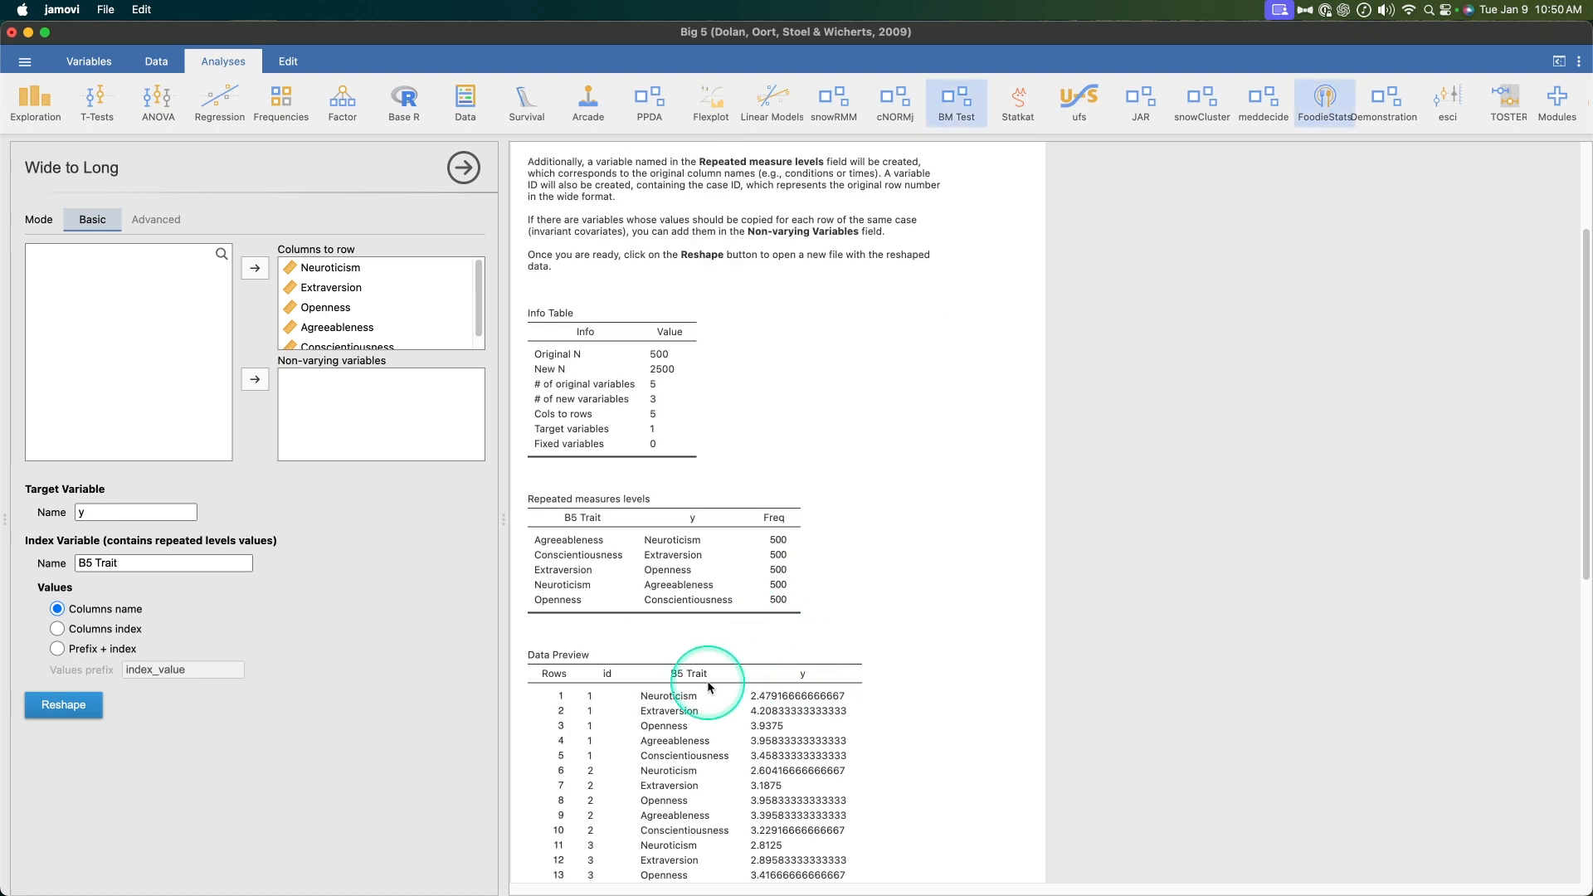
scroll(down, 3)
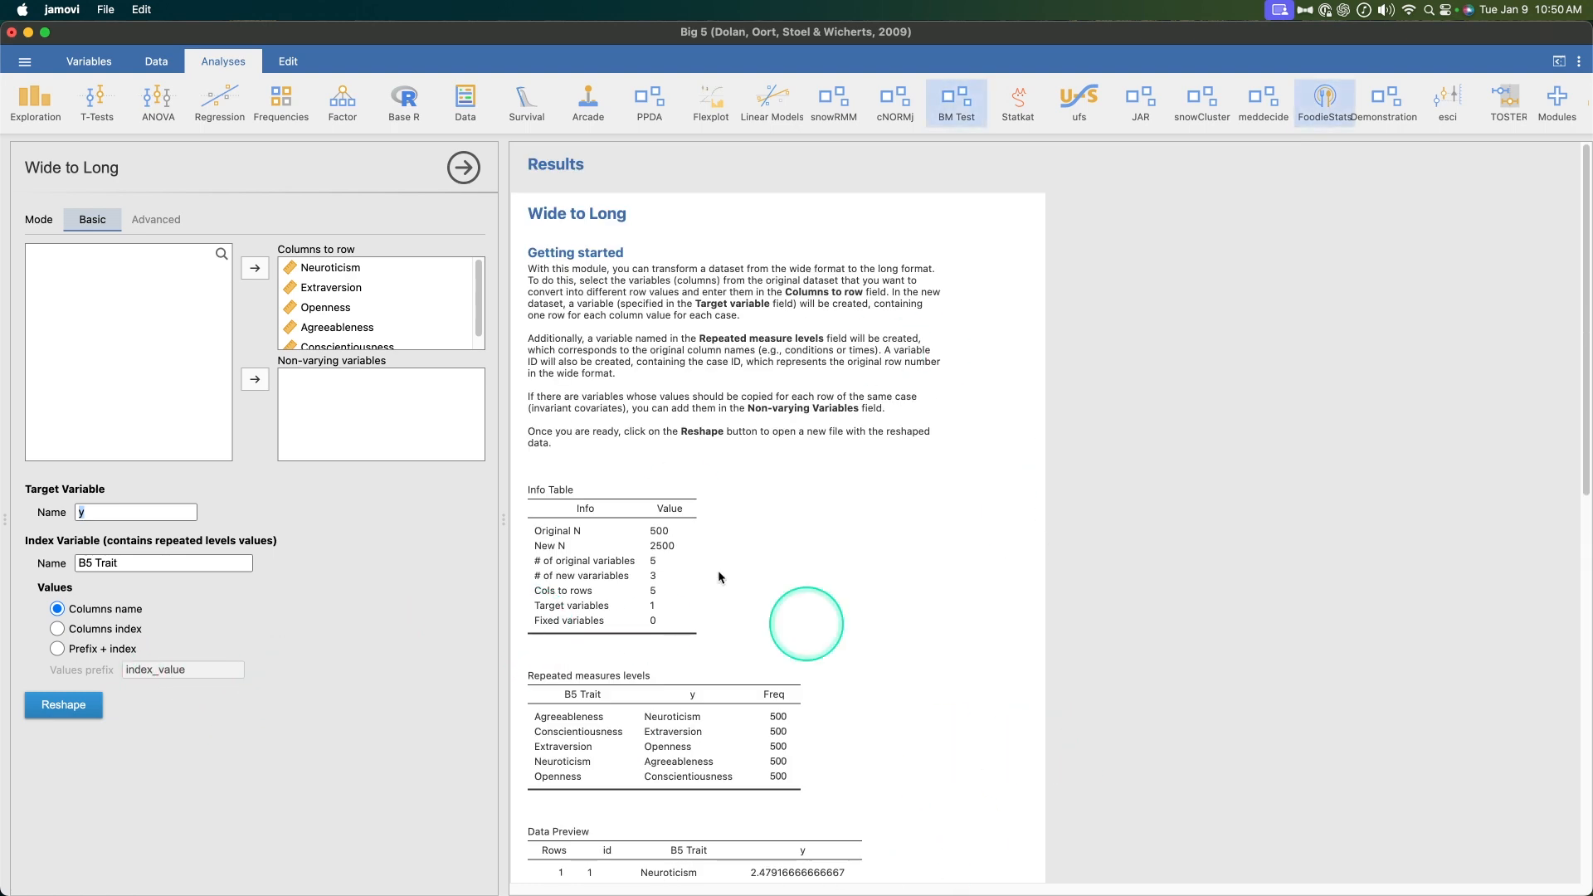
scroll(down, 3)
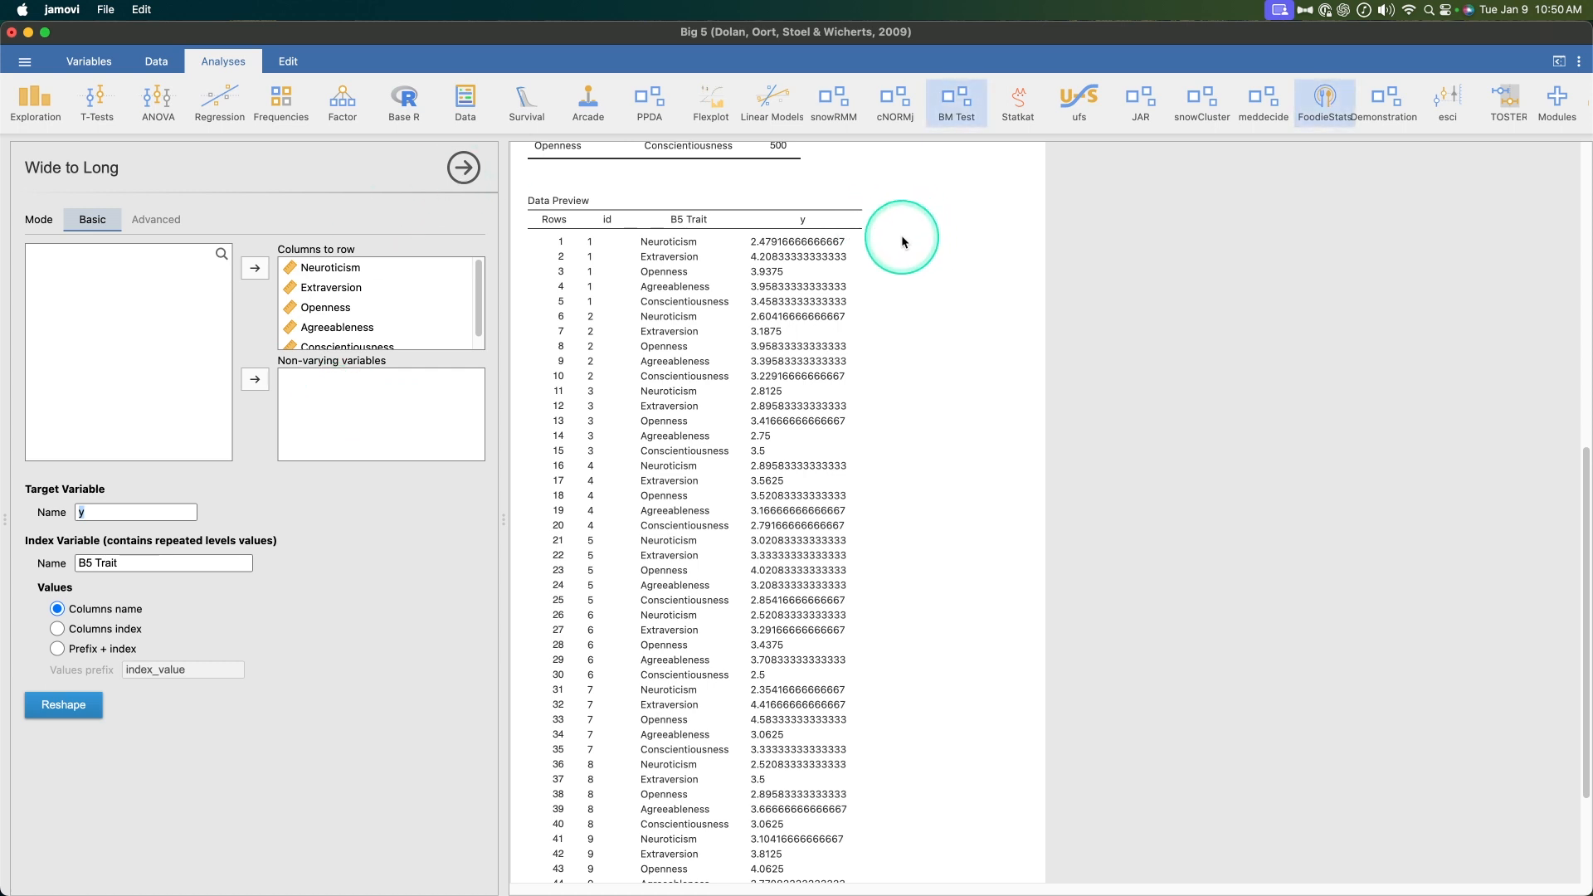
mouse_move(864, 312)
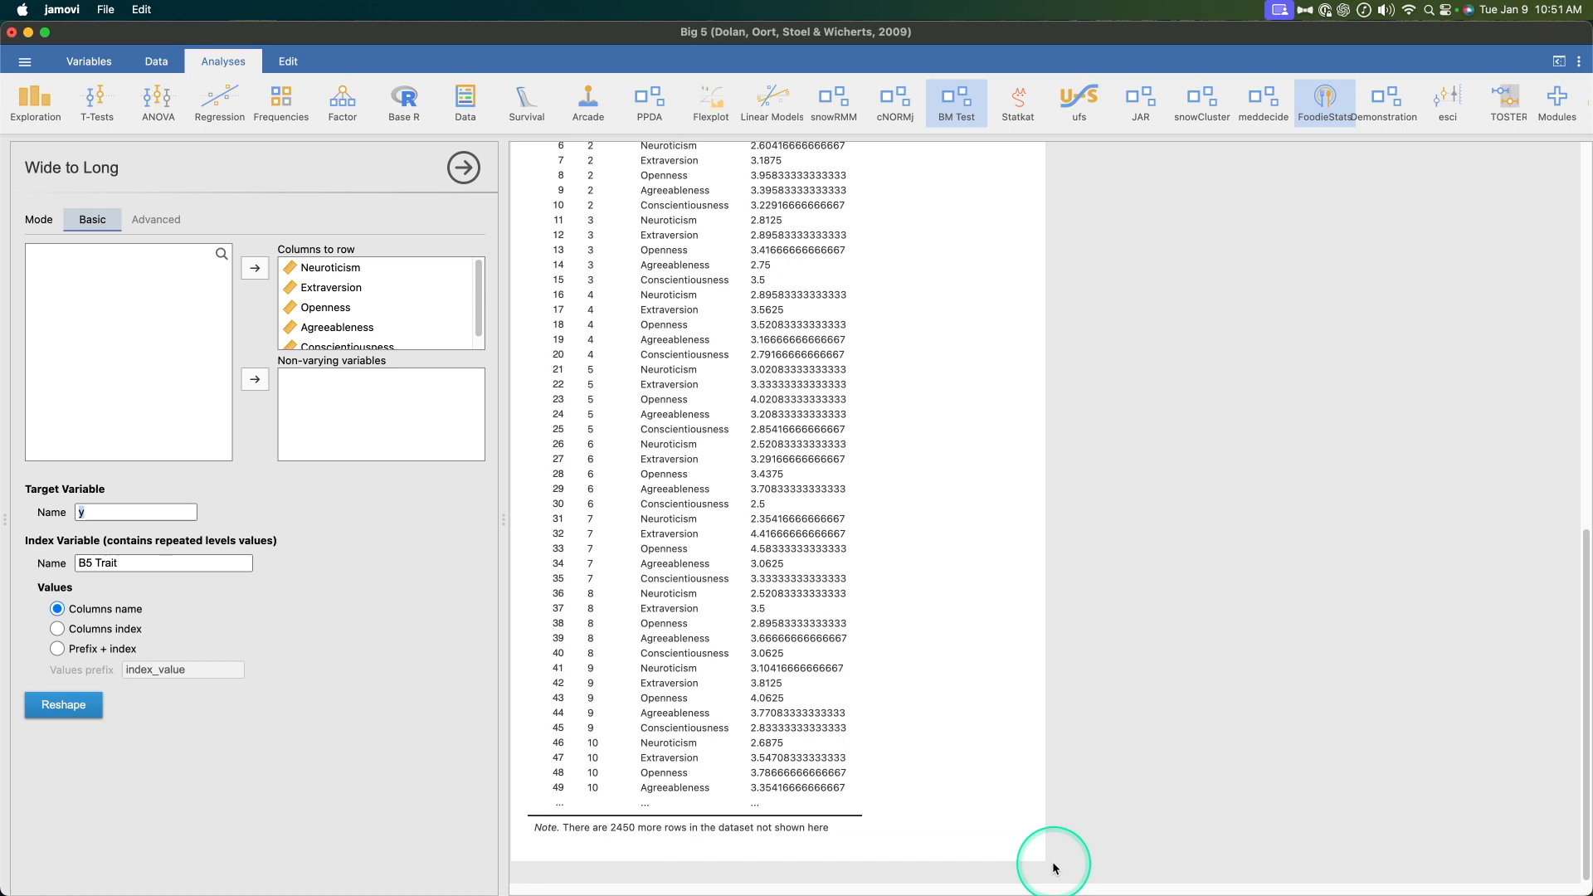
click(63, 704)
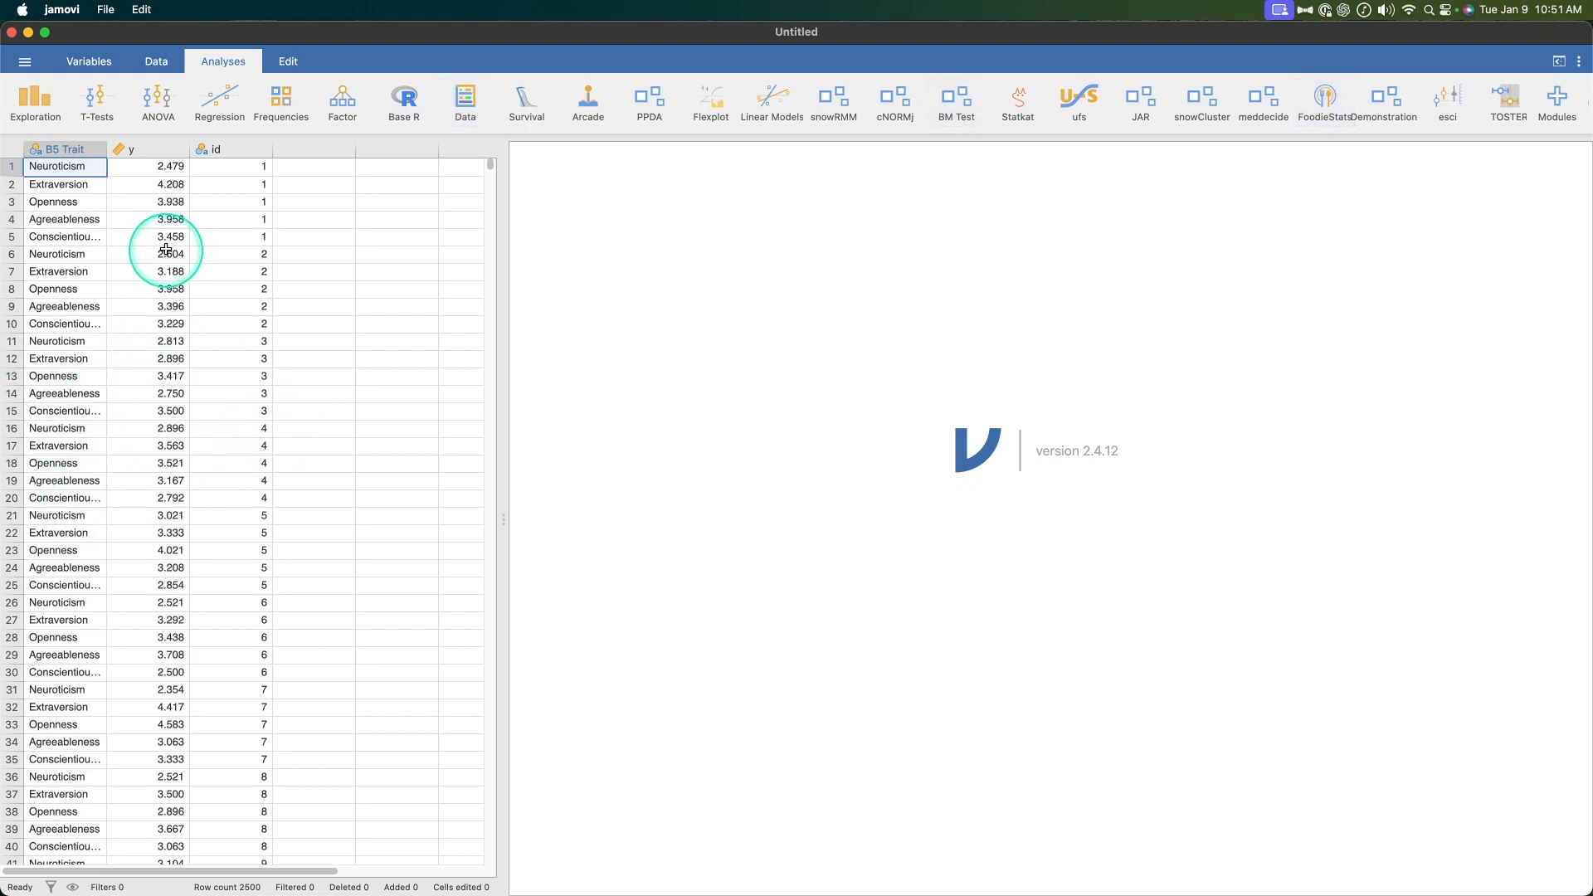
Scroll the new long dataset, showing each id repeated across five traits
scroll(down, 3)
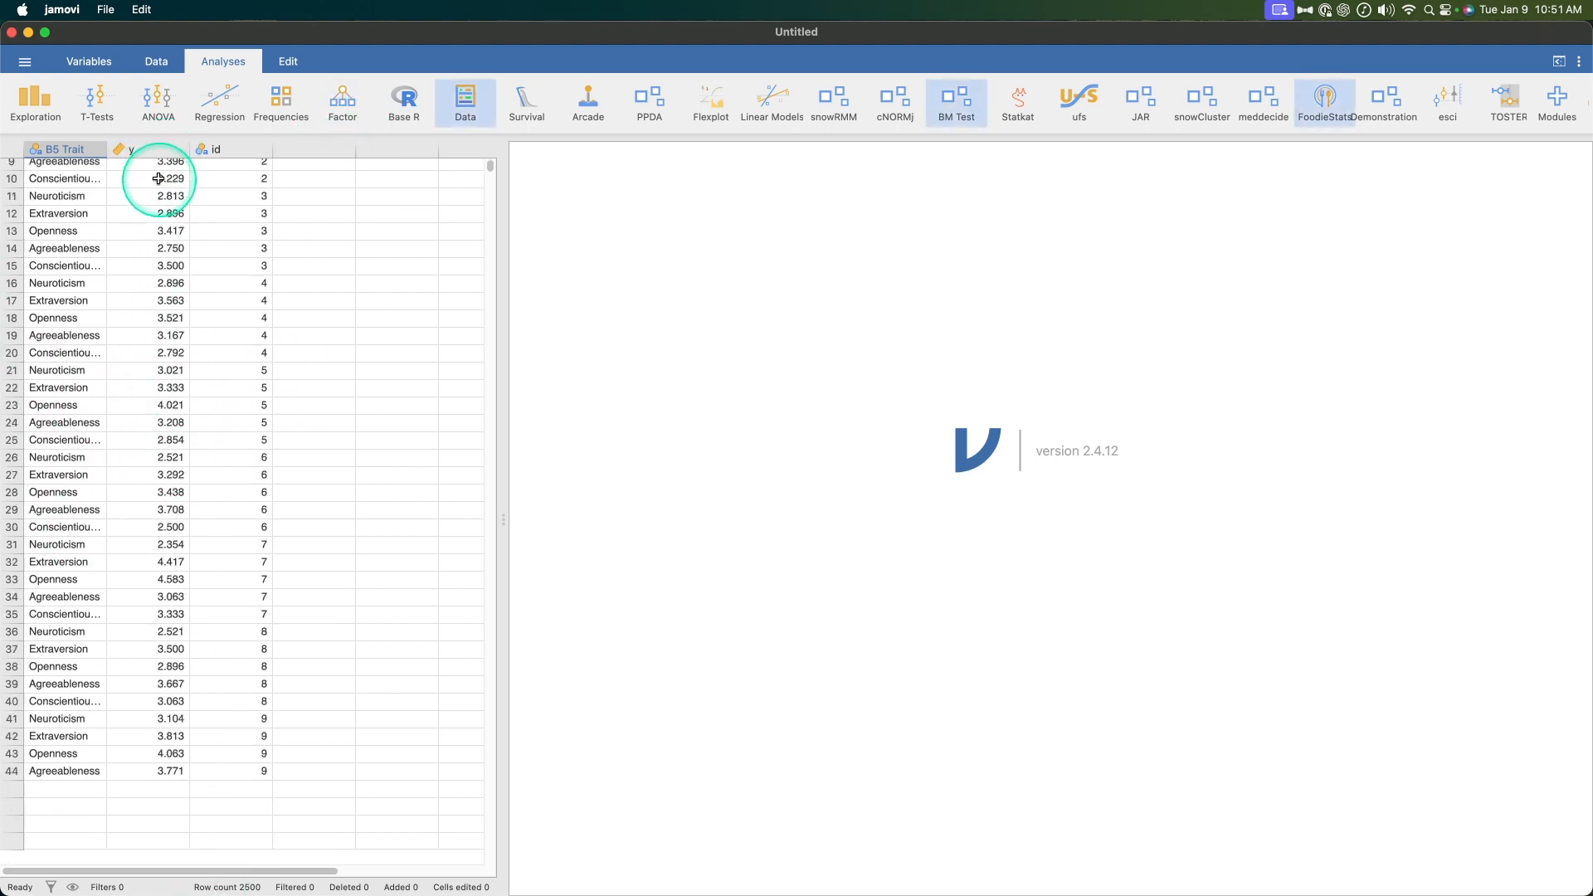
scroll(down, 3)
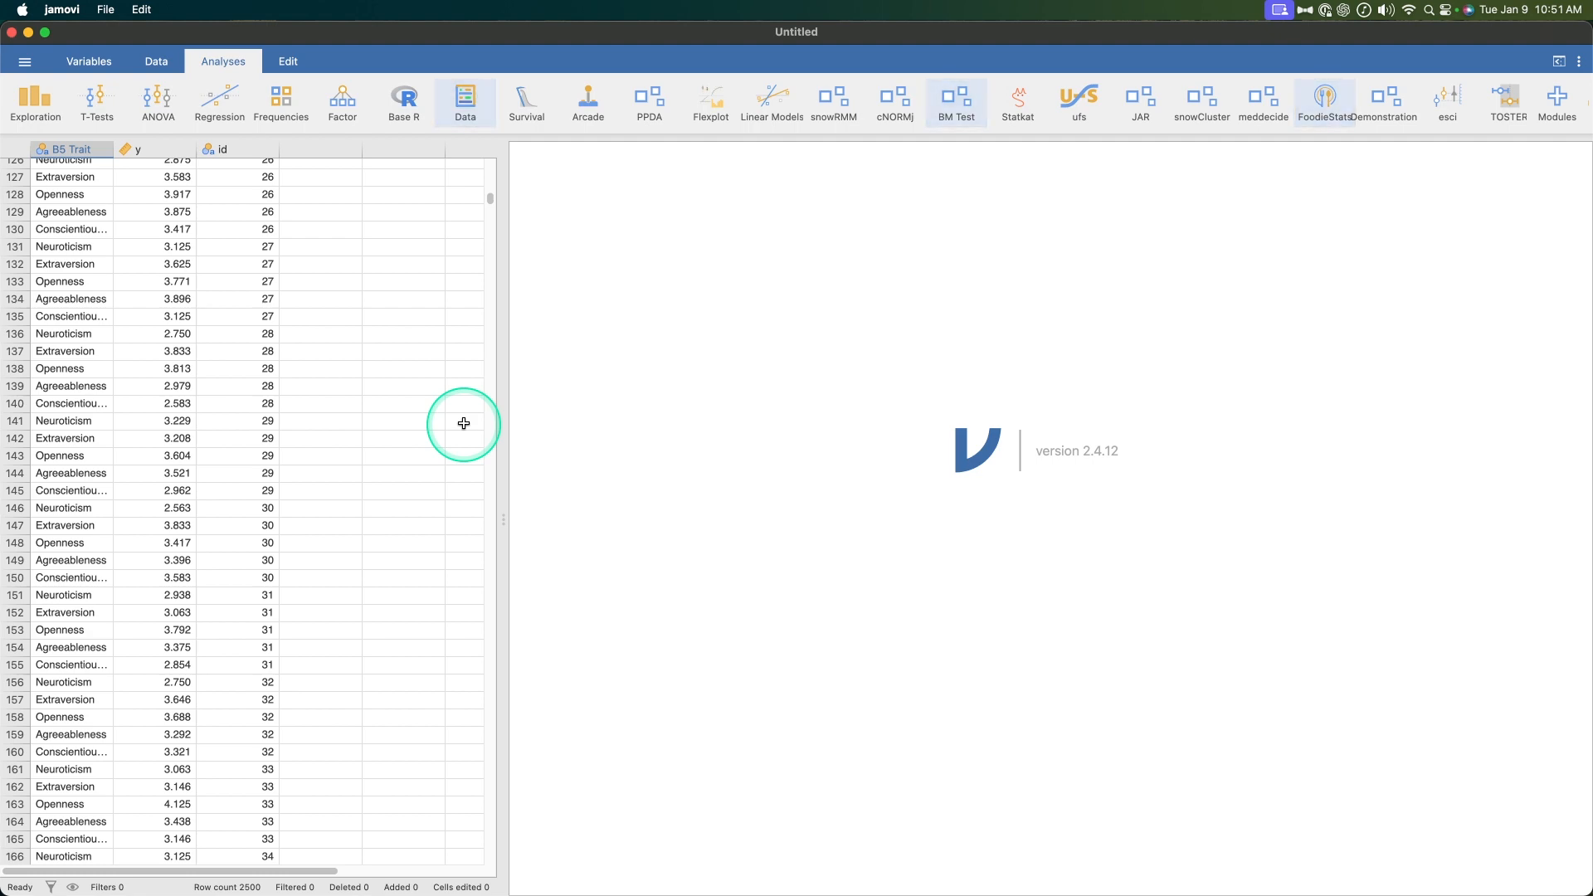
Set up Long to wide with y as values, B5 Trait indexing and id as ID
click(465, 101)
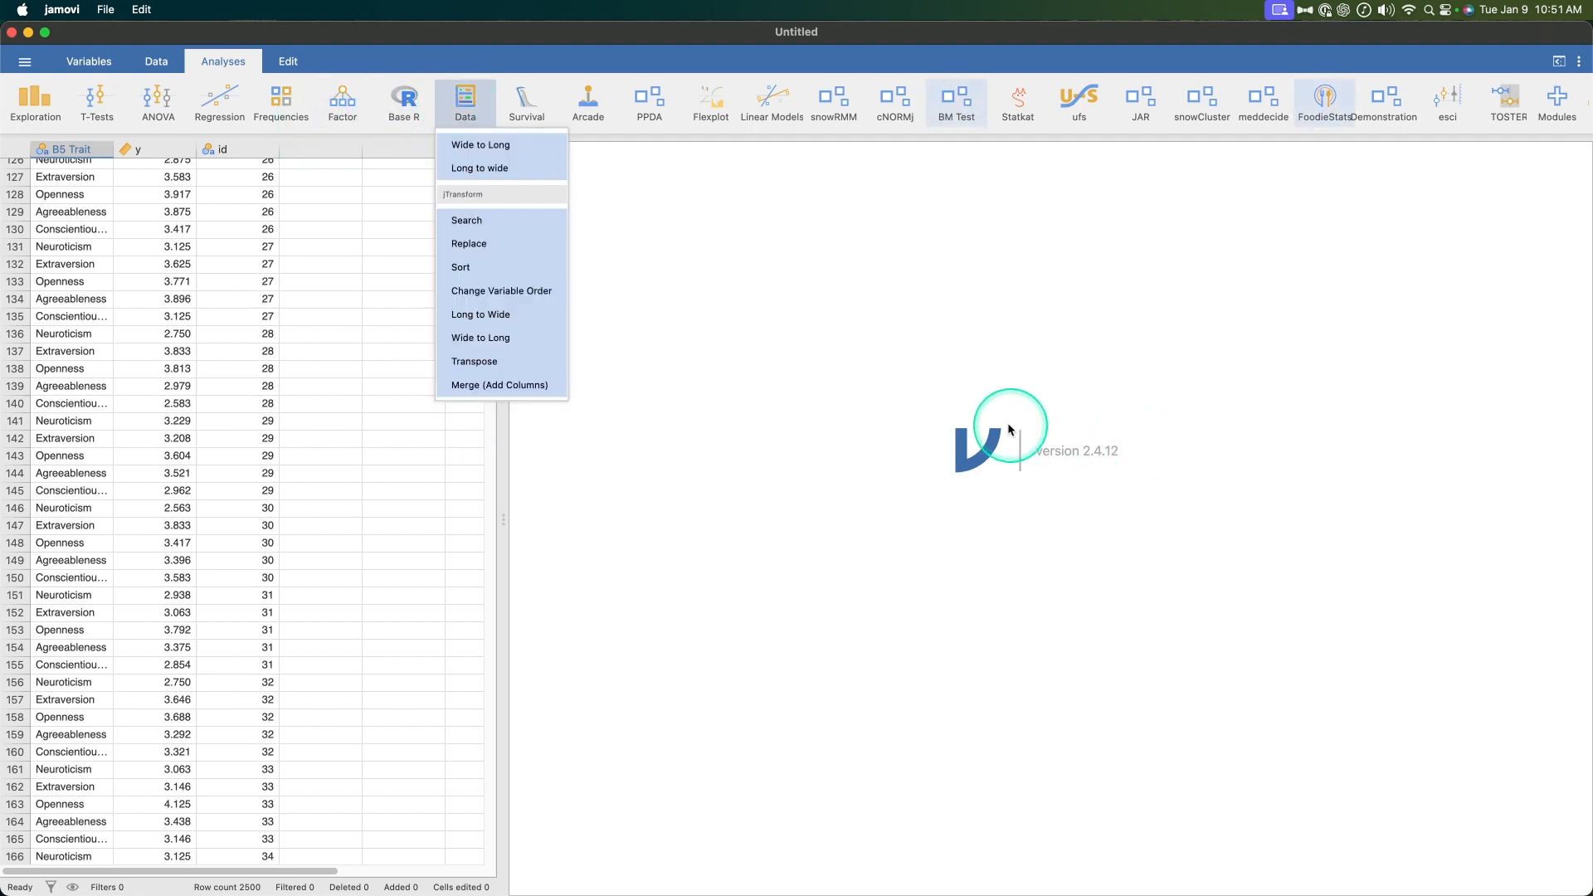
click(403, 102)
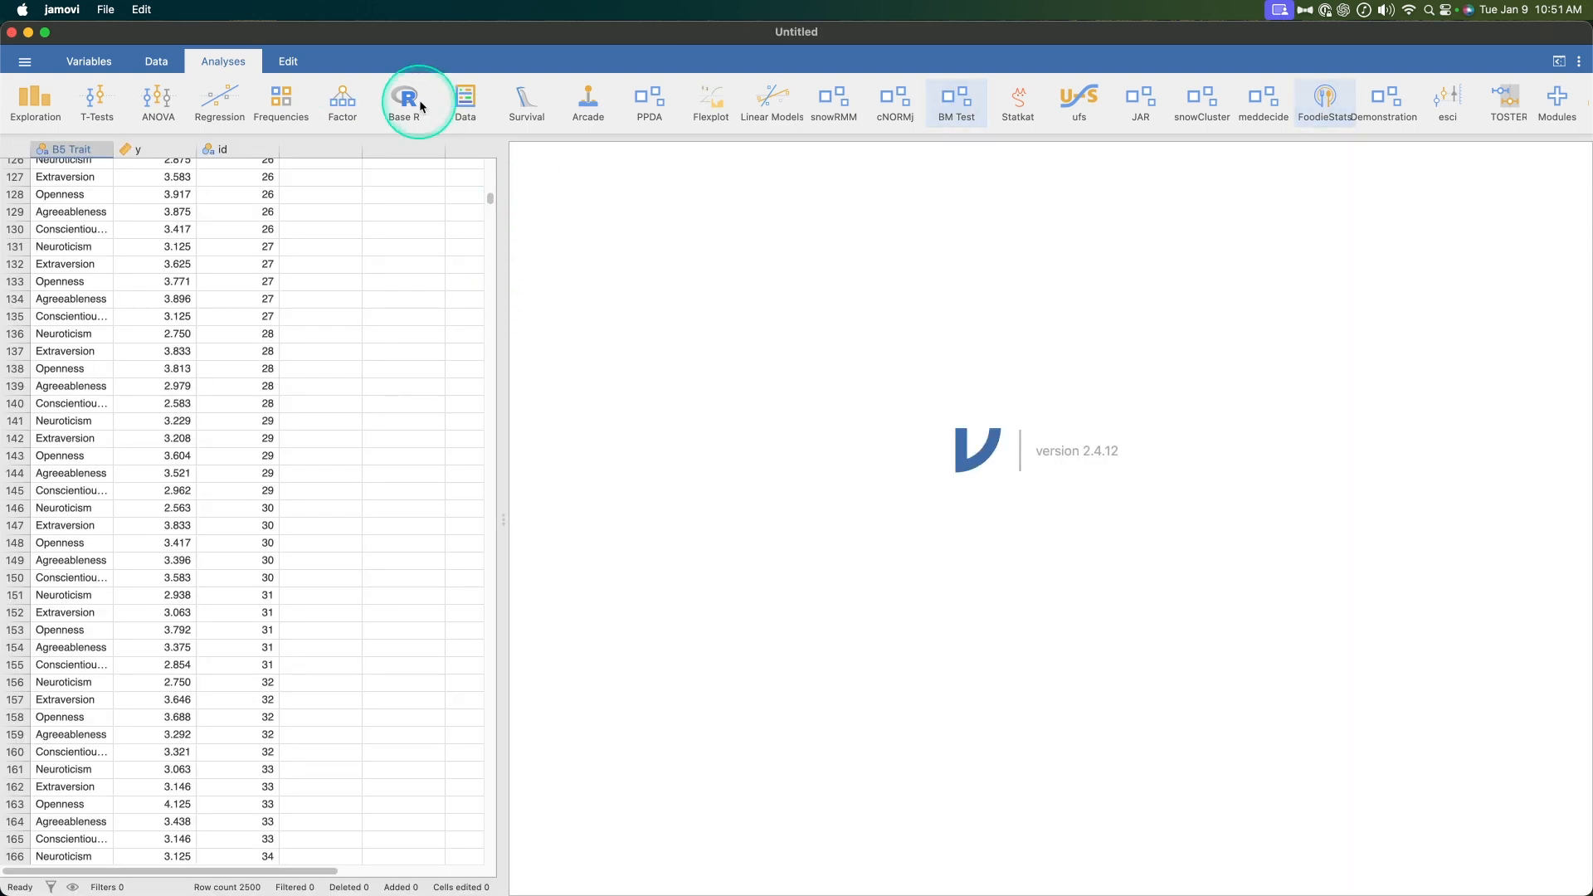
click(403, 101)
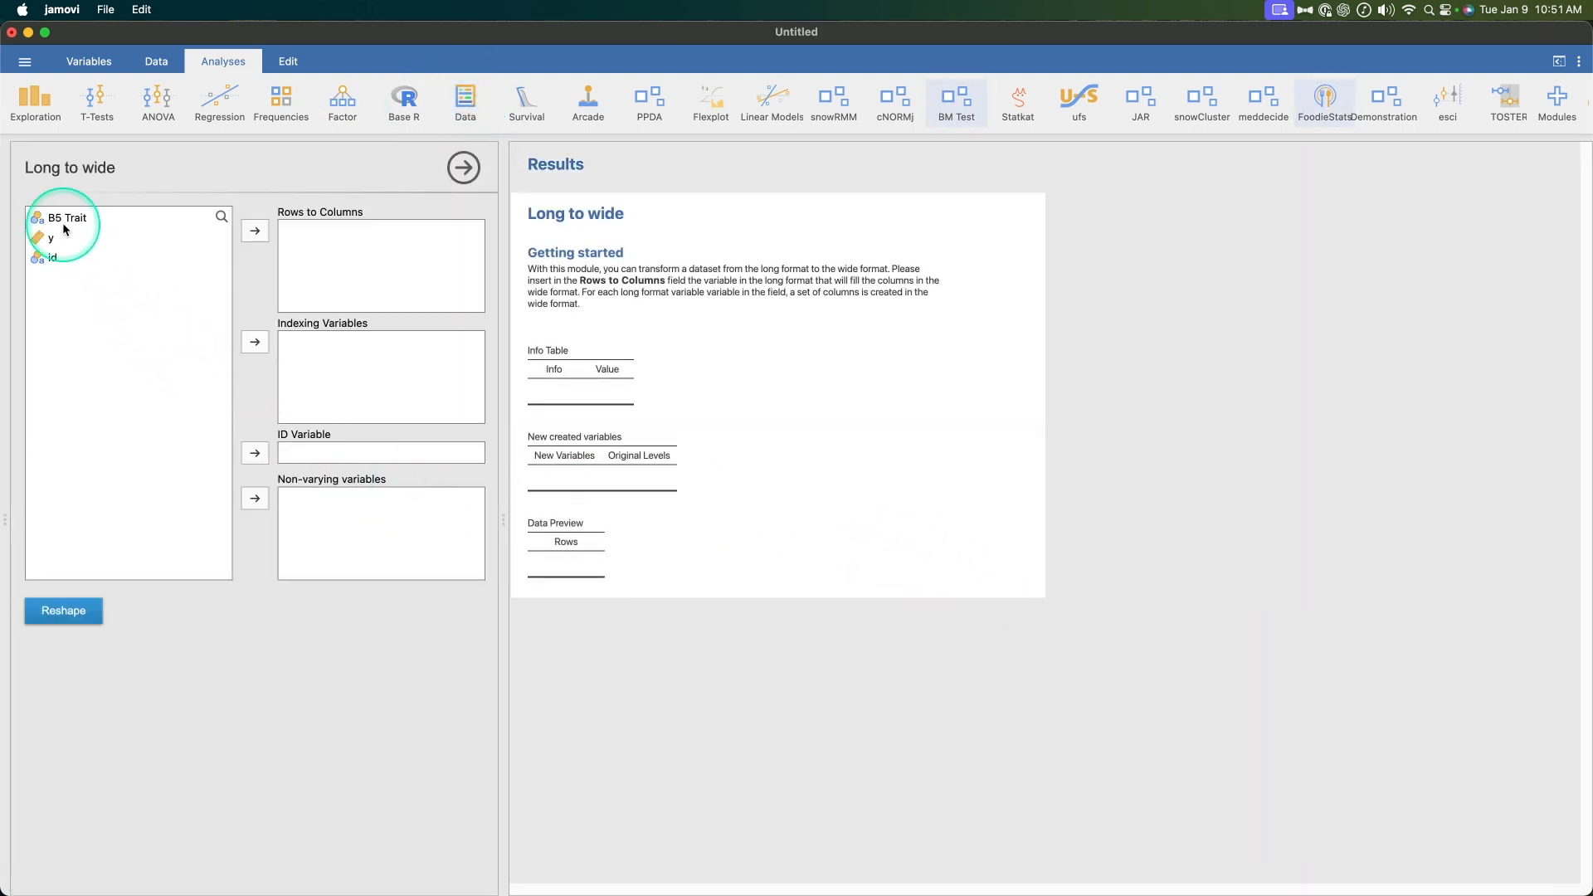
click(254, 230)
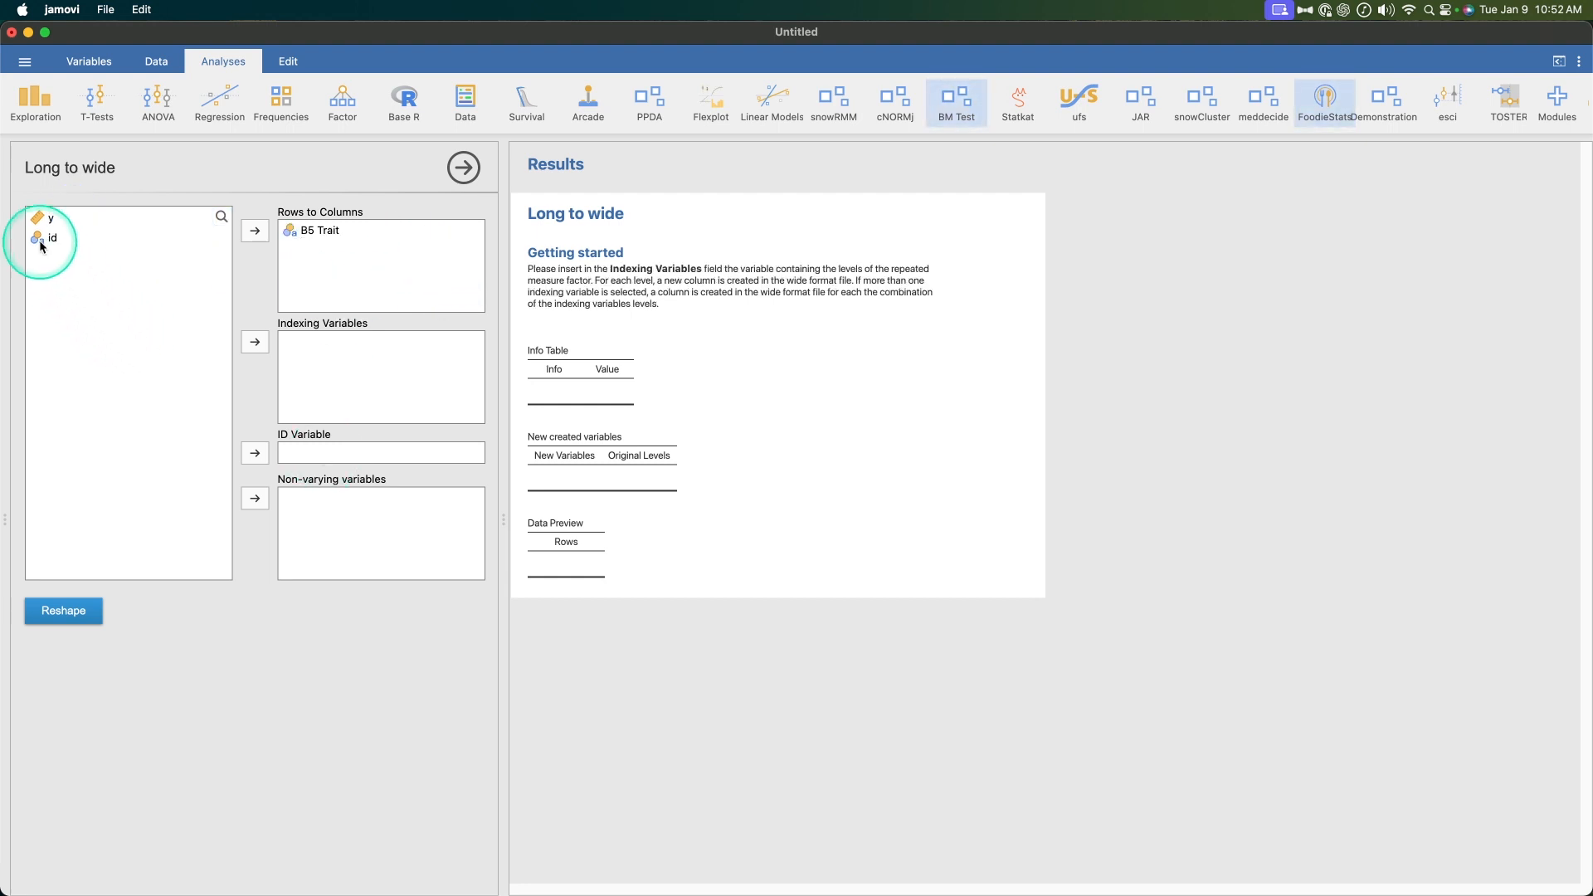
click(50, 237)
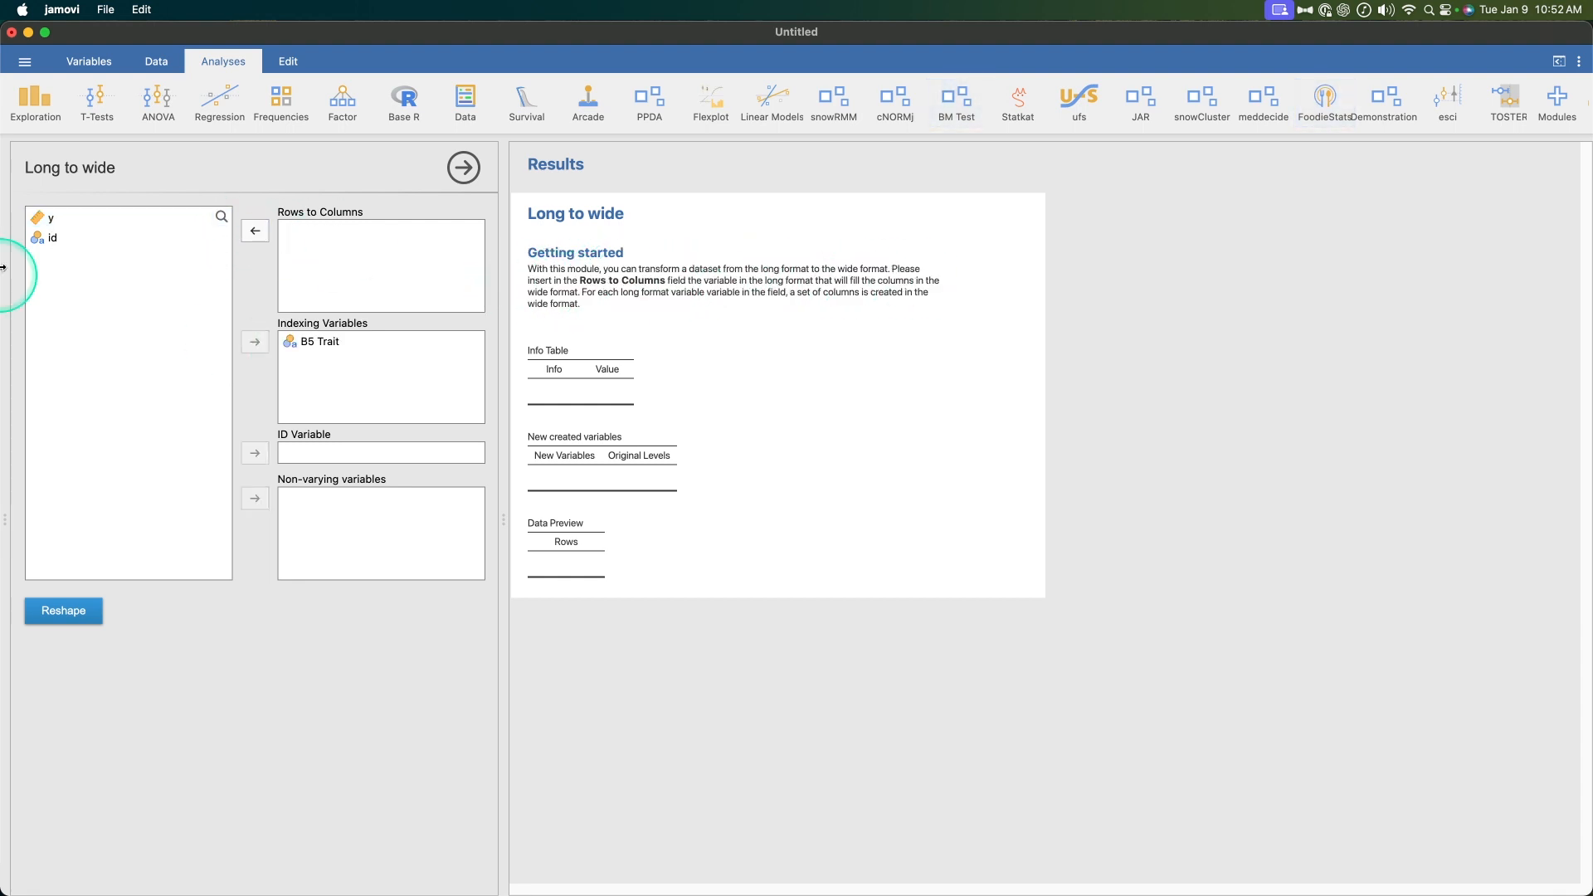
click(318, 341)
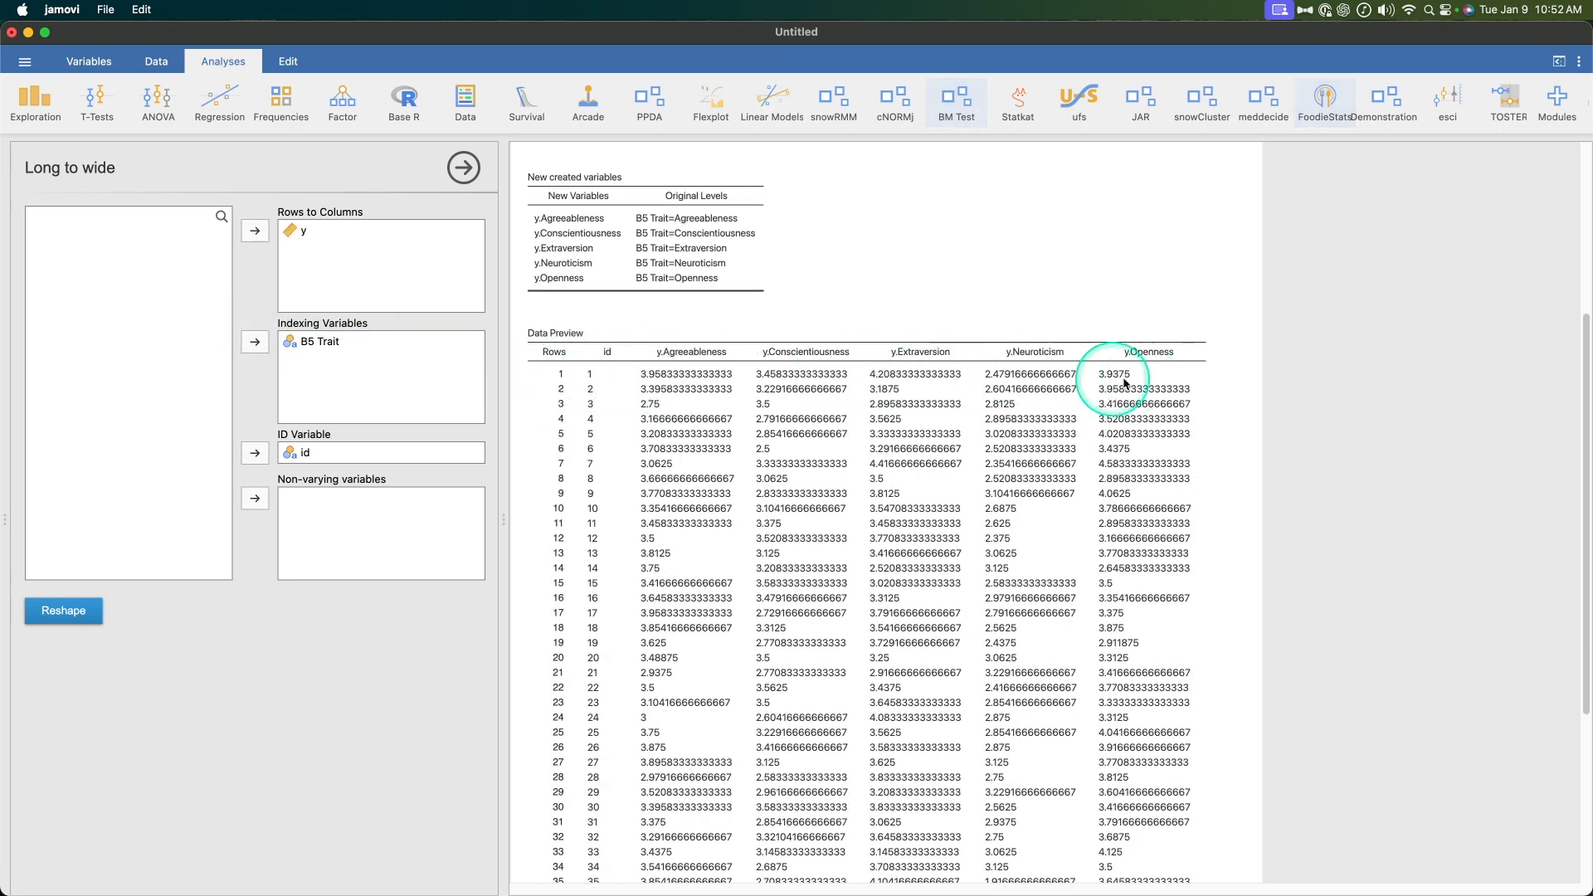
Maximize the new wide dataset window and scroll to confirm its 500 rows
scroll(down, 3)
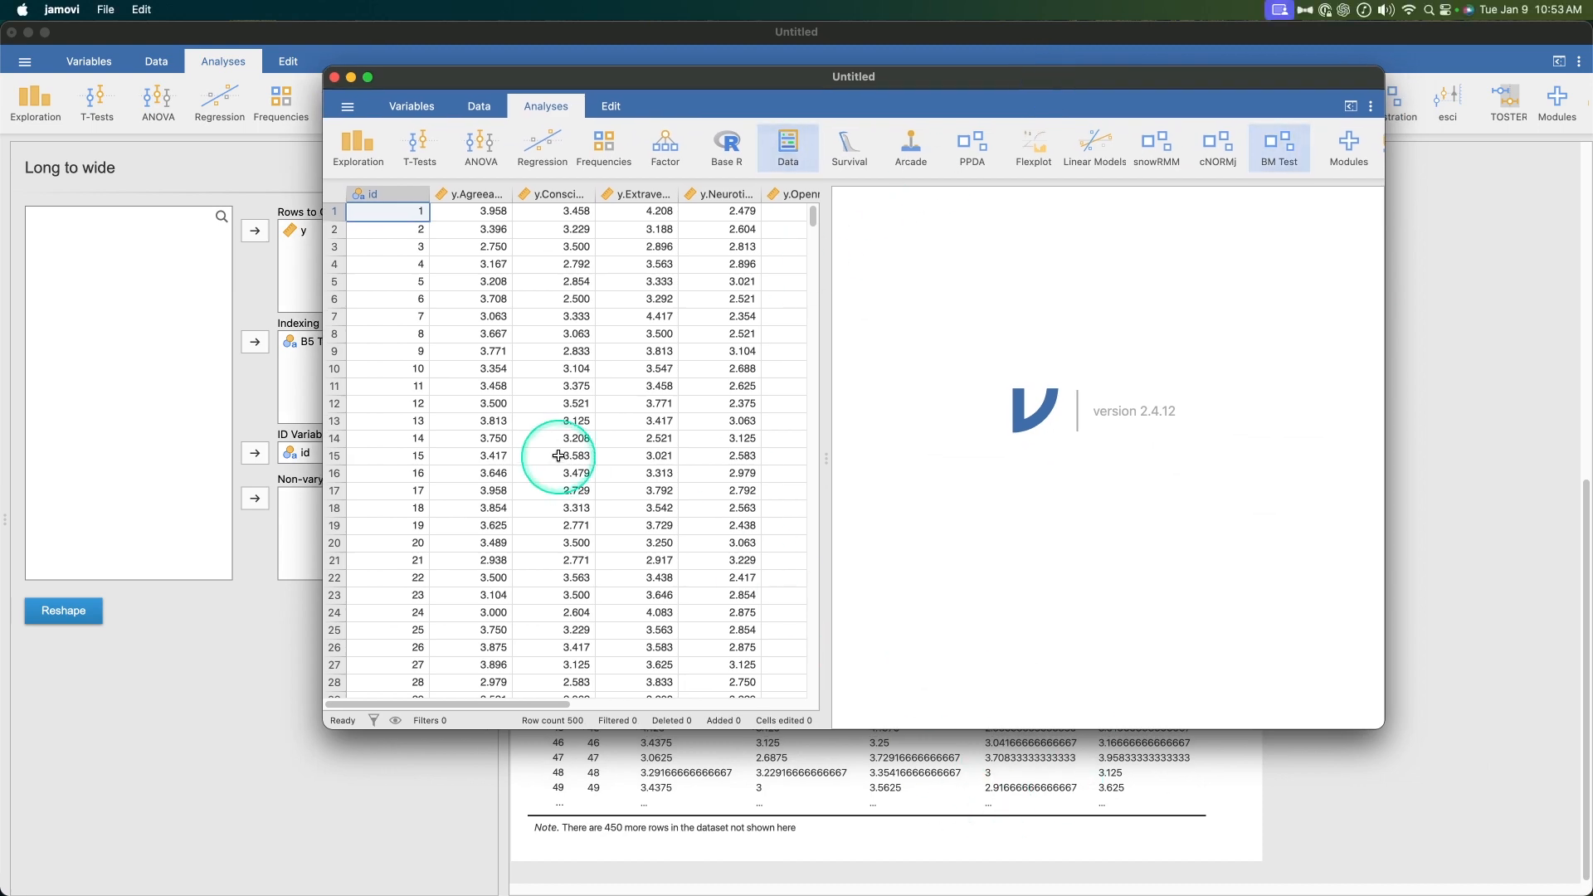
mouse_move(369, 77)
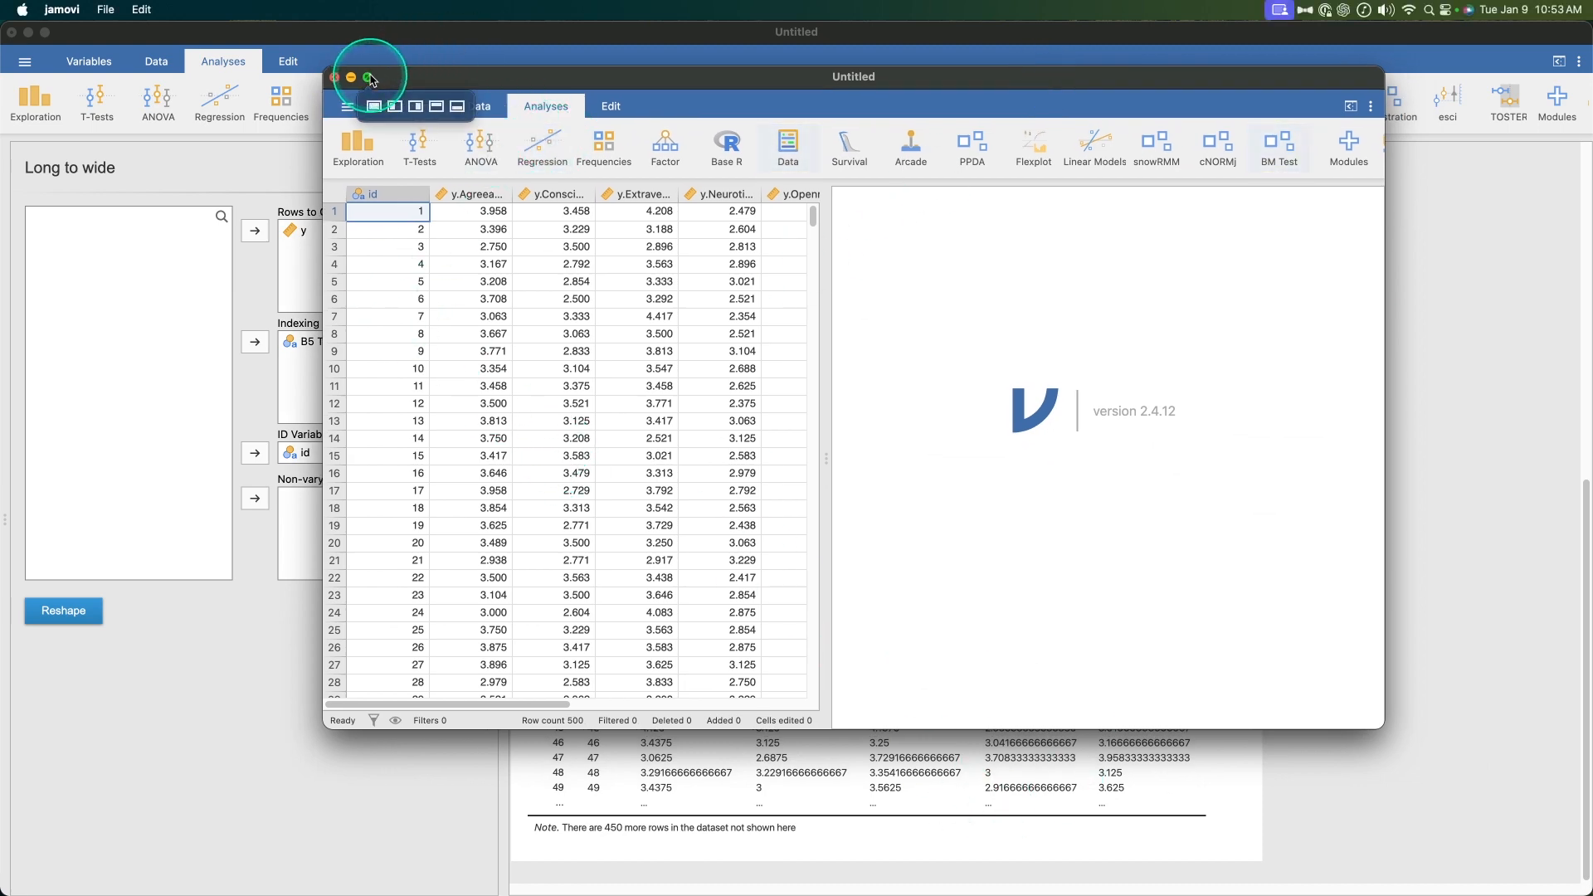
click(365, 78)
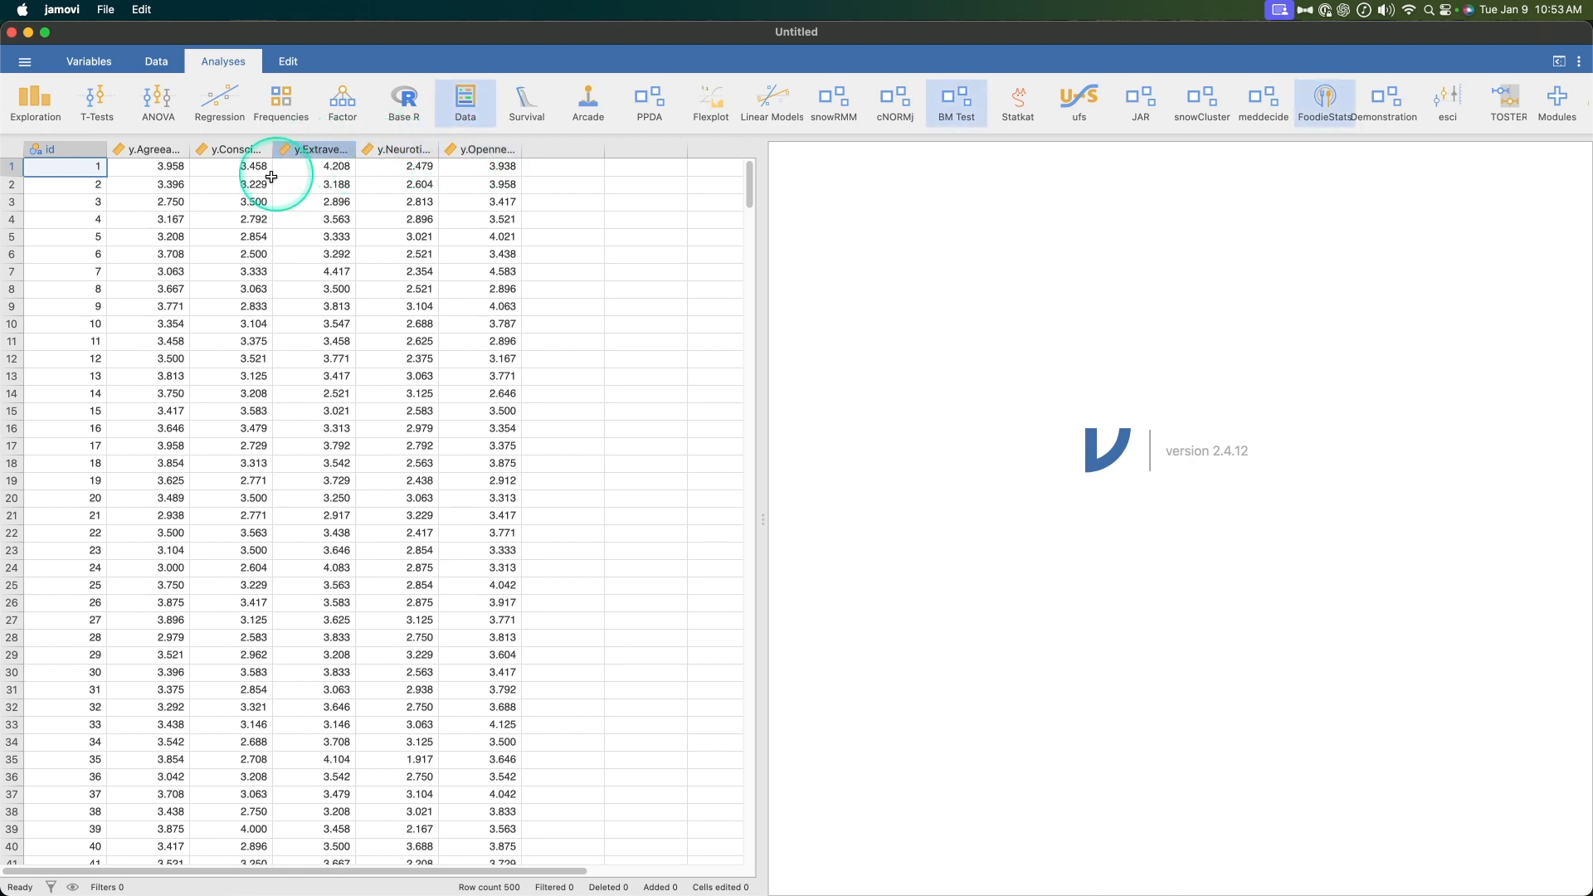
scroll(down, 3)
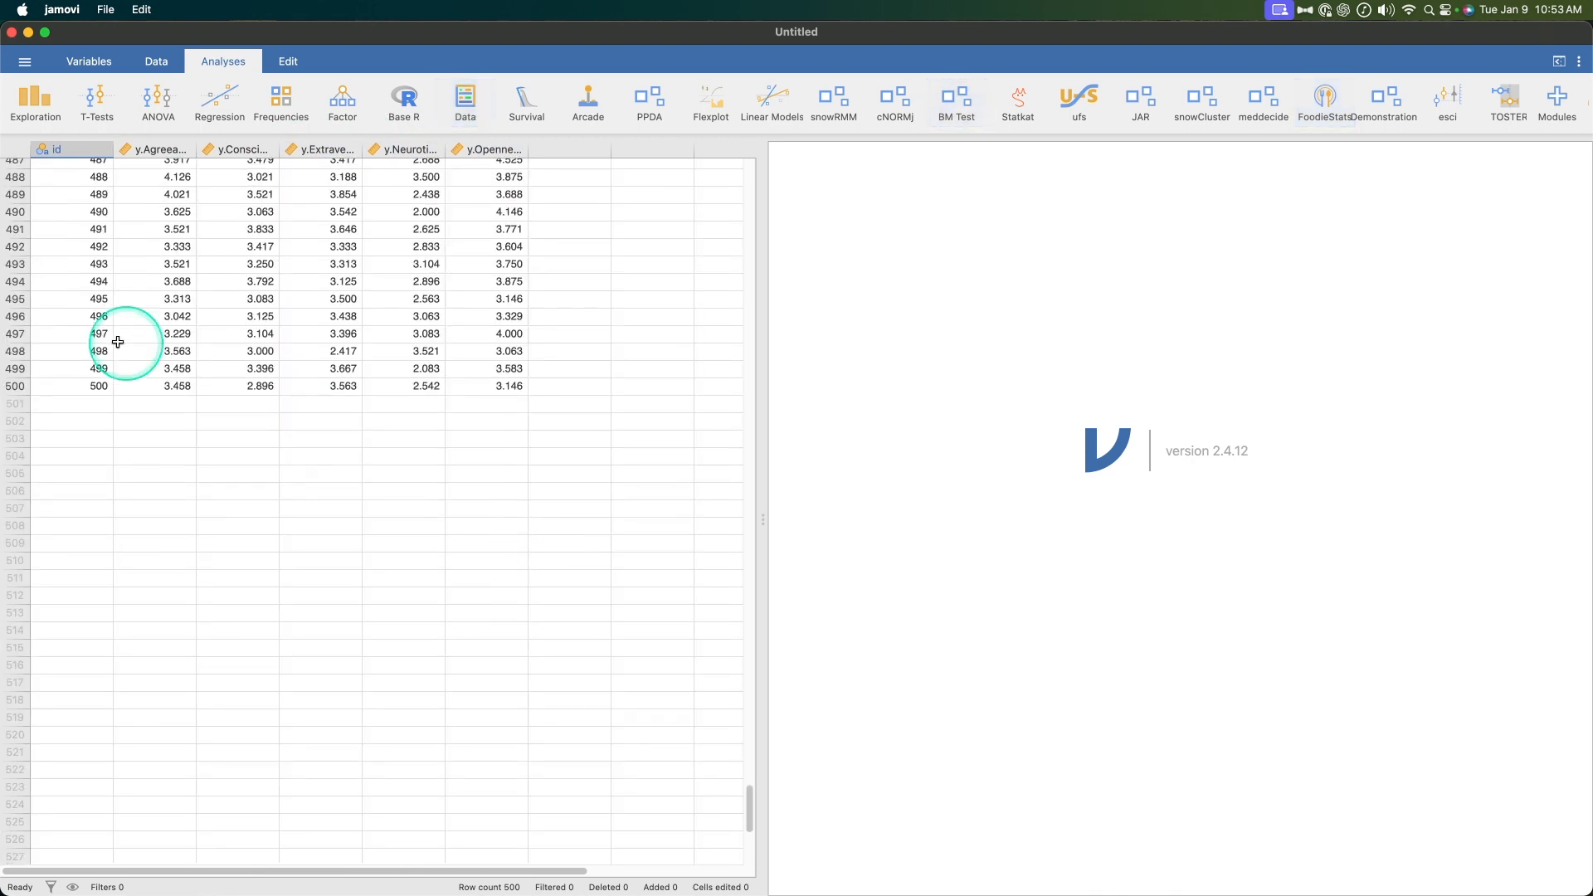